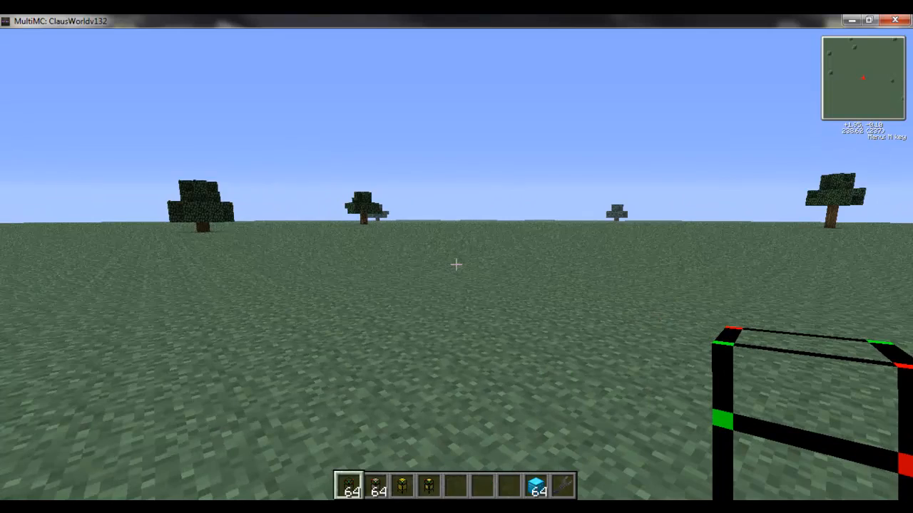
pyautogui.moveTo(457, 264)
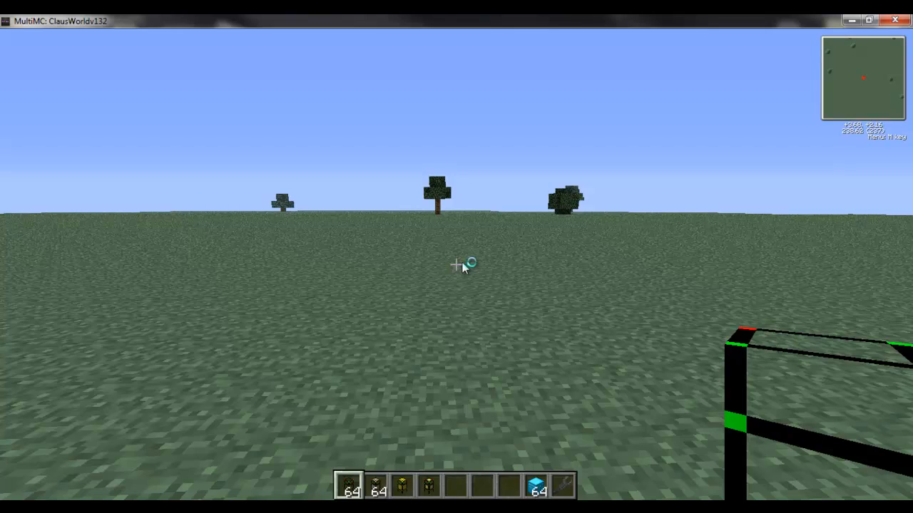
# Review the carried Logistics Pipes modules in the inventory, filtering NEI with 'item'
pyautogui.press('e')
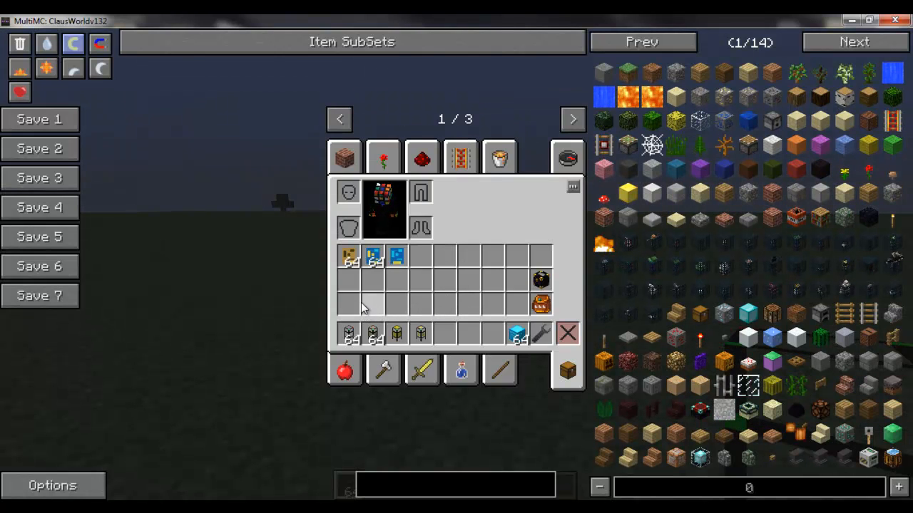
pyautogui.moveTo(374, 259)
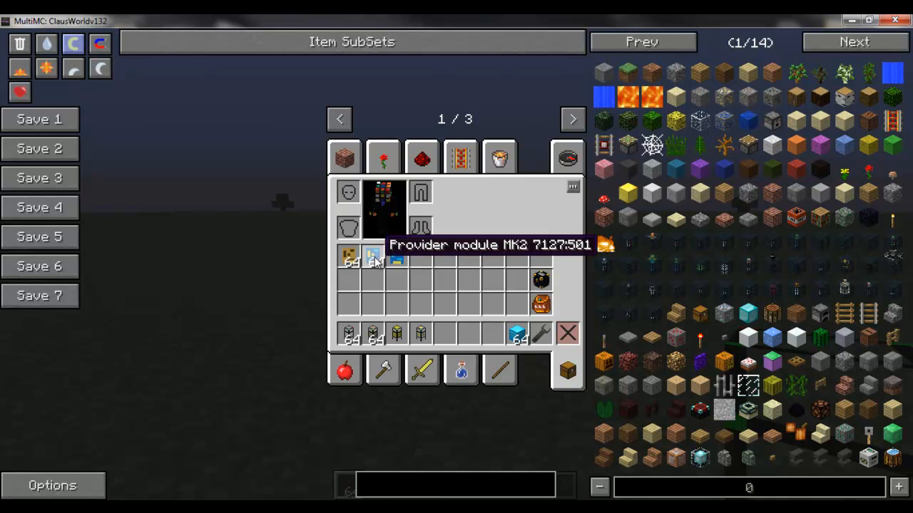
pyautogui.moveTo(349, 257)
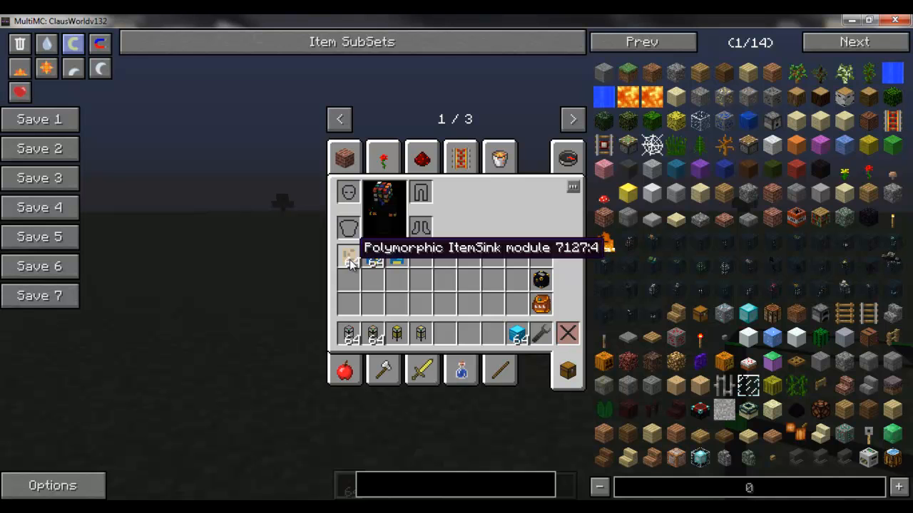
pyautogui.moveTo(440, 486)
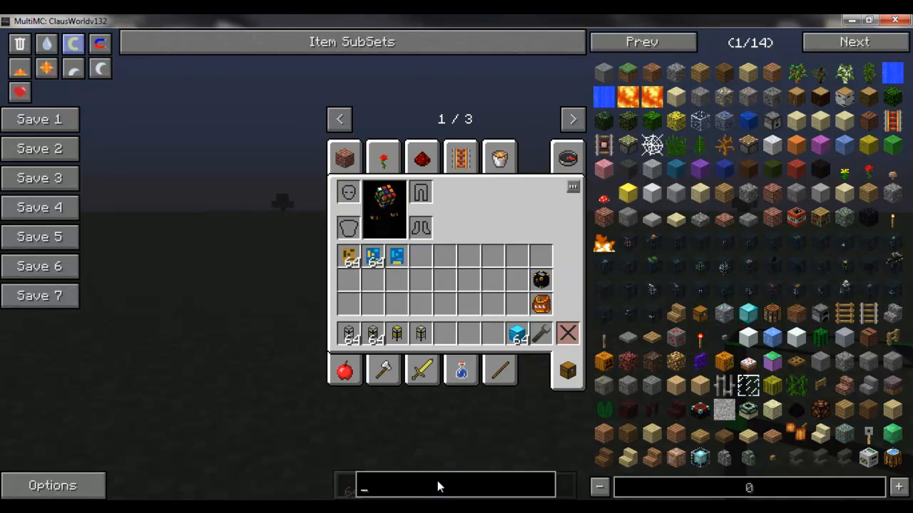
pyautogui.write('item')
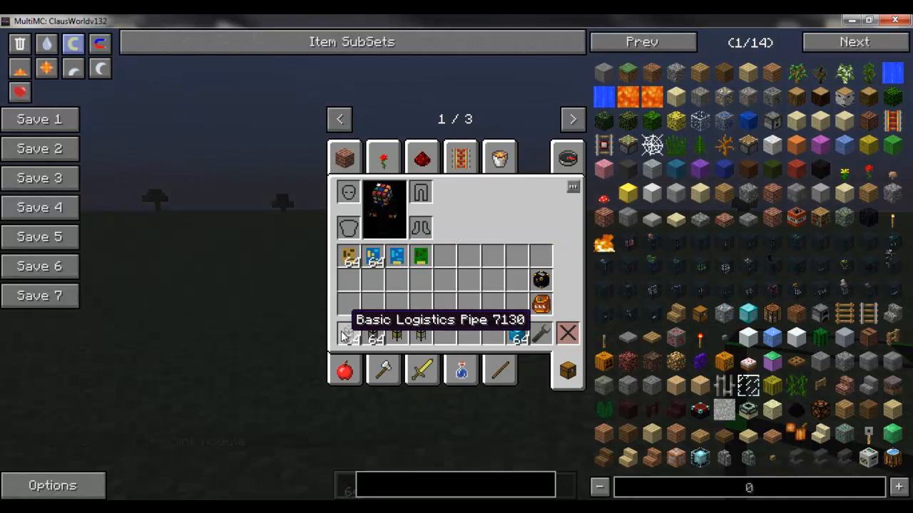
pyautogui.moveTo(374, 335)
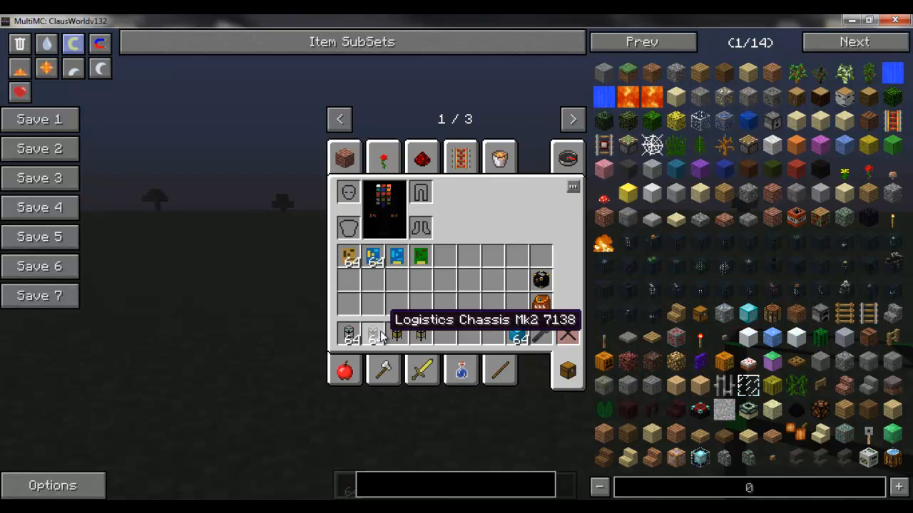
pyautogui.moveTo(396, 334)
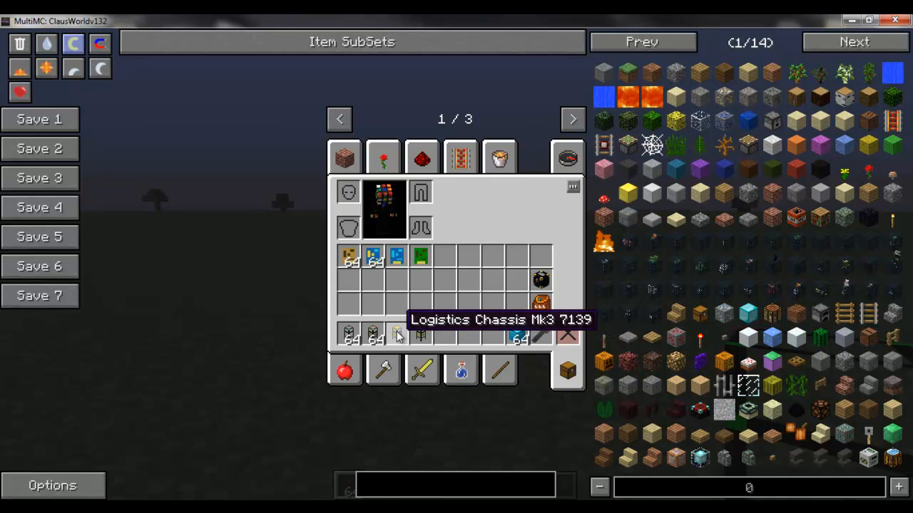
pyautogui.moveTo(416, 343)
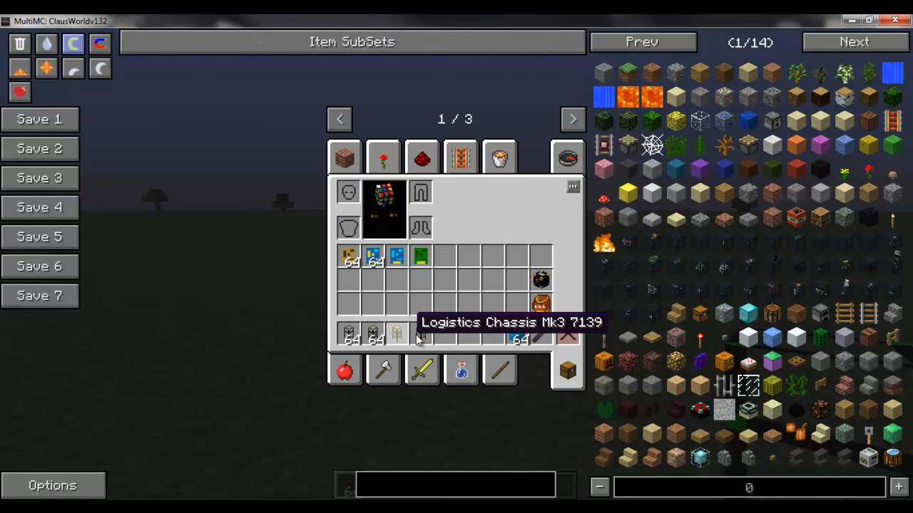
pyautogui.moveTo(419, 333)
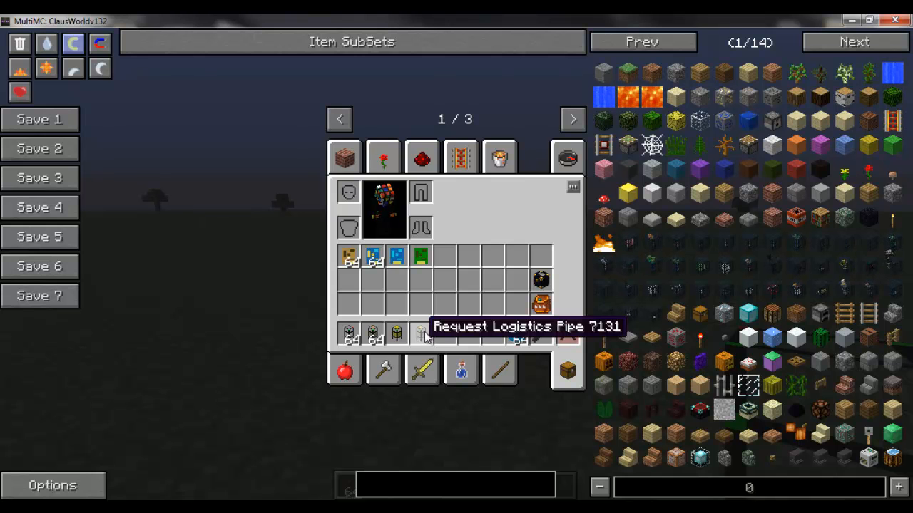
pyautogui.moveTo(513, 335)
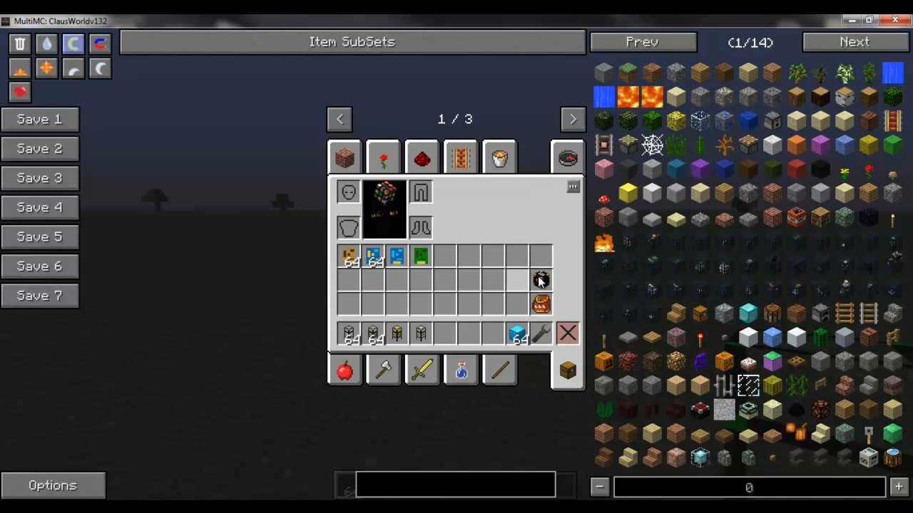
pyautogui.moveTo(540, 305)
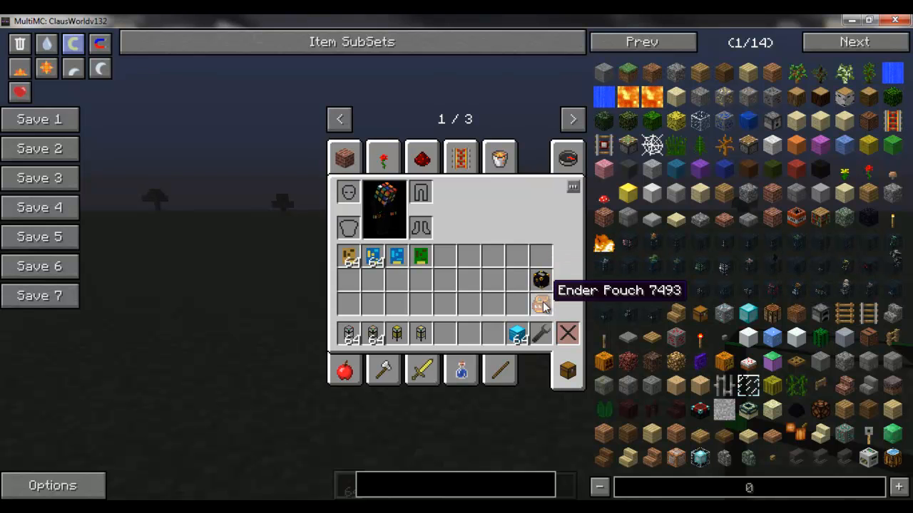
pyautogui.moveTo(517, 305)
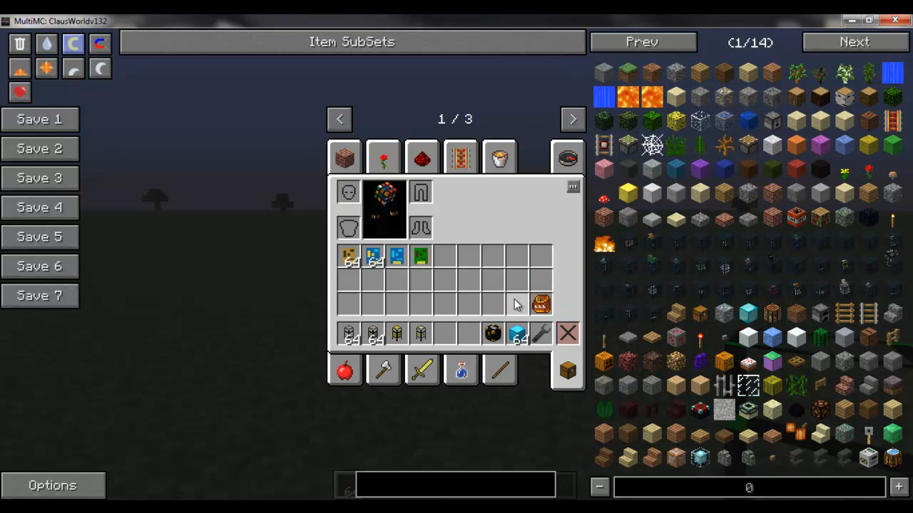
# Leave the inventory so the Ender Pouch storage can be viewed
pyautogui.press('Escape')
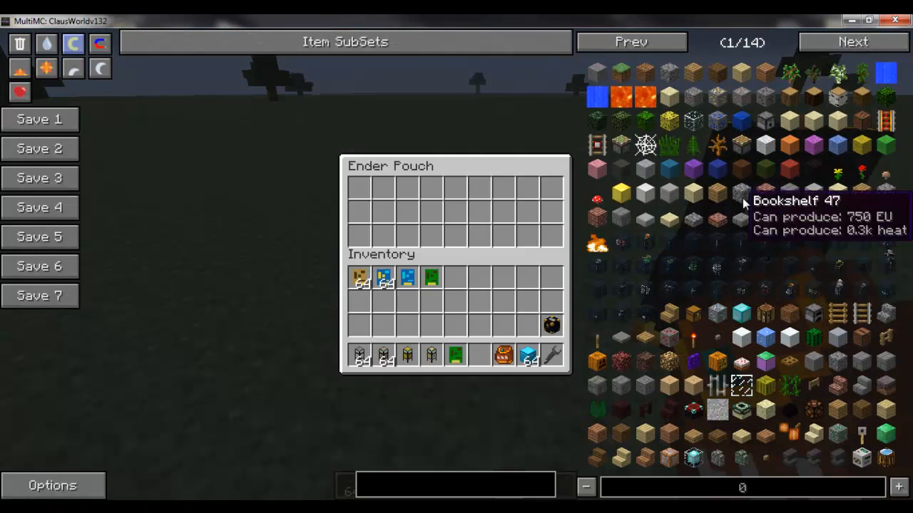
pyautogui.moveTo(449, 271)
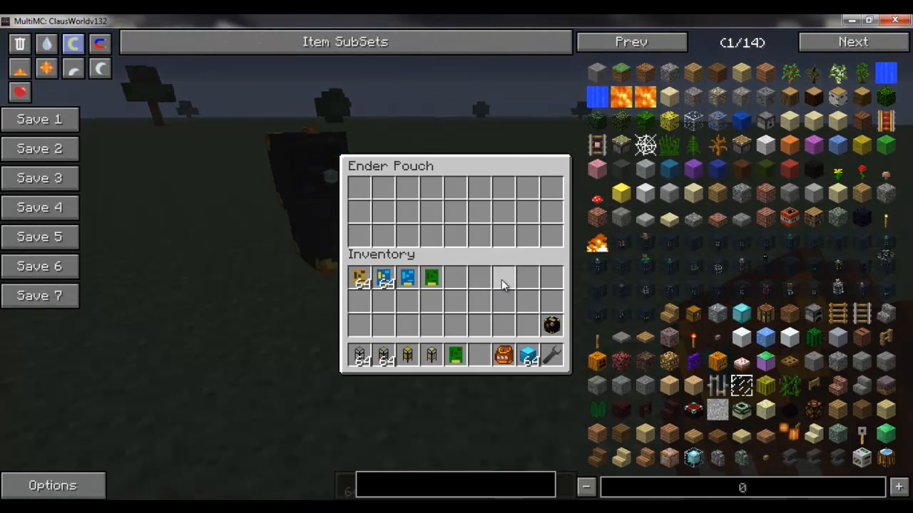
pyautogui.moveTo(450, 211)
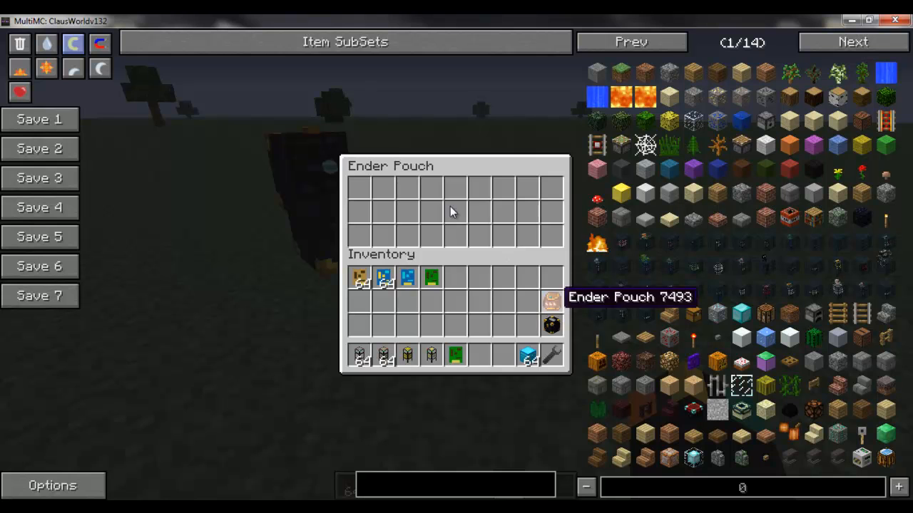
pyautogui.moveTo(513, 311)
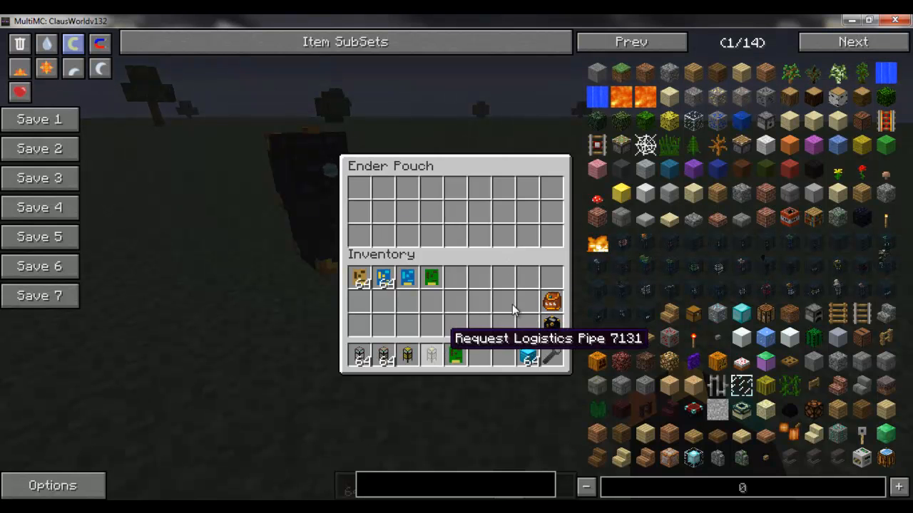
pyautogui.moveTo(564, 328)
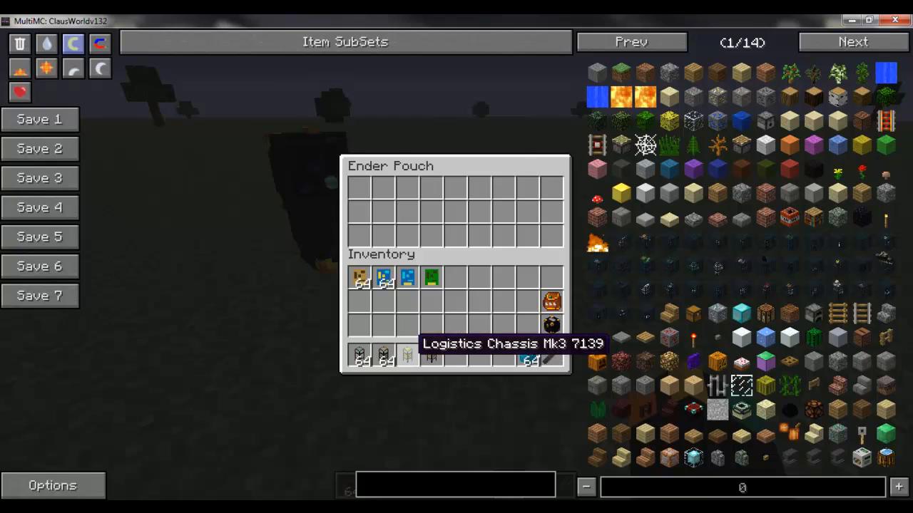
# Slot the Provider module MK2 between the ItemSink and QuickSort modules in the chassis pipe
pyautogui.press('Escape')
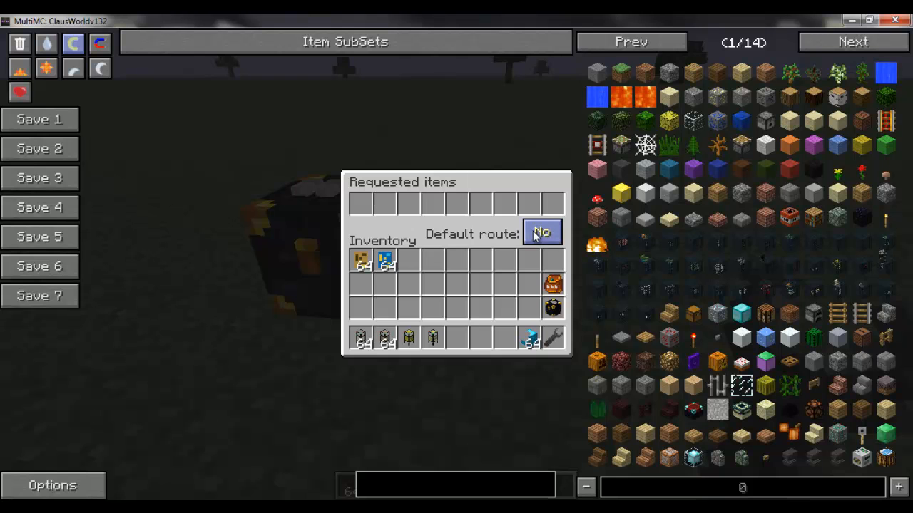
pyautogui.click(542, 232)
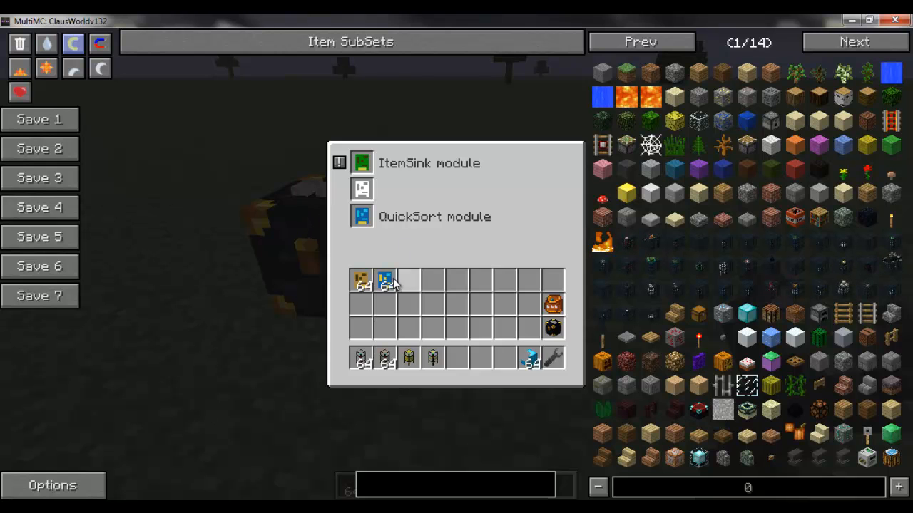
pyautogui.click(385, 278)
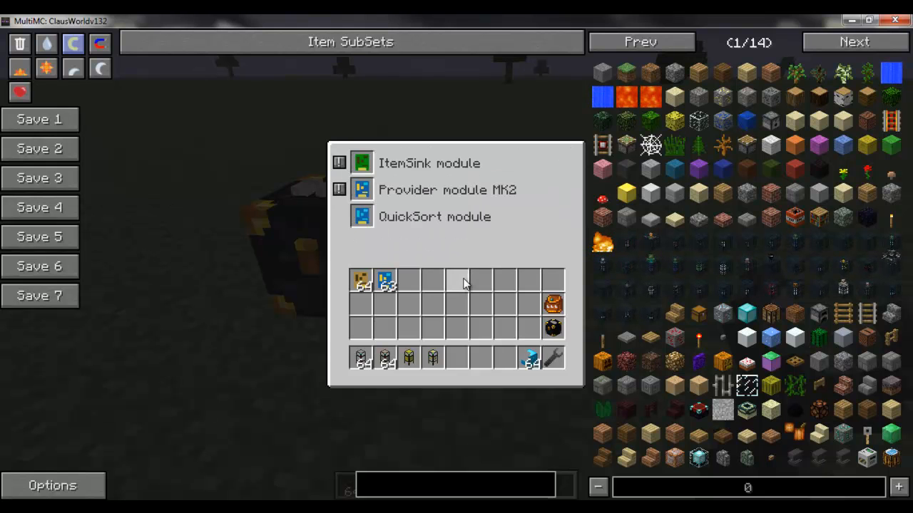
pyautogui.moveTo(362, 163)
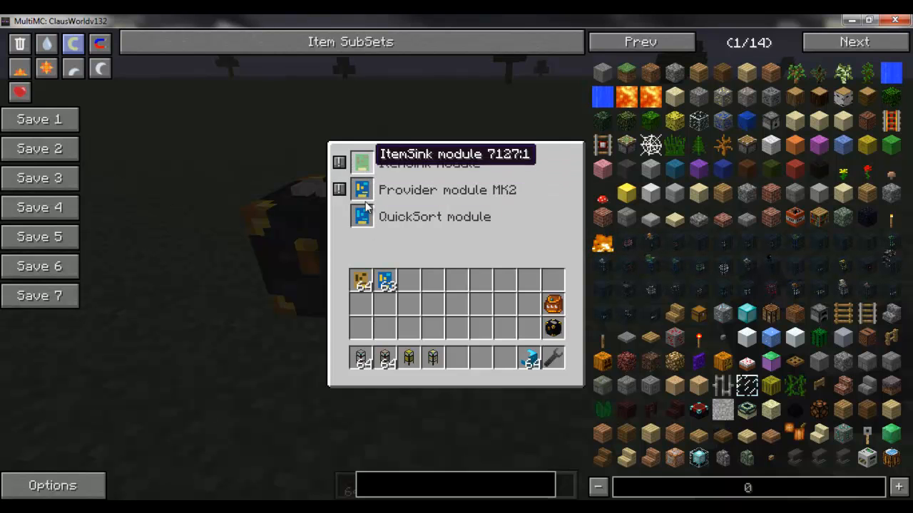
pyautogui.moveTo(425, 216)
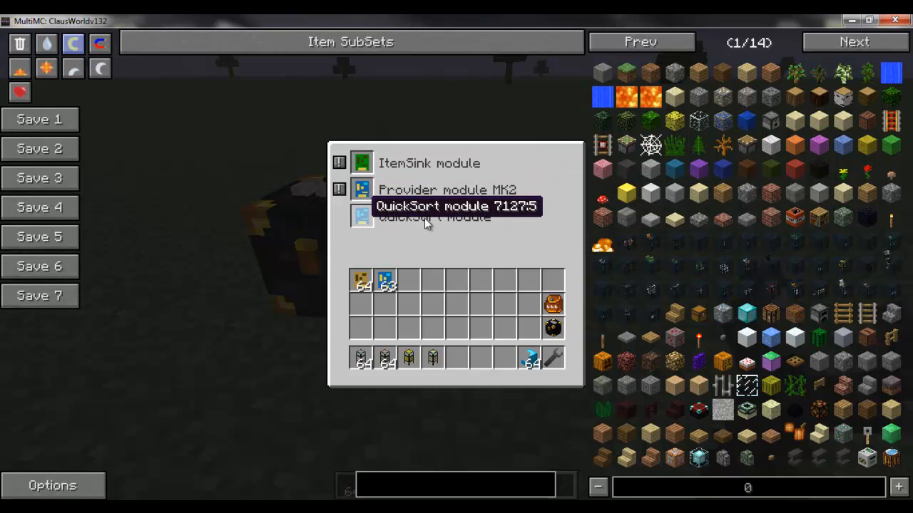
pyautogui.moveTo(425, 221)
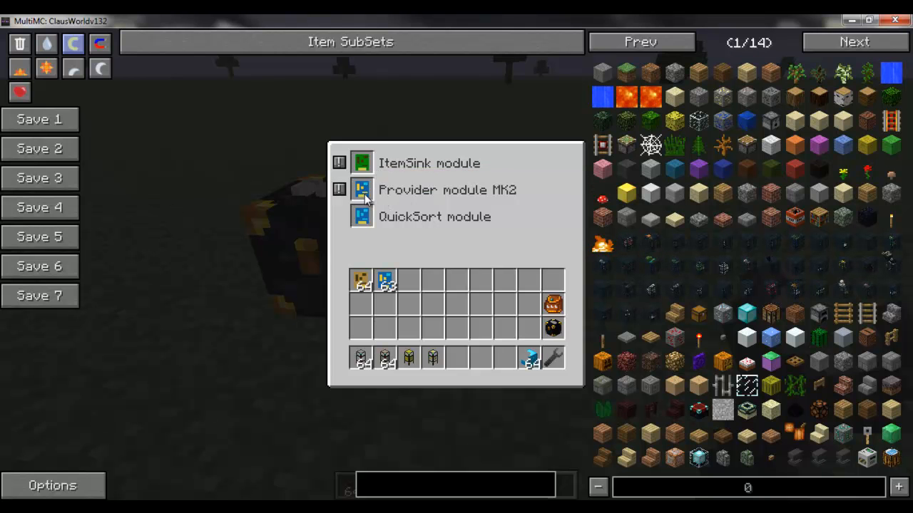
pyautogui.press('Escape')
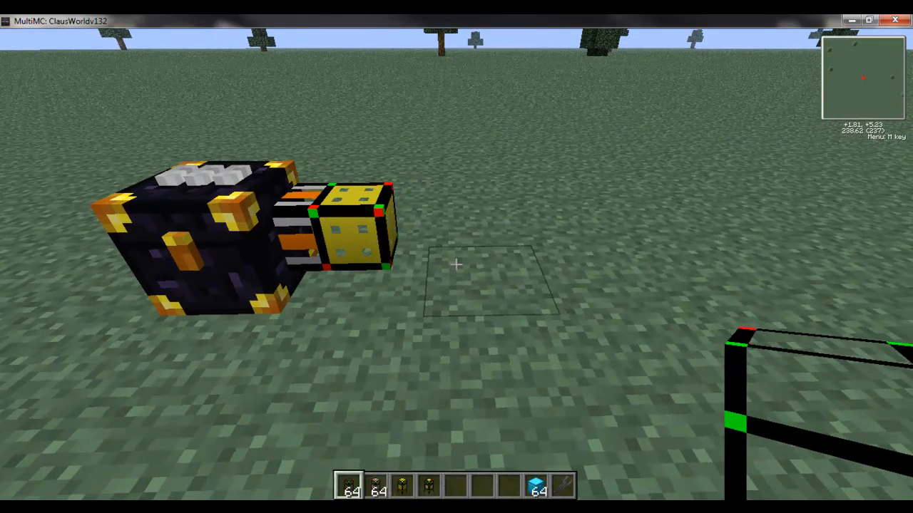
# Pause and resume the game before heading to the pipes with diamond chests
pyautogui.press('Escape')
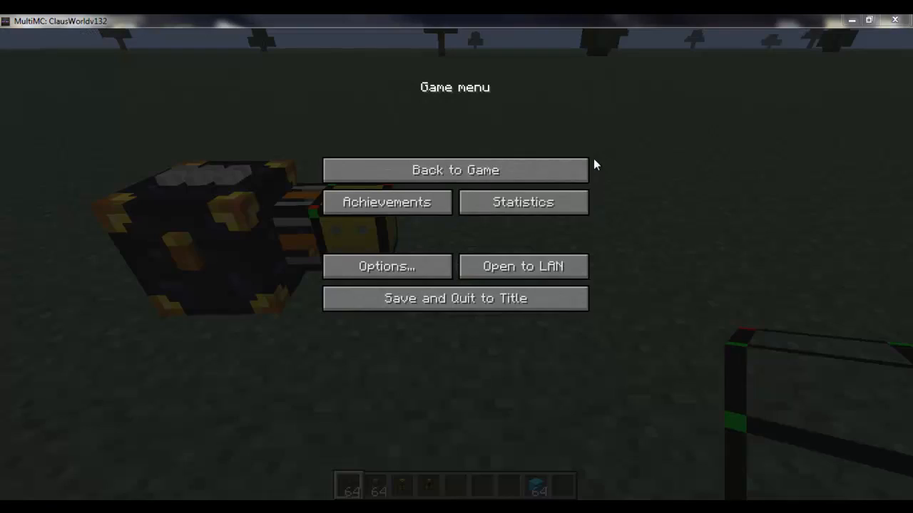
pyautogui.click(454, 169)
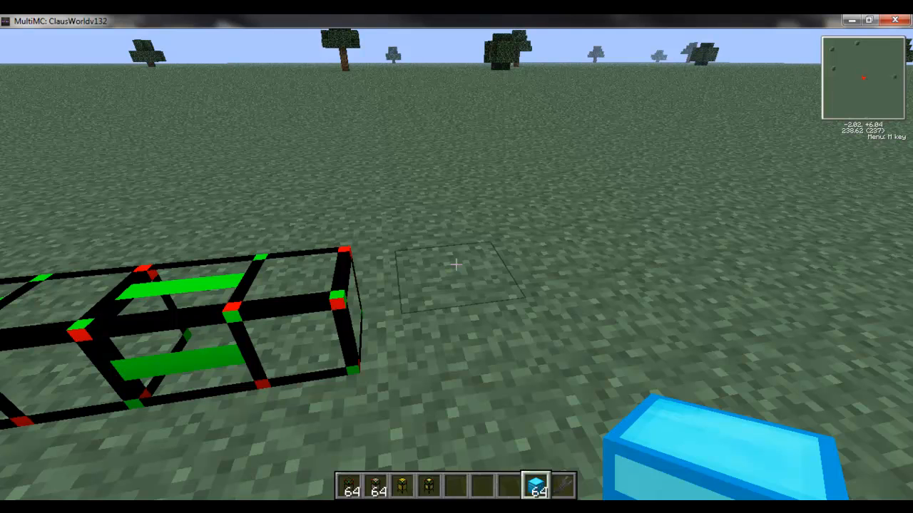
pyautogui.moveTo(457, 256)
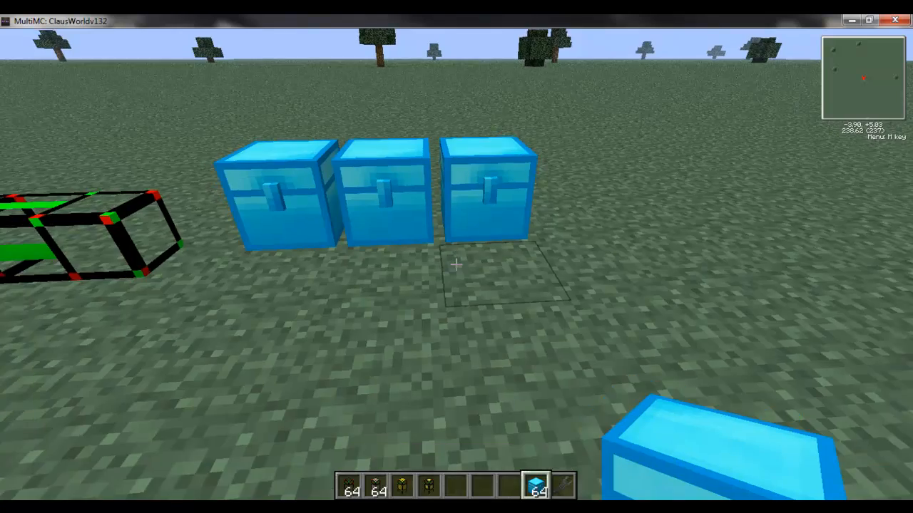
pyautogui.moveTo(456, 264)
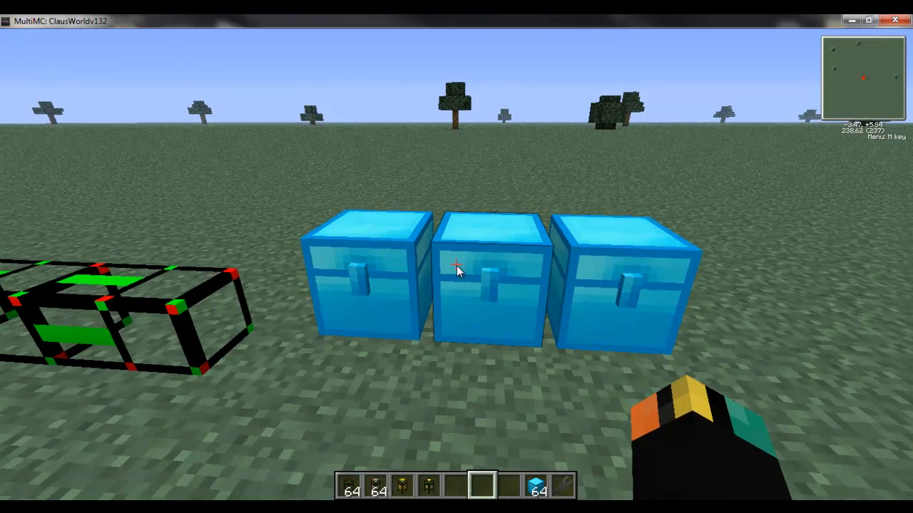
pyautogui.press('e')
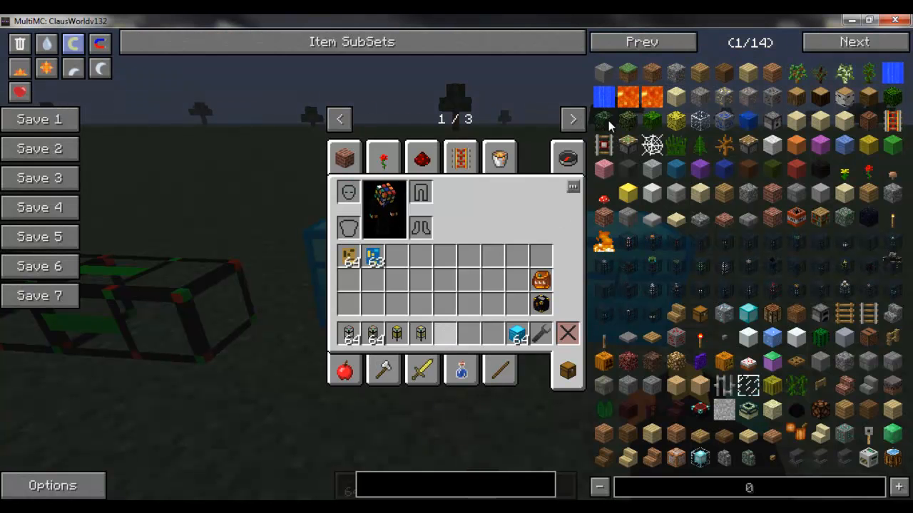
pyautogui.click(448, 335)
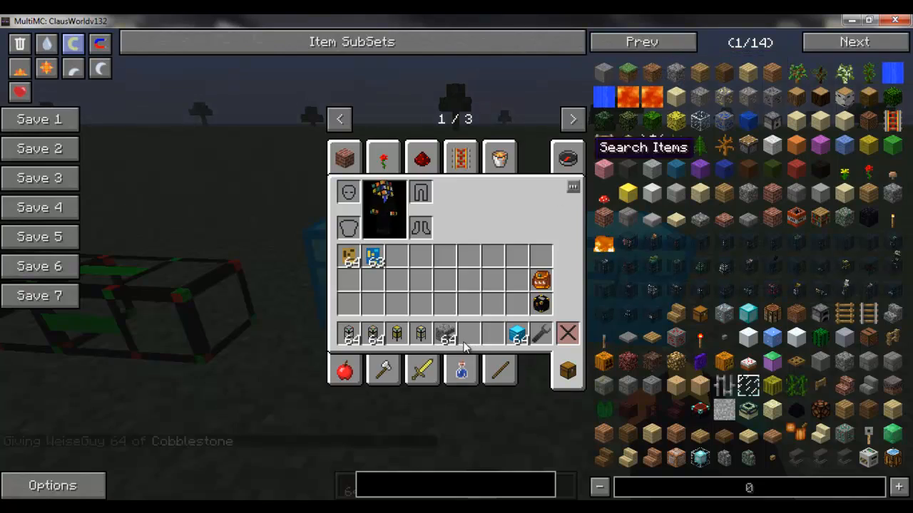
pyautogui.press('Escape')
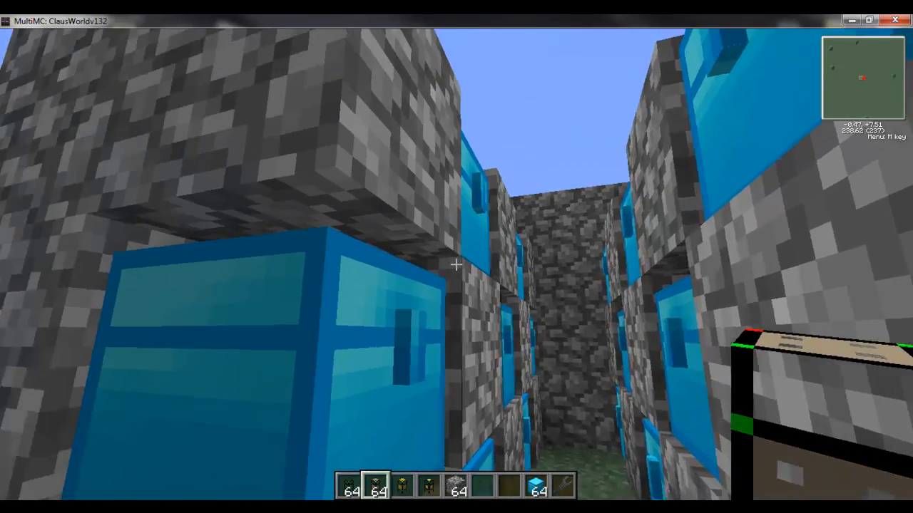
pyautogui.moveTo(456, 256)
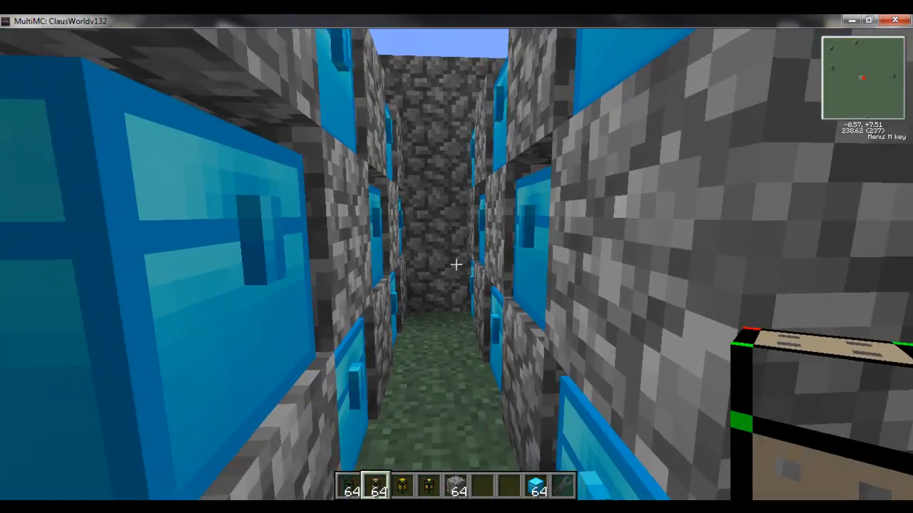
pyautogui.press('w')
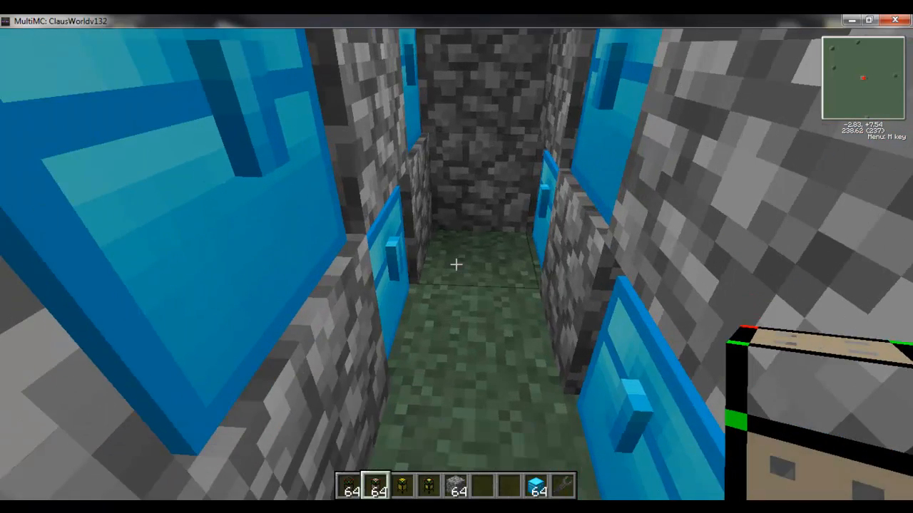
pyautogui.moveTo(456, 256)
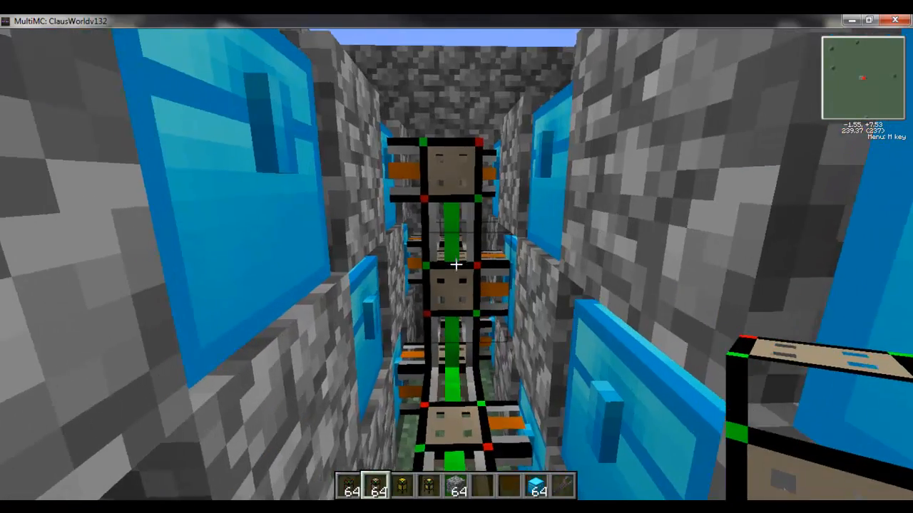
pyautogui.moveTo(456, 257)
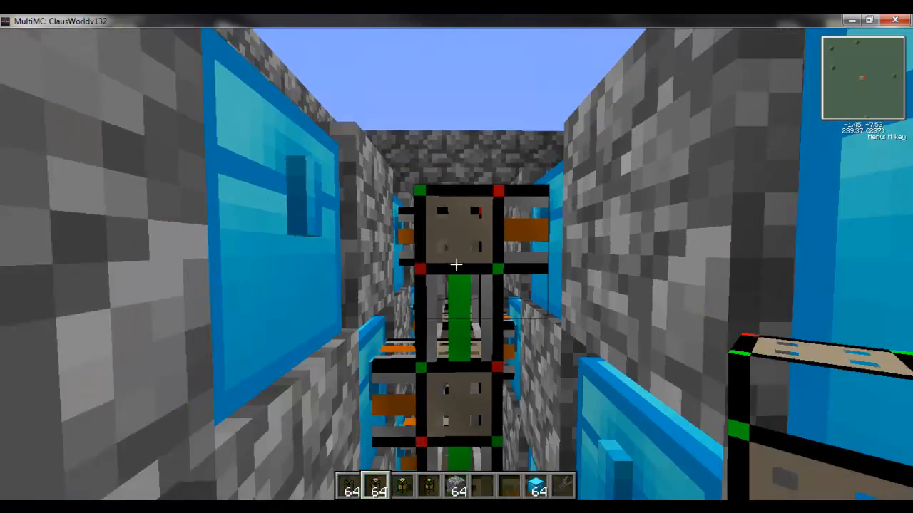
pyautogui.moveTo(456, 256)
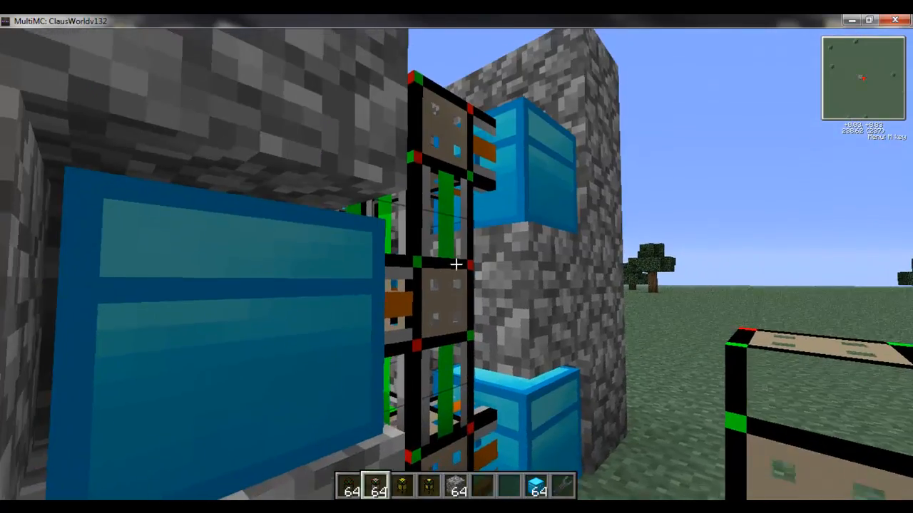
pyautogui.moveTo(456, 256)
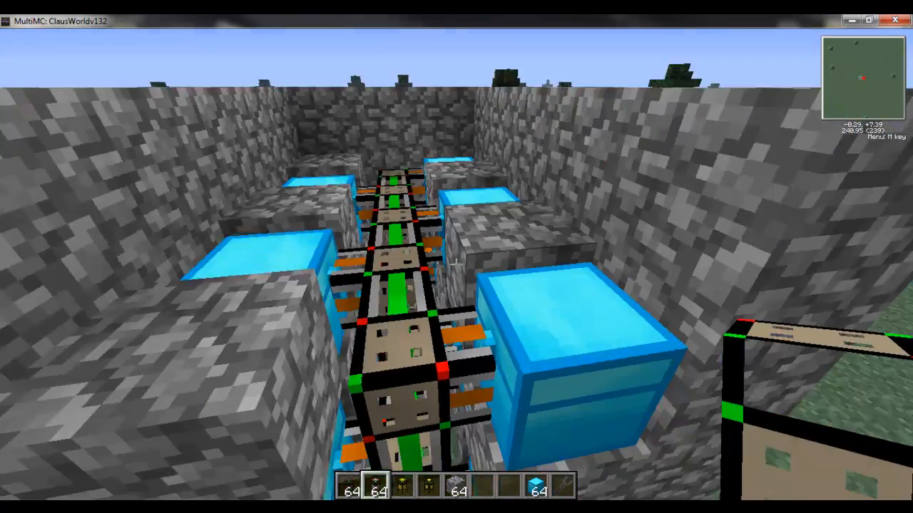
pyautogui.moveTo(456, 257)
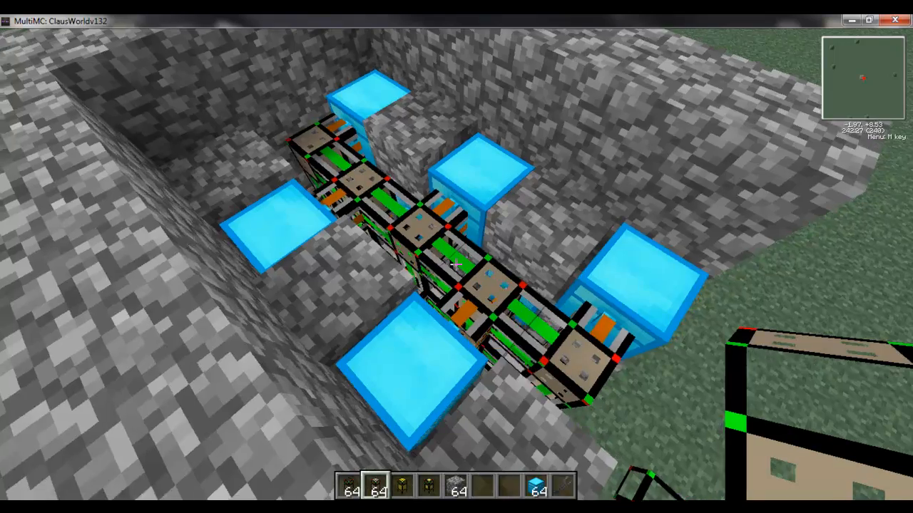
pyautogui.moveTo(456, 263)
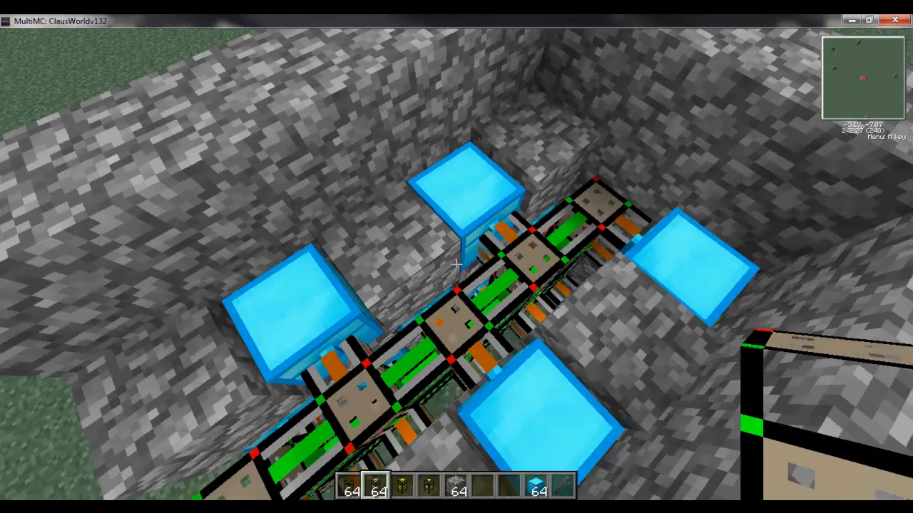
pyautogui.moveTo(456, 257)
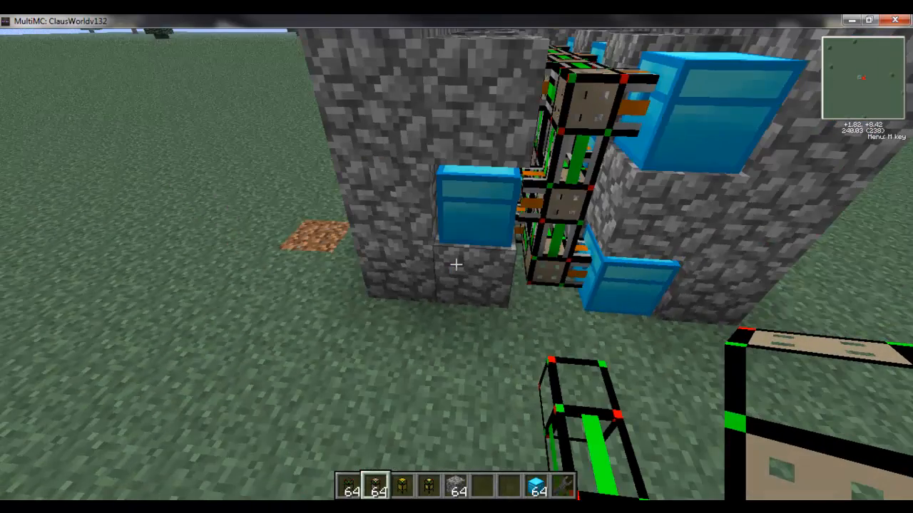
pyautogui.moveTo(456, 256)
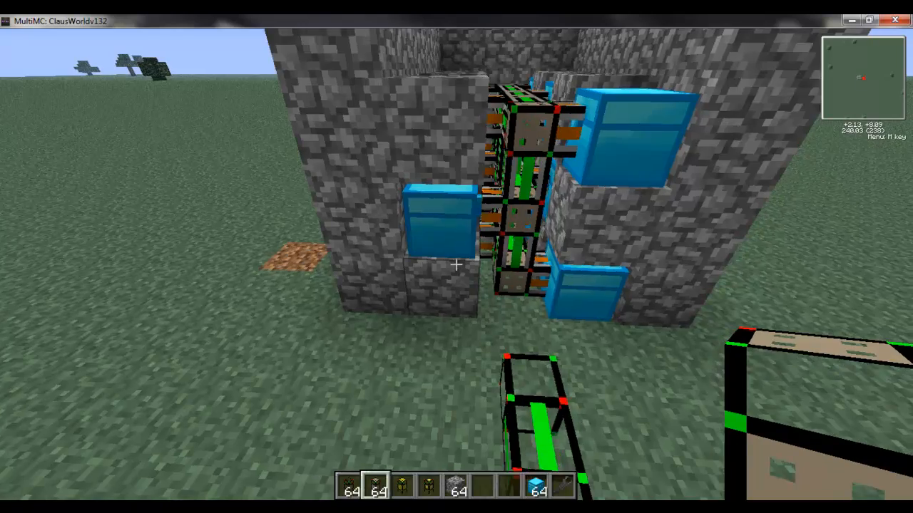
pyautogui.moveTo(457, 257)
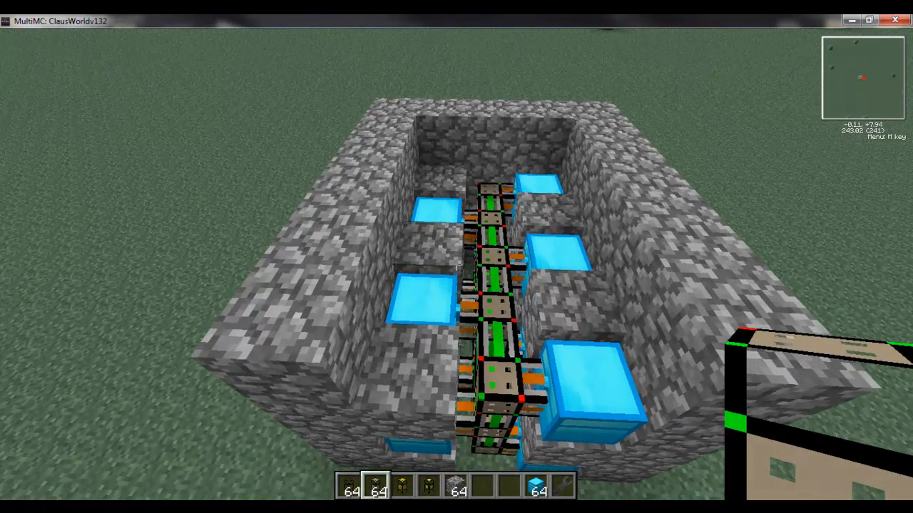
pyautogui.moveTo(456, 264)
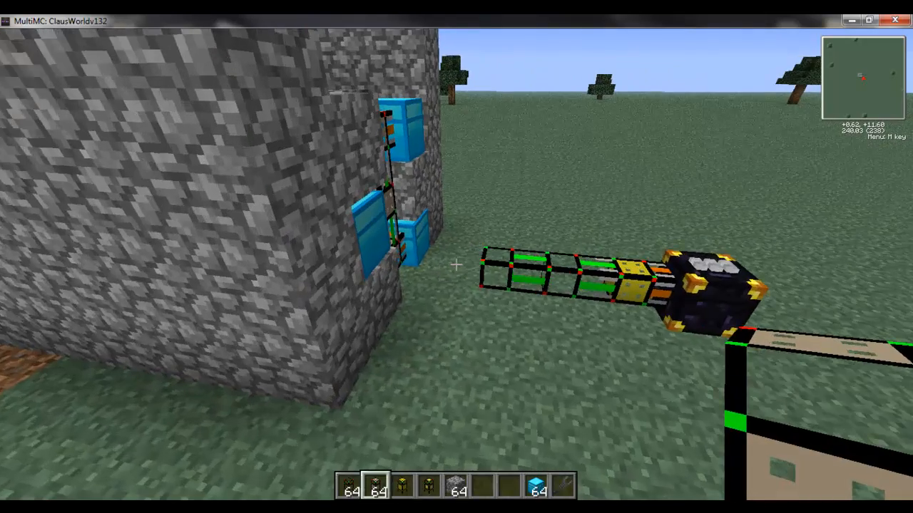
pyautogui.moveTo(456, 264)
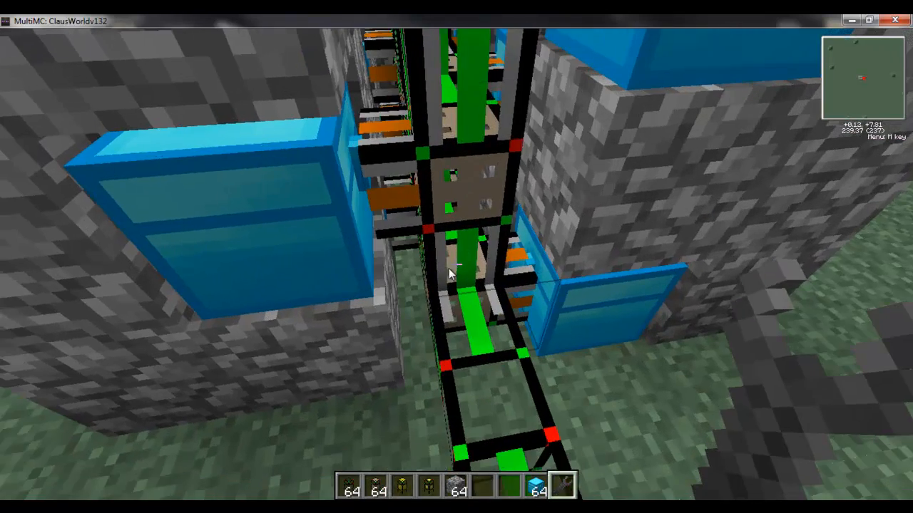
# Switch the pipe column's Provider module MK2 to Leave last stack mode
pyautogui.press('e')
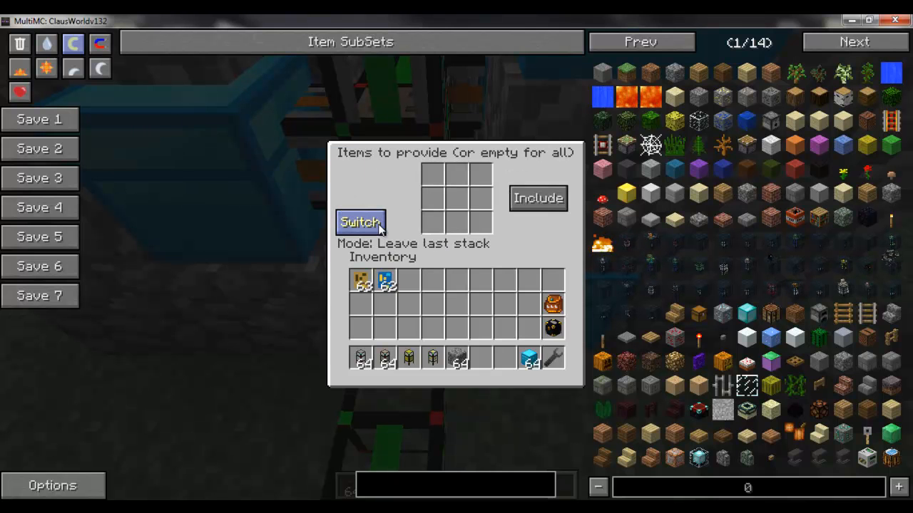
pyautogui.click(359, 222)
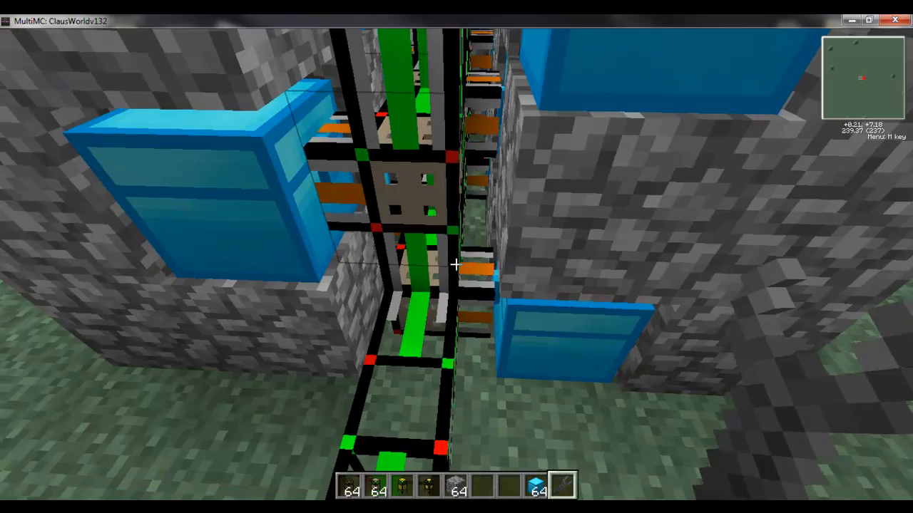
pyautogui.moveTo(456, 264)
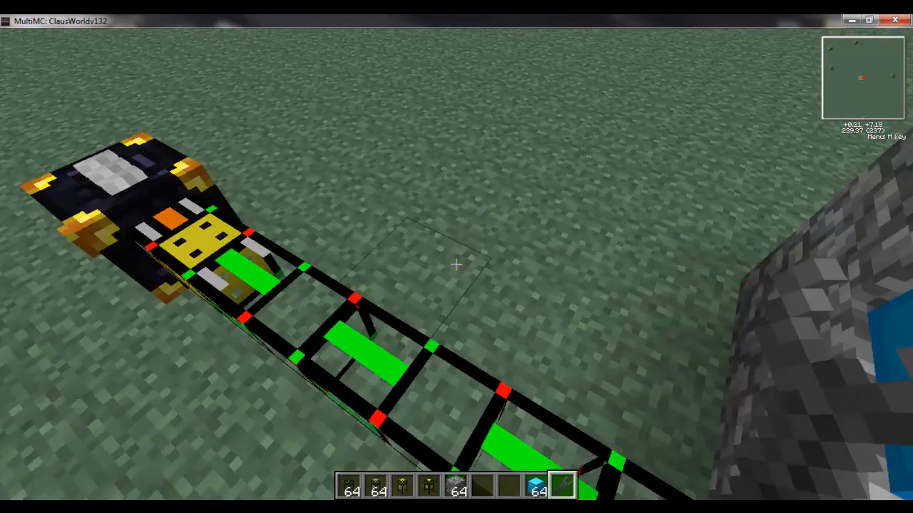
# Drop one cobblestone into a diamond chest and confirm the pipes pulled it out
pyautogui.press('e')
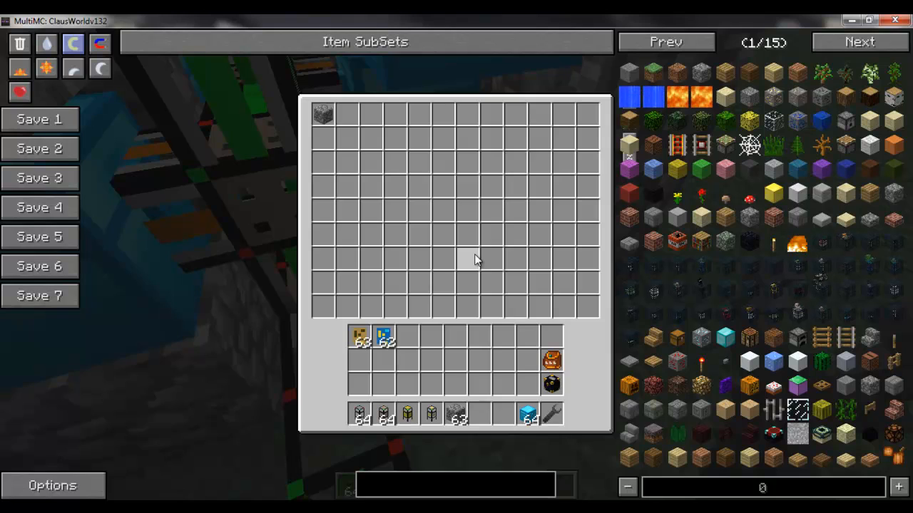
pyautogui.press('Escape')
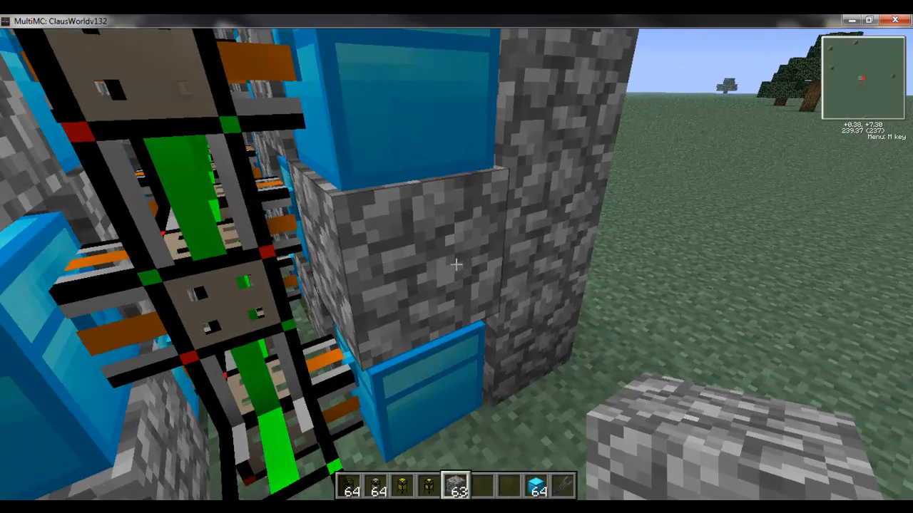
pyautogui.moveTo(457, 271)
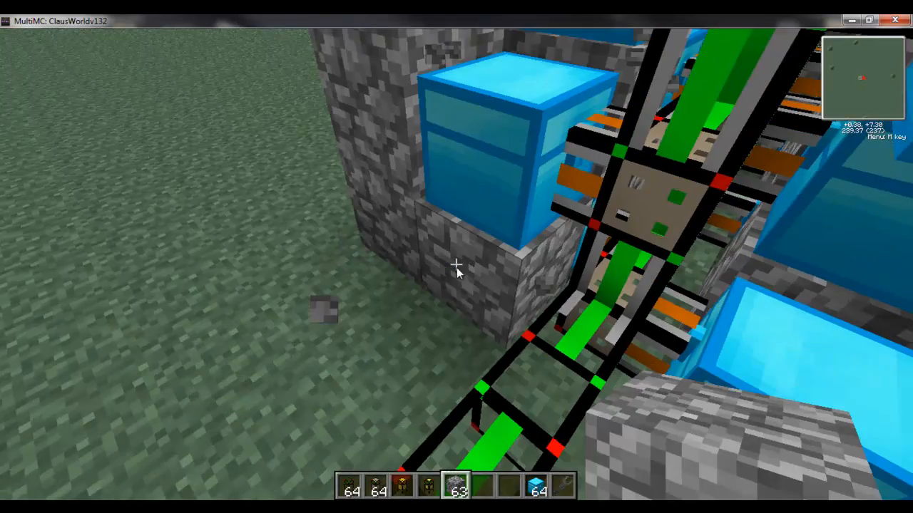
pyautogui.press('e')
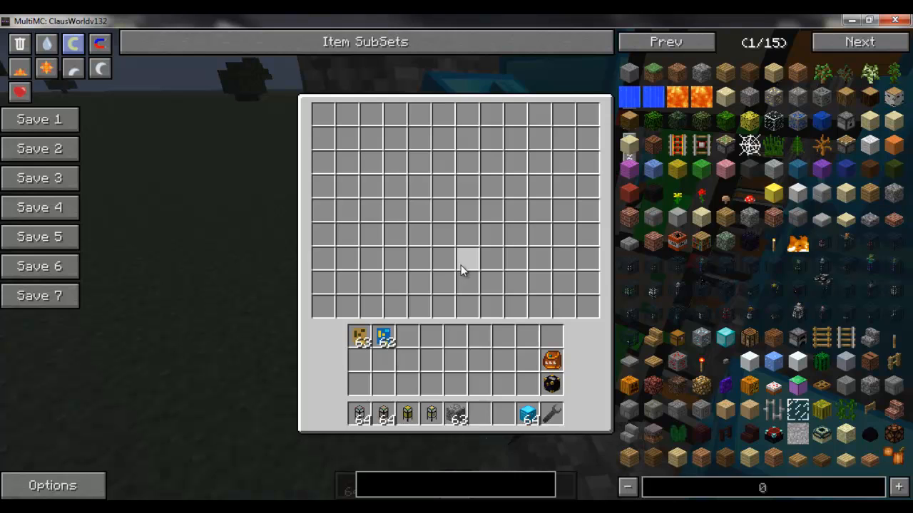
pyautogui.moveTo(384, 335)
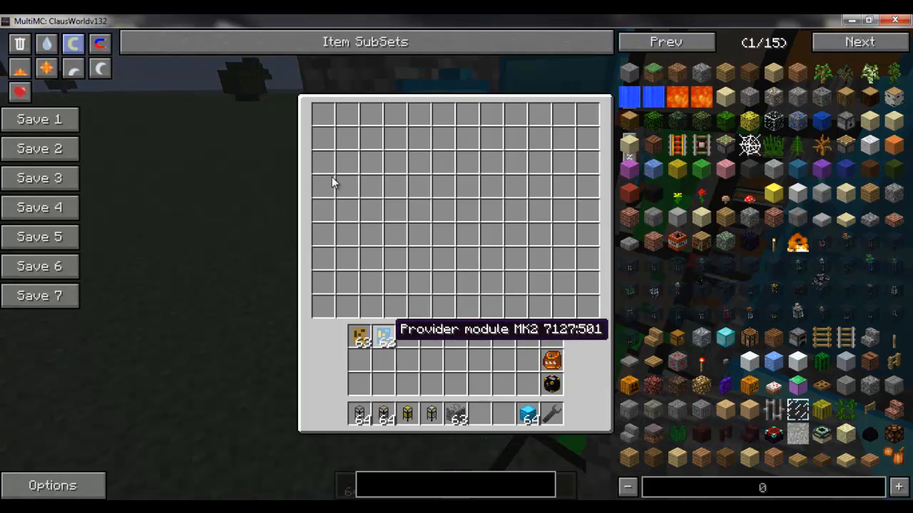
pyautogui.press('Escape')
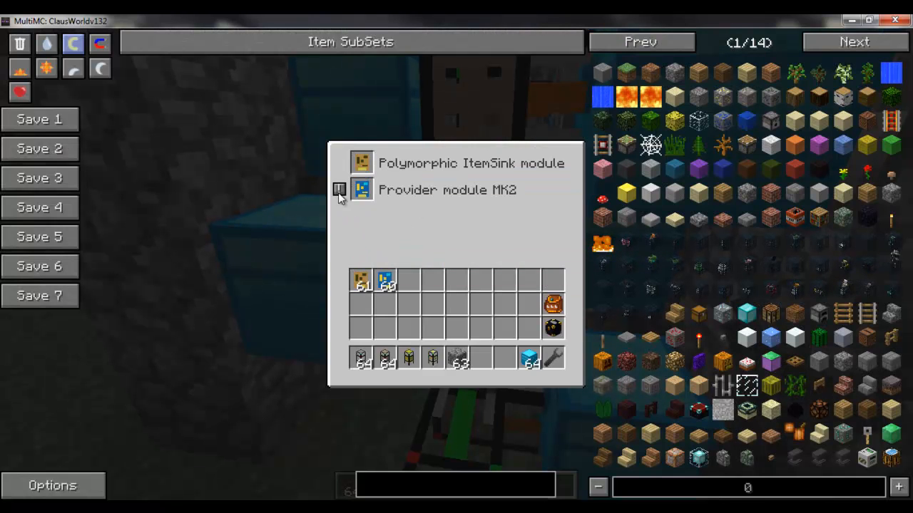
# Set each chassis's Provider module MK2 to Leave 1 item per stack
pyautogui.click(362, 191)
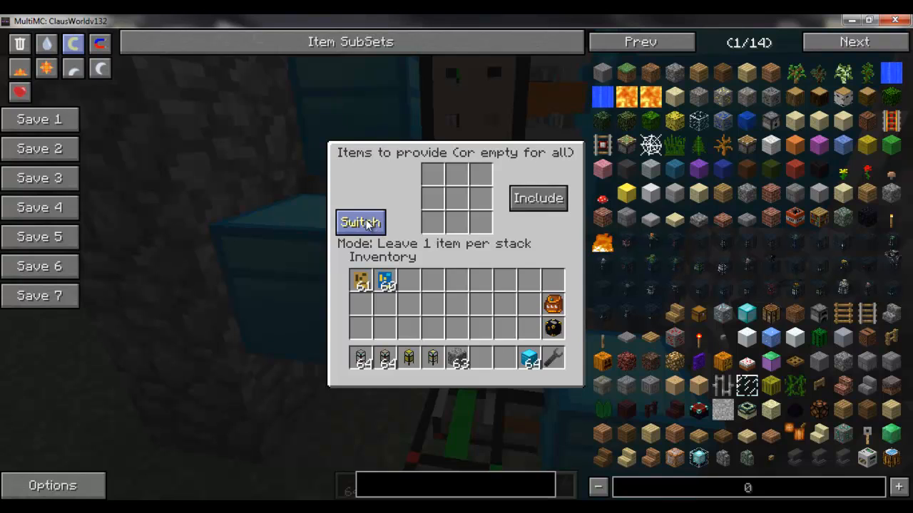
pyautogui.press('Escape')
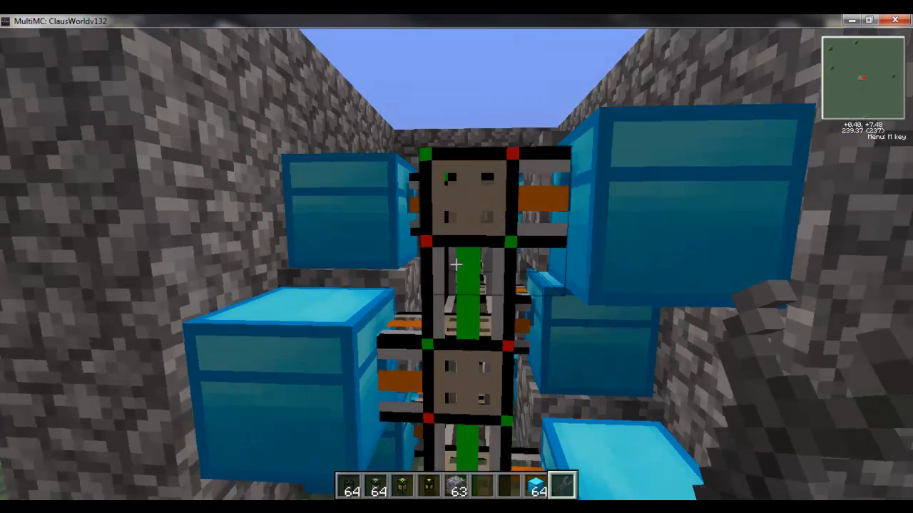
pyautogui.moveTo(456, 268)
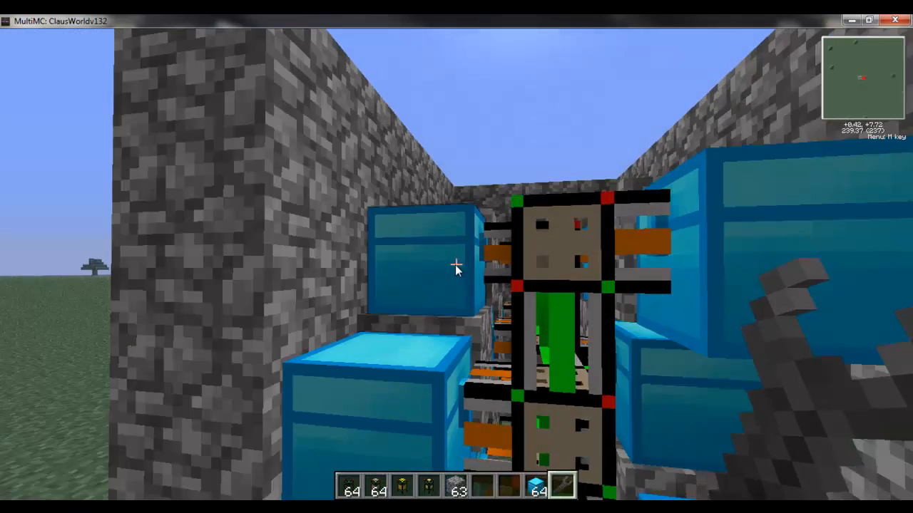
pyautogui.press('e')
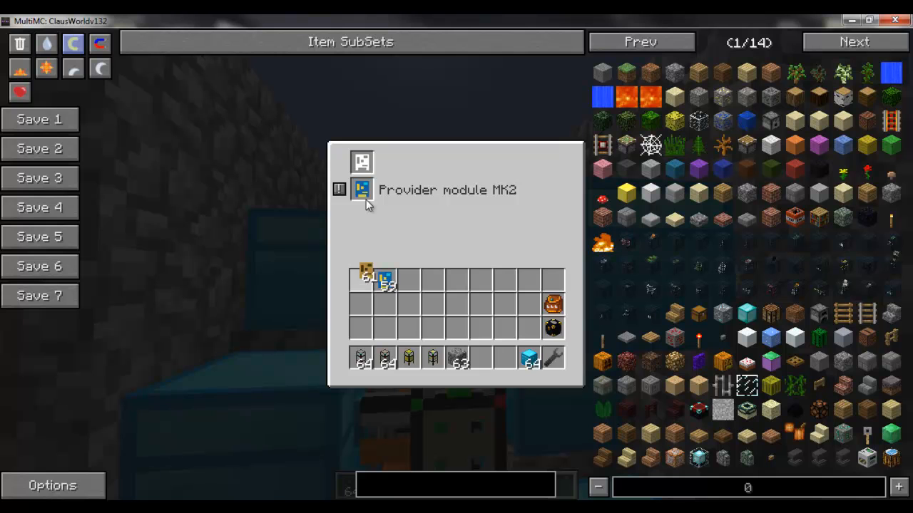
pyautogui.click(362, 188)
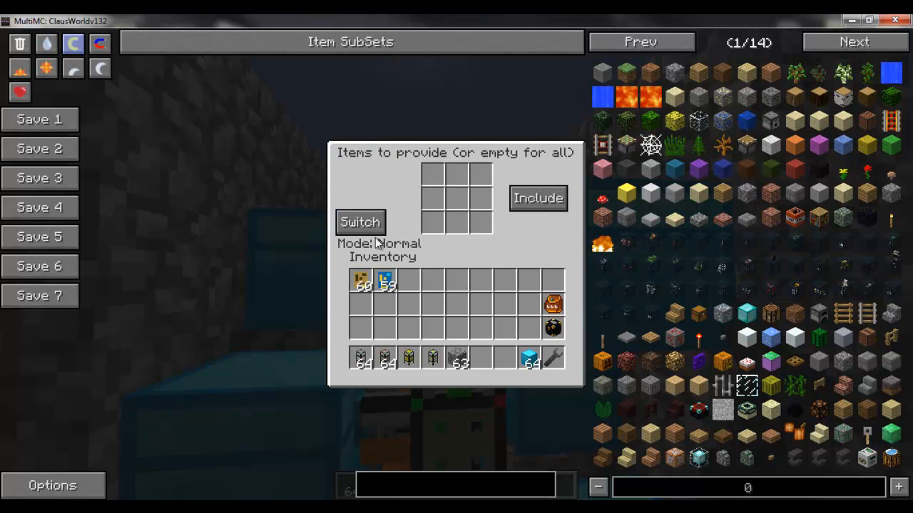
pyautogui.click(359, 222)
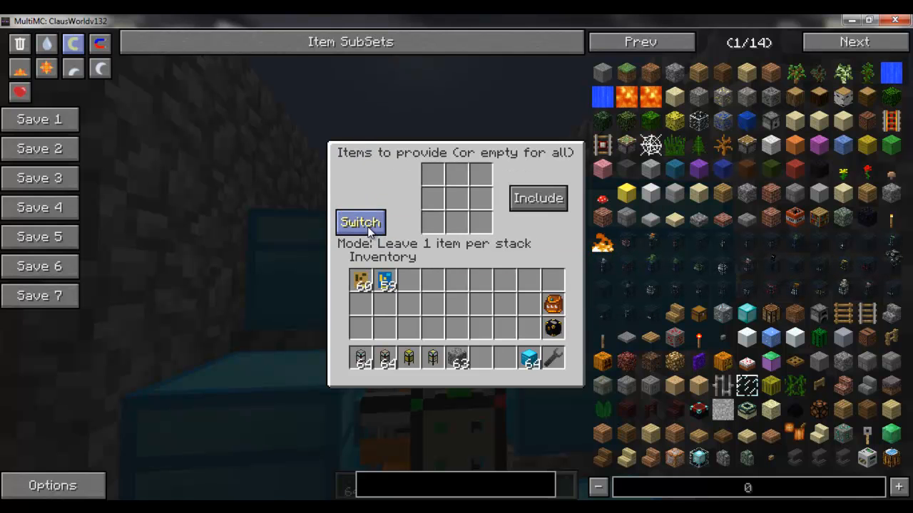
pyautogui.press('Escape')
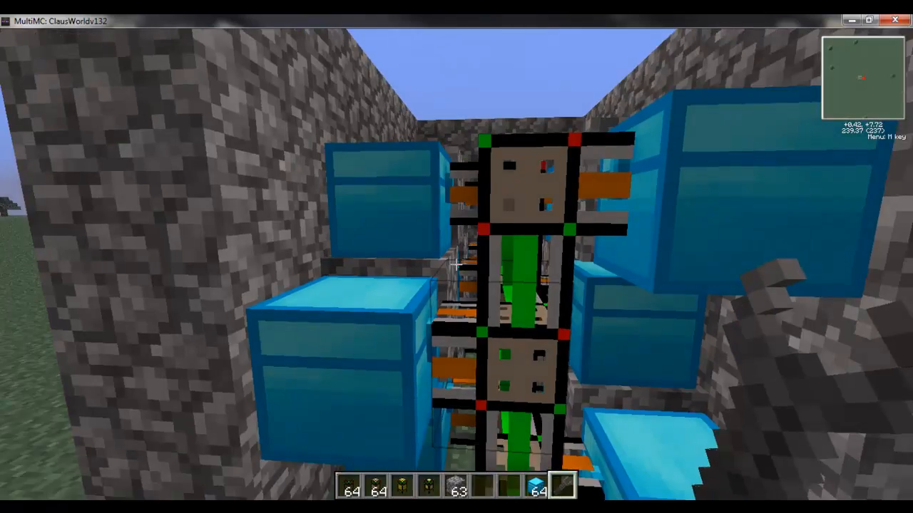
pyautogui.moveTo(457, 270)
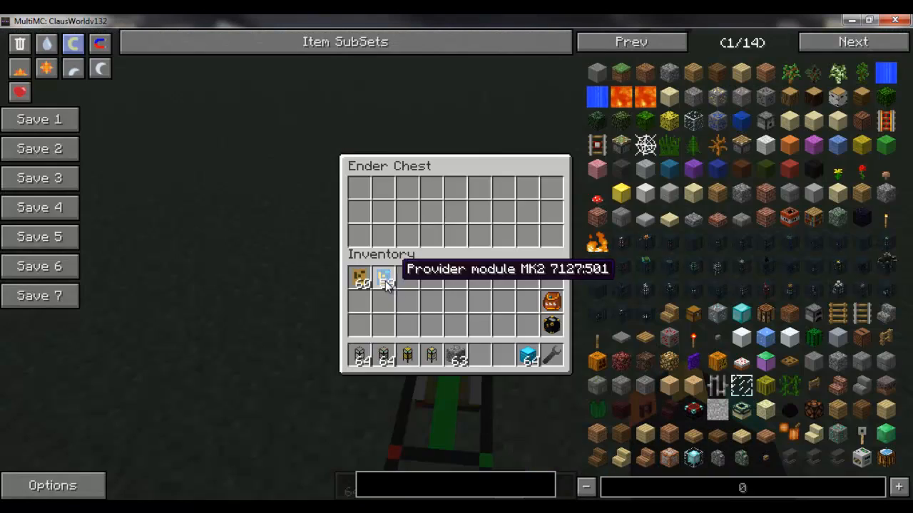
# Send a module through the ender chest and find it stored in a diamond chest
pyautogui.click(384, 276)
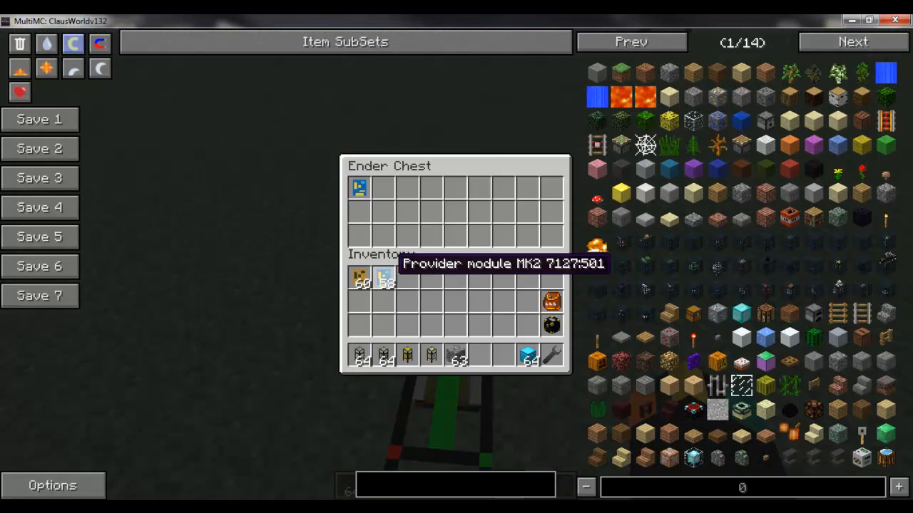
pyautogui.press('Escape')
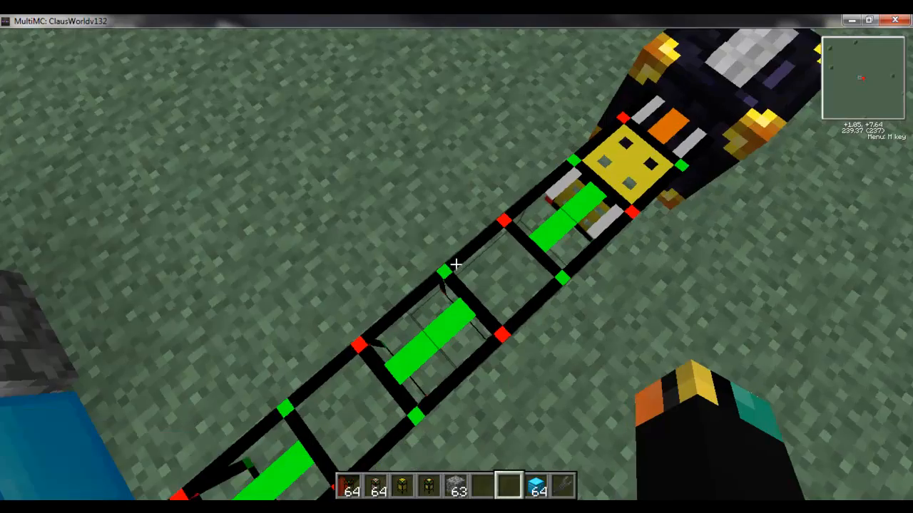
pyautogui.moveTo(456, 257)
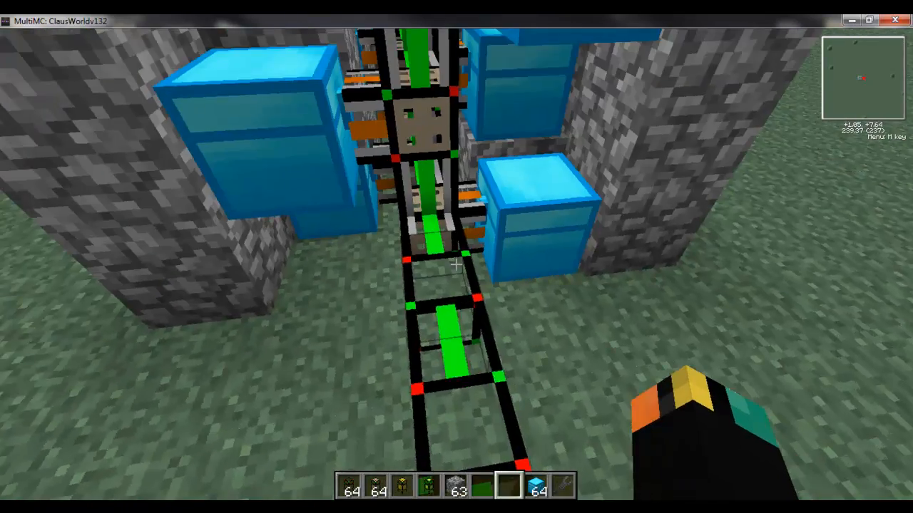
pyautogui.press('e')
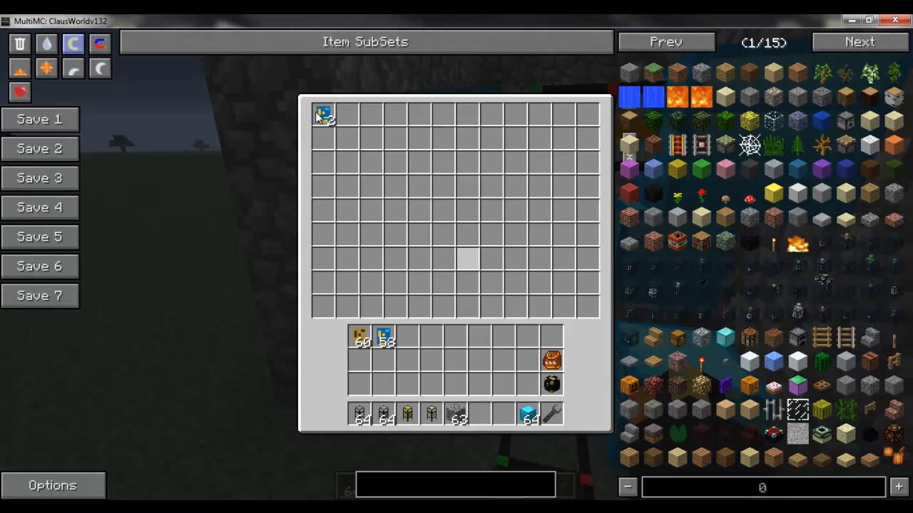
pyautogui.moveTo(383, 336)
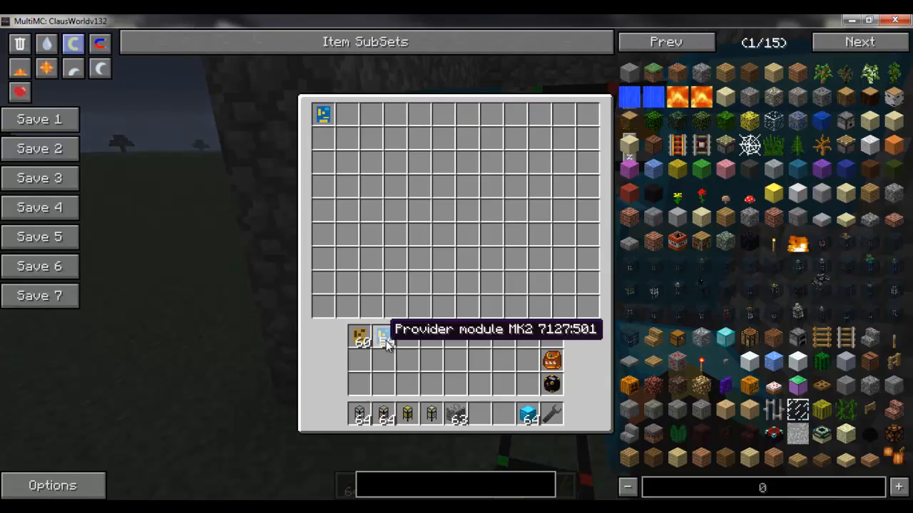
pyautogui.press('Escape')
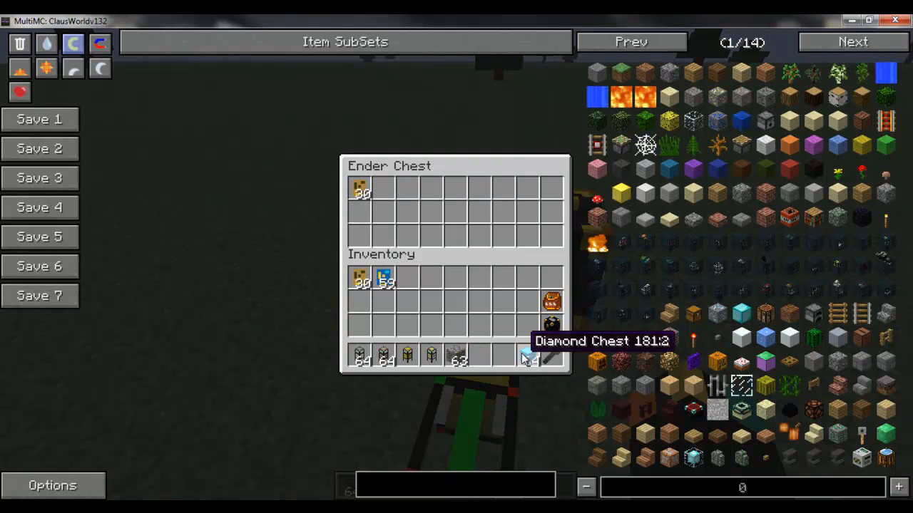
# Take diamond chests from the ender chest and check the chest modules before walling in the storage
pyautogui.press('Escape')
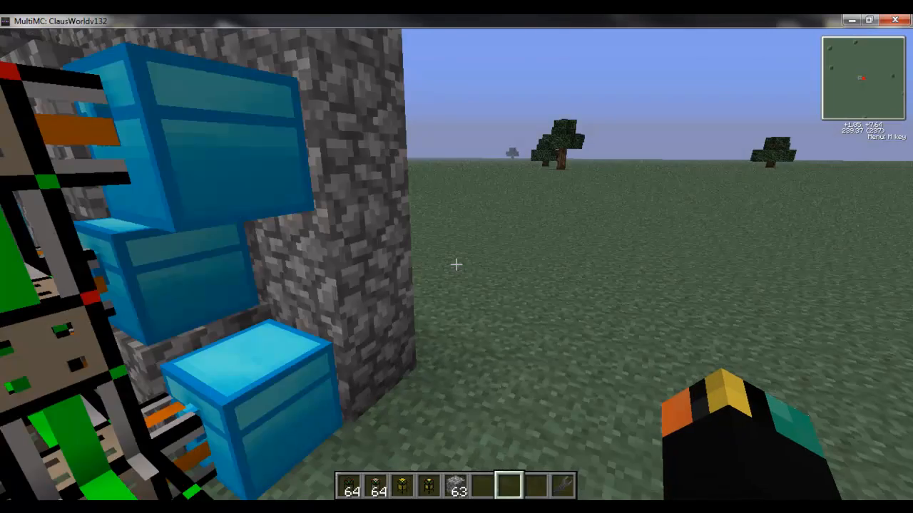
pyautogui.moveTo(456, 257)
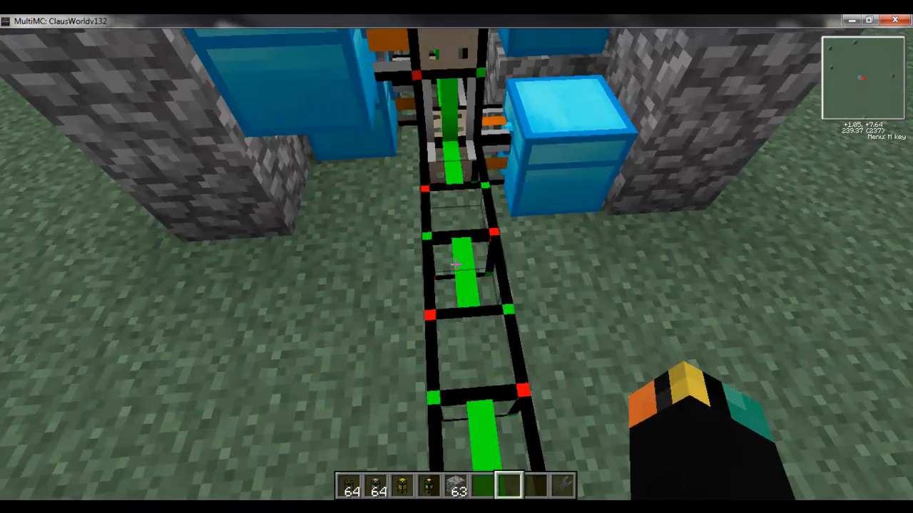
pyautogui.press('e')
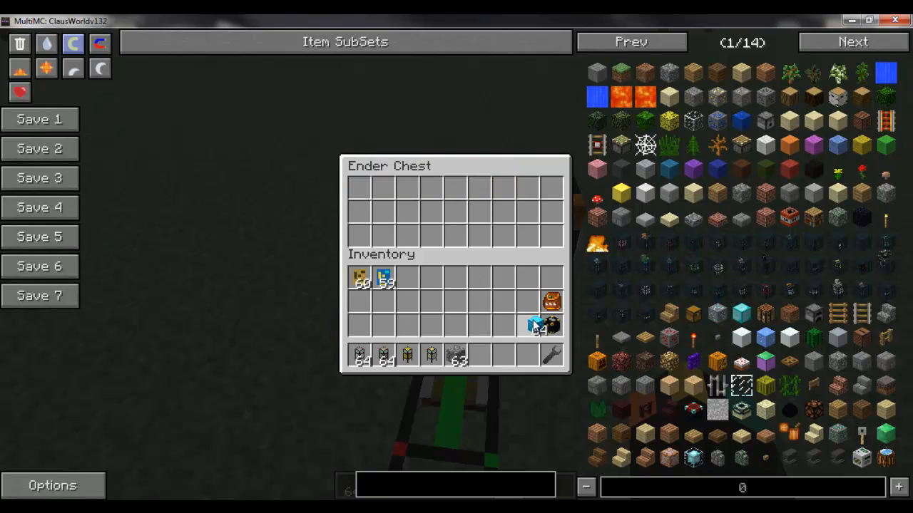
pyautogui.press('Escape')
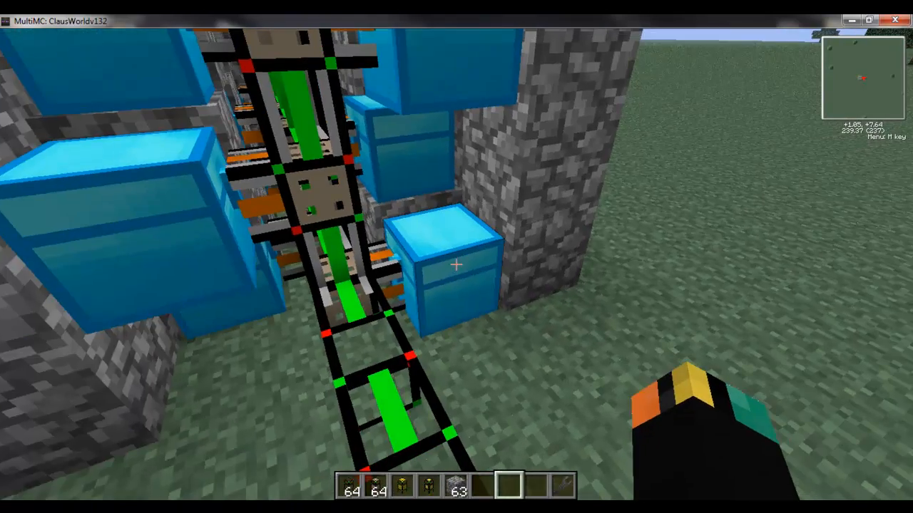
pyautogui.moveTo(457, 257)
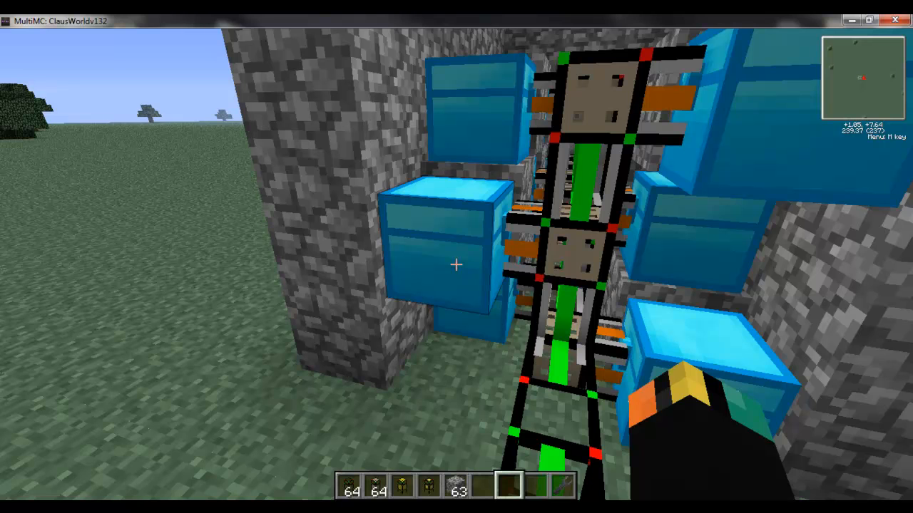
pyautogui.moveTo(457, 257)
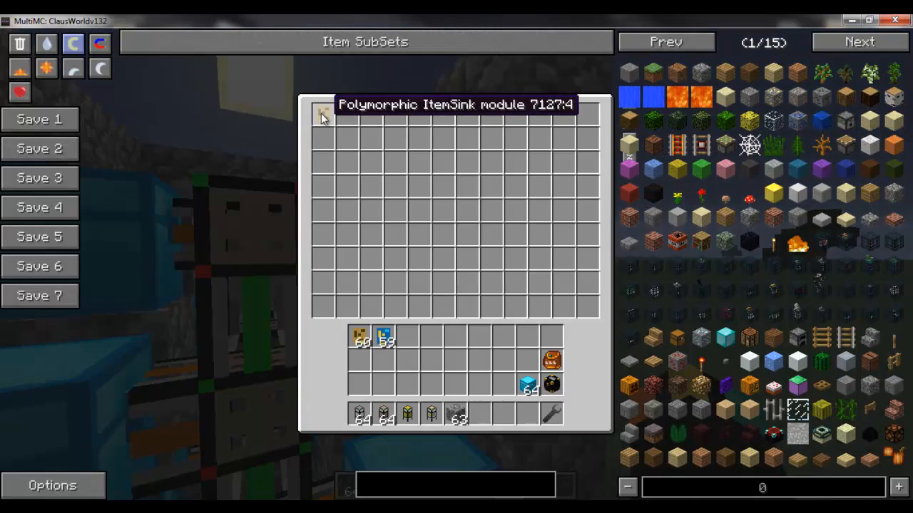
pyautogui.press('Escape')
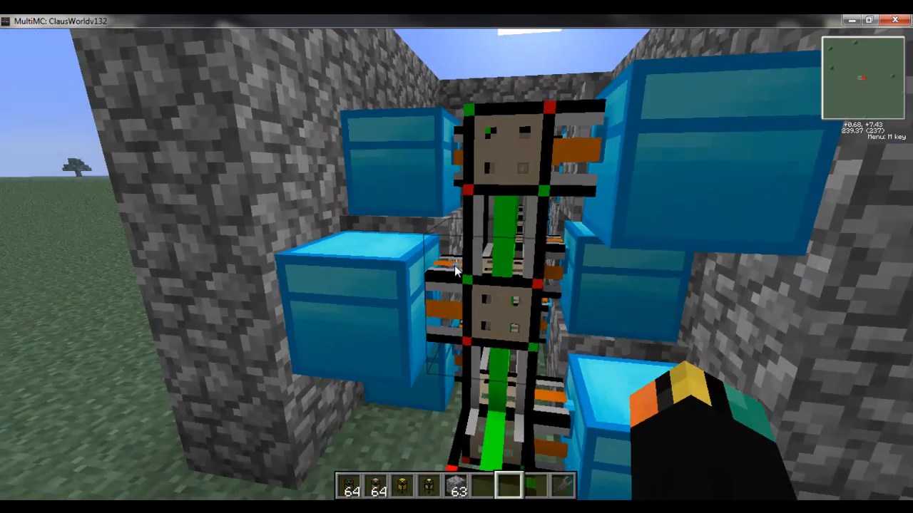
pyautogui.press('e')
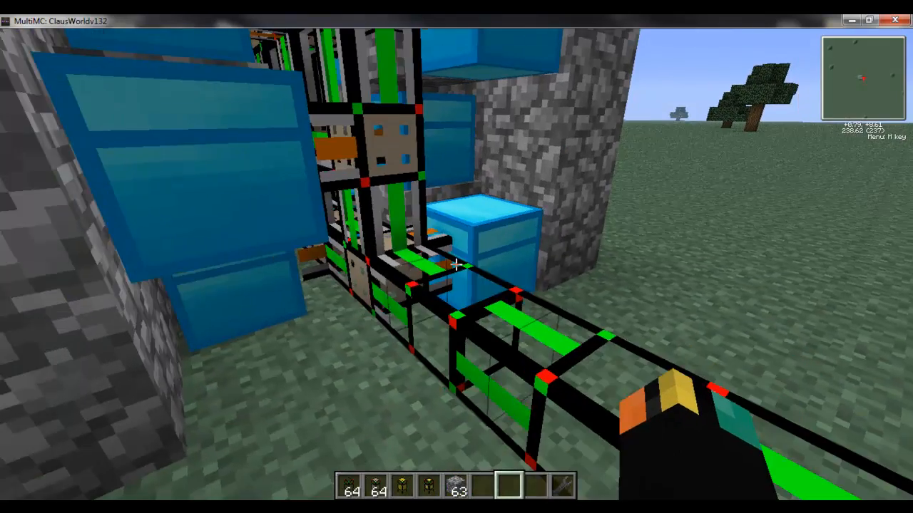
pyautogui.moveTo(456, 257)
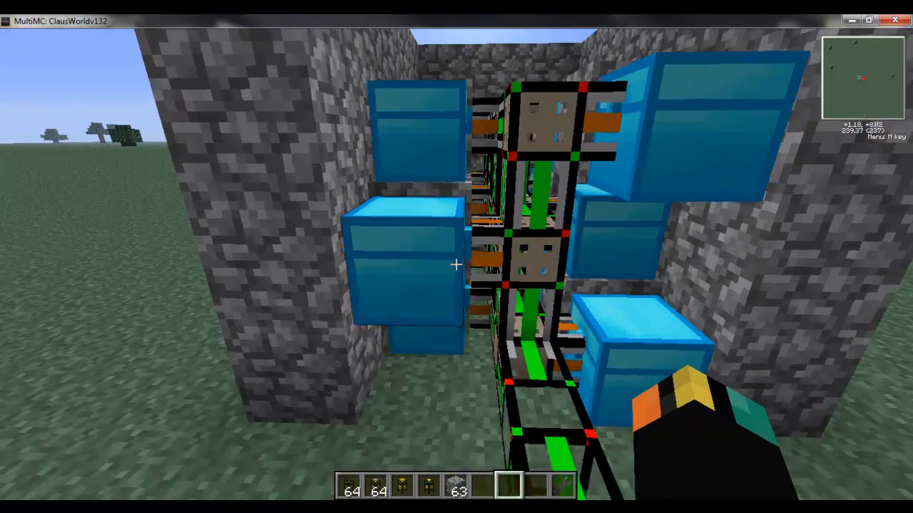
pyautogui.moveTo(457, 266)
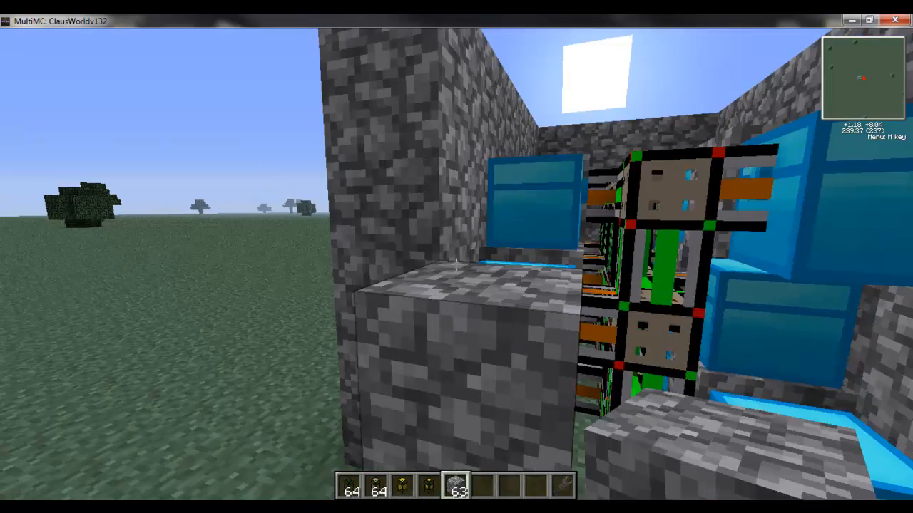
pyautogui.moveTo(456, 257)
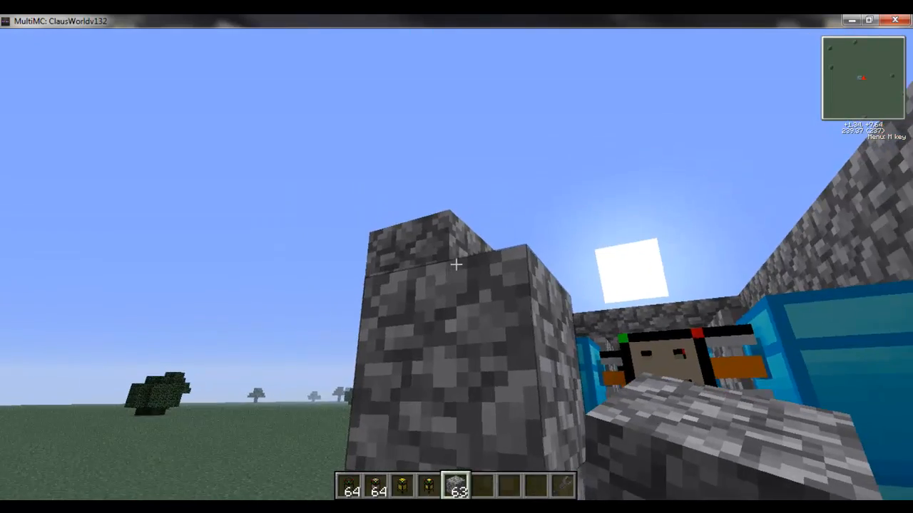
pyautogui.moveTo(456, 264)
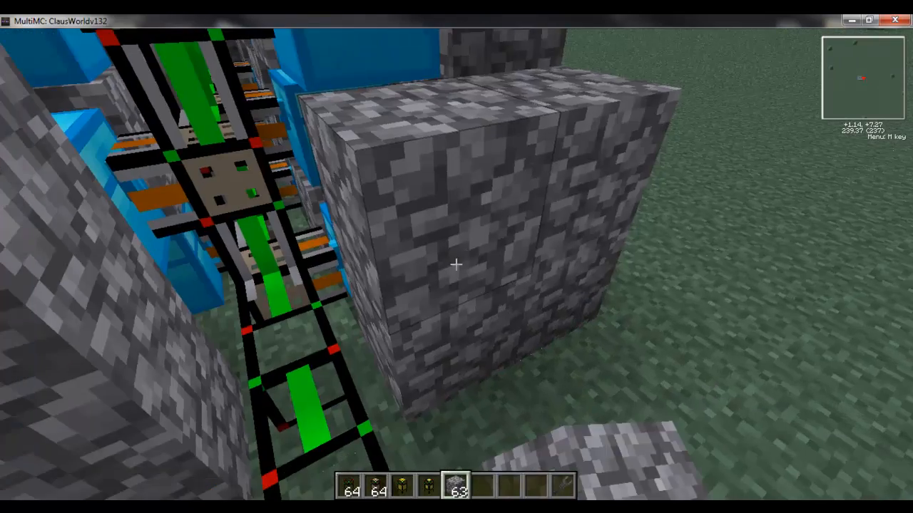
pyautogui.moveTo(456, 257)
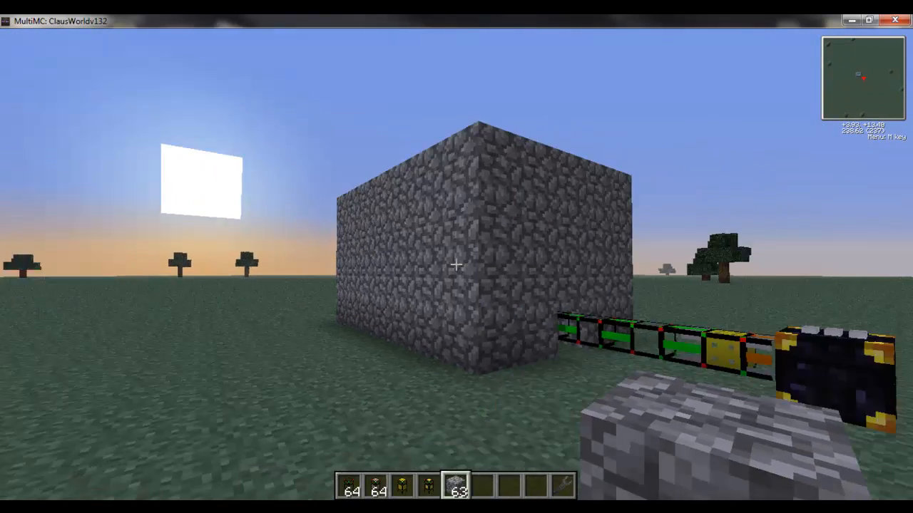
pyautogui.moveTo(456, 264)
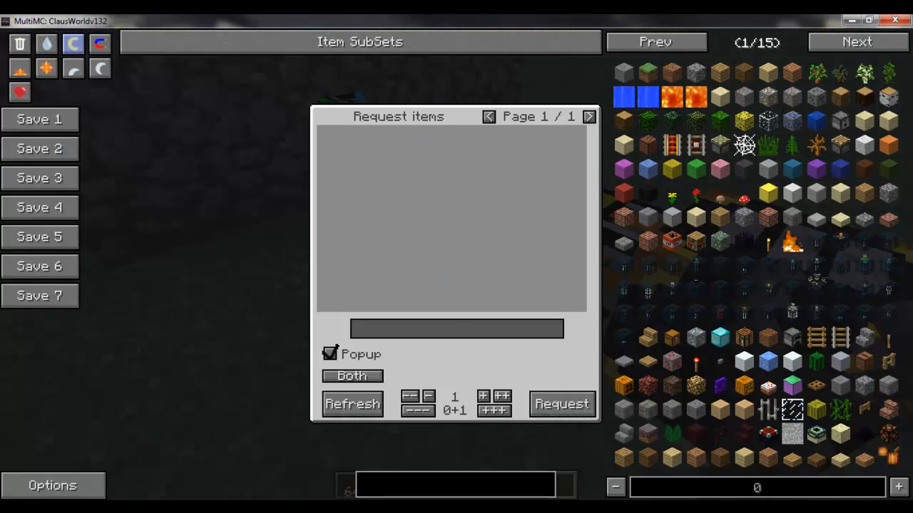
# Request 1 then 63 more diamond chests through the request pipe for a full stack of 64
pyautogui.press('Escape')
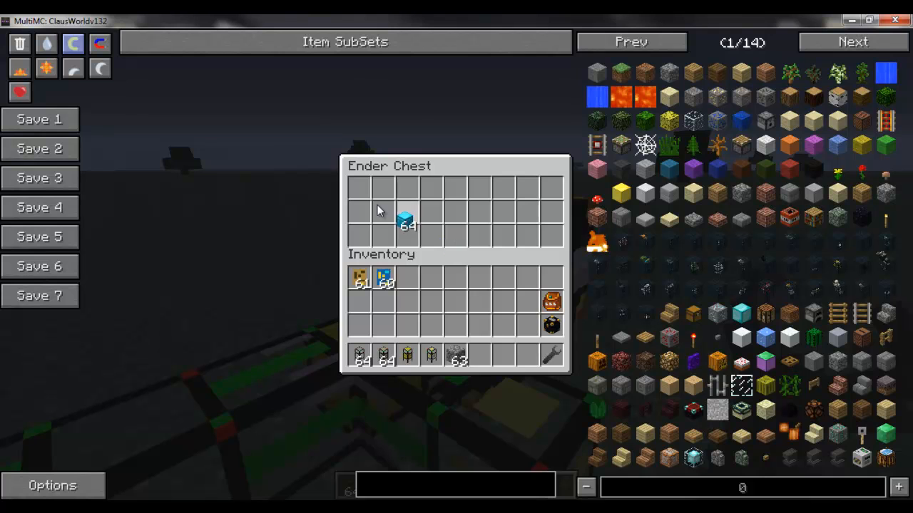
pyautogui.press('Escape')
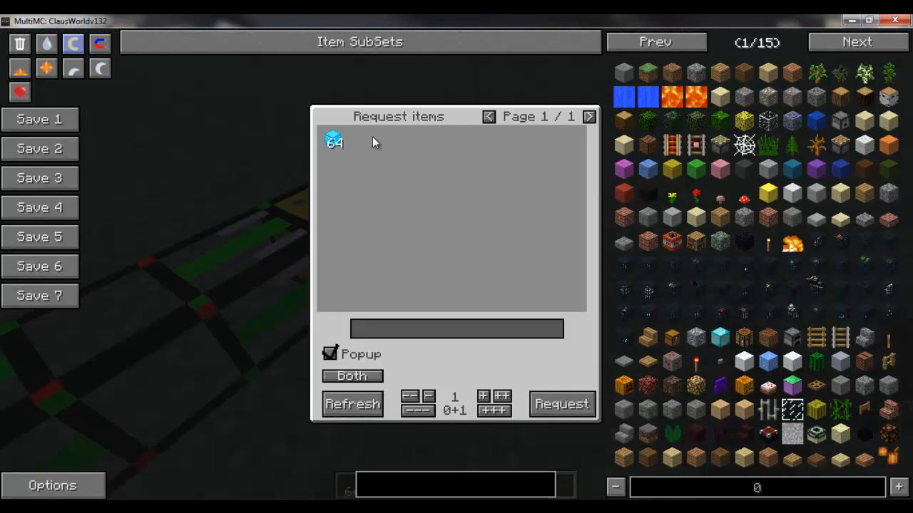
pyautogui.click(562, 403)
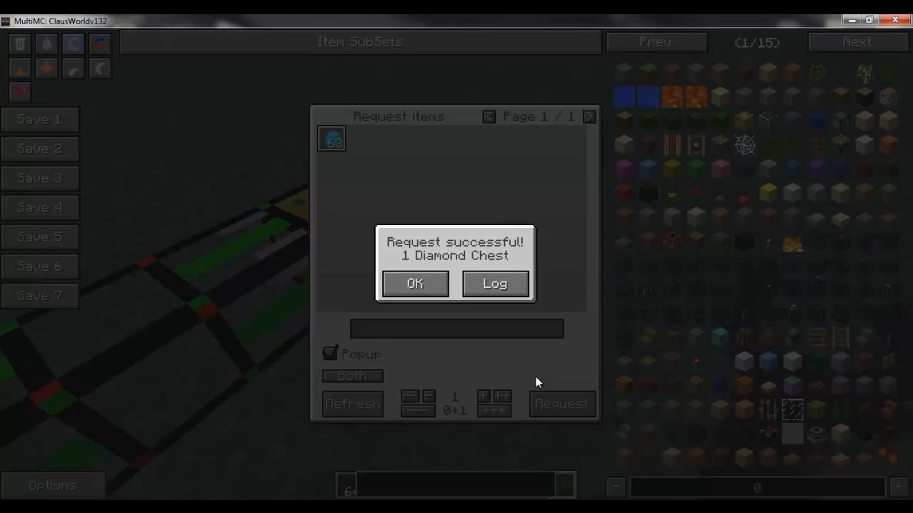
pyautogui.click(414, 283)
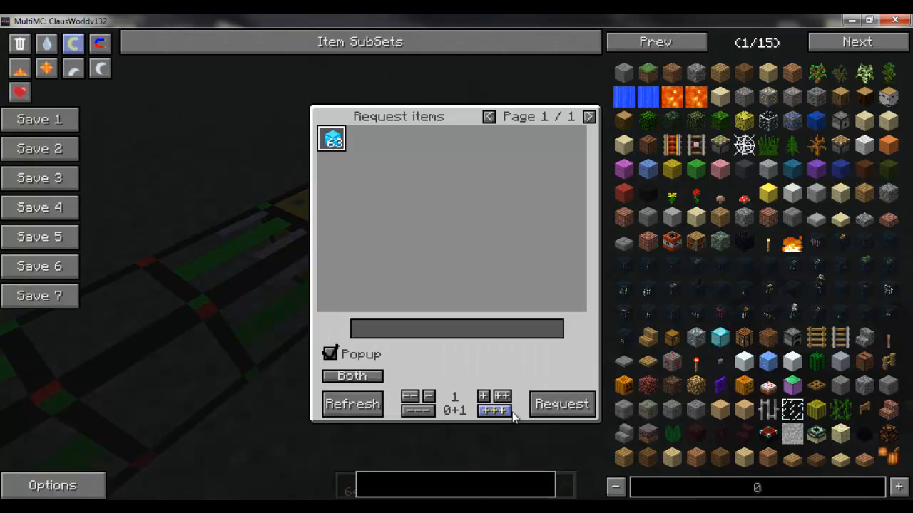
pyautogui.click(561, 403)
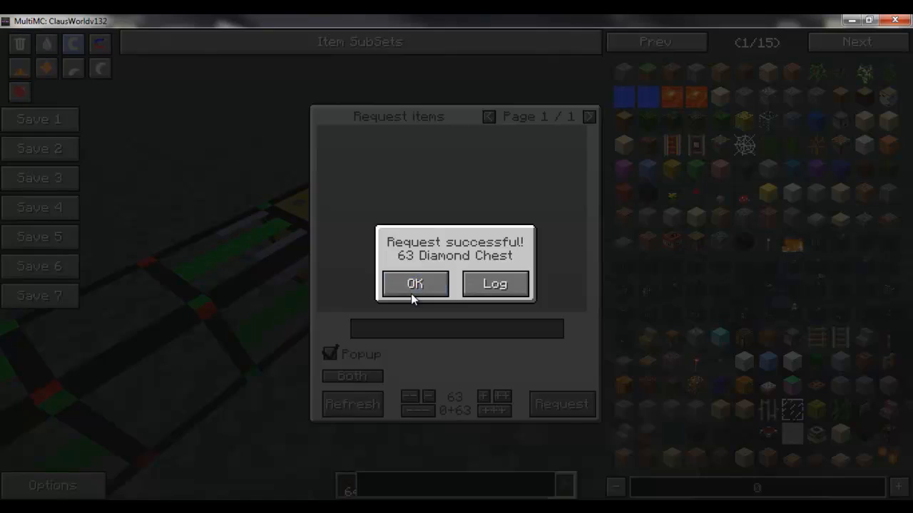
pyautogui.click(415, 284)
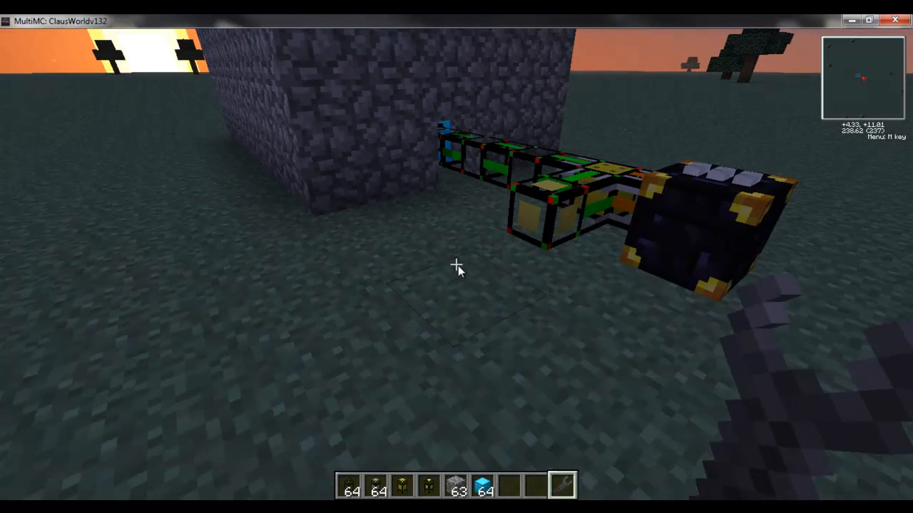
# Leave the inventory and view the enclosed cobblestone storage cube with its pipe line to the ender chest
pyautogui.press('e')
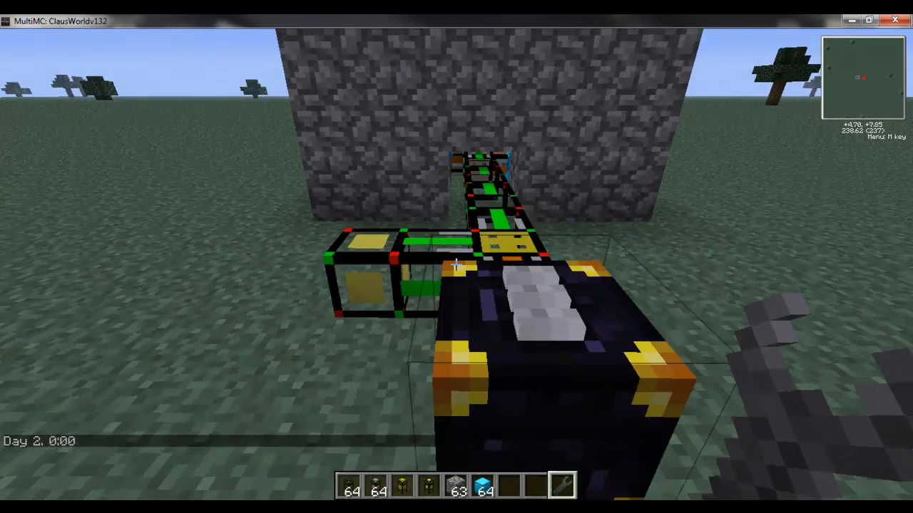
pyautogui.moveTo(456, 256)
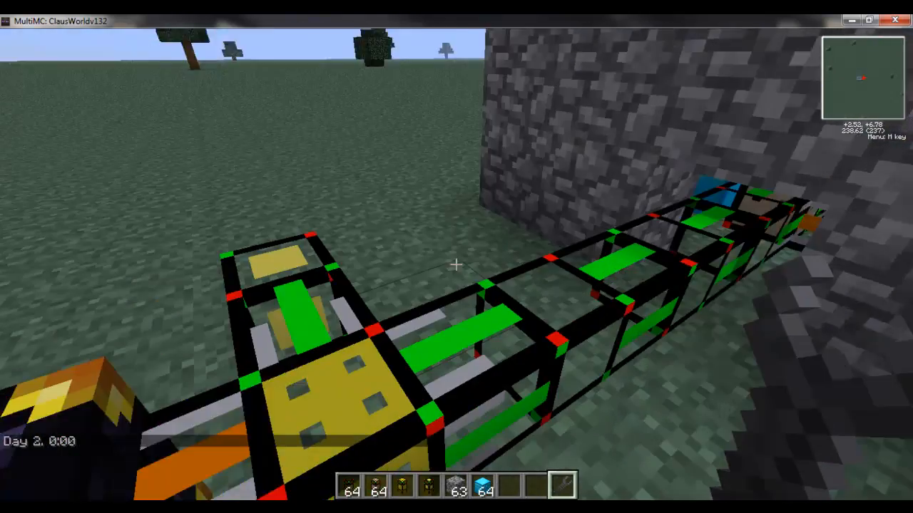
pyautogui.moveTo(456, 256)
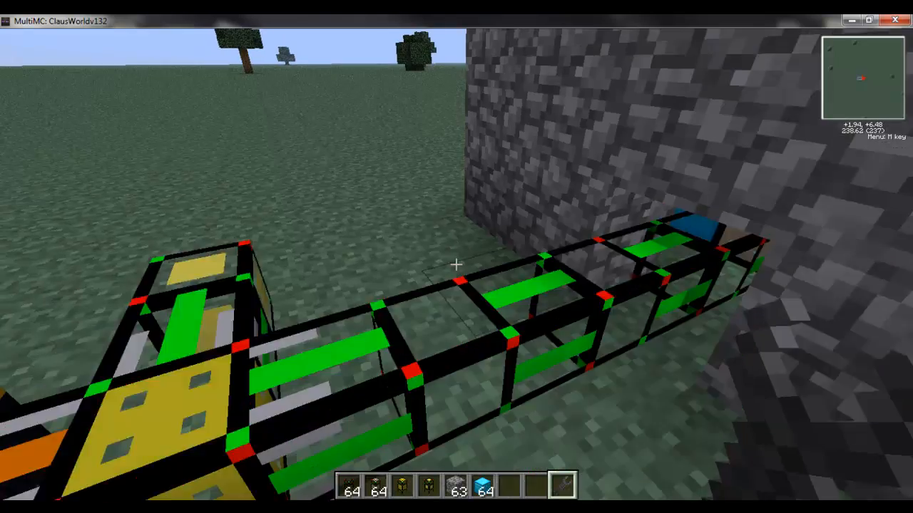
pyautogui.moveTo(456, 264)
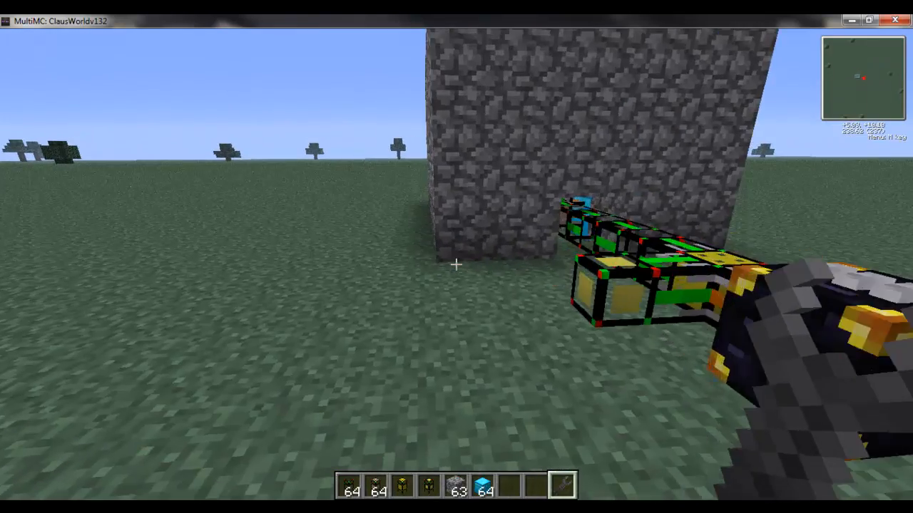
pyautogui.moveTo(456, 264)
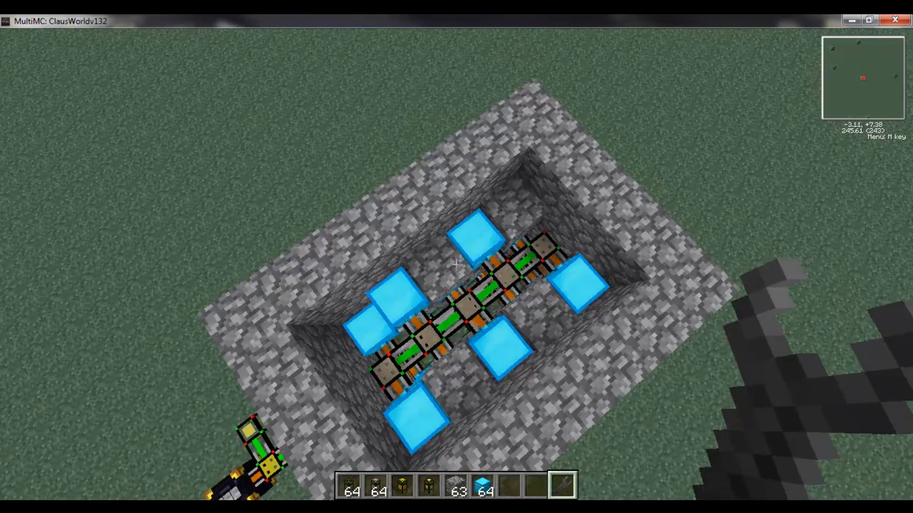
pyautogui.moveTo(457, 257)
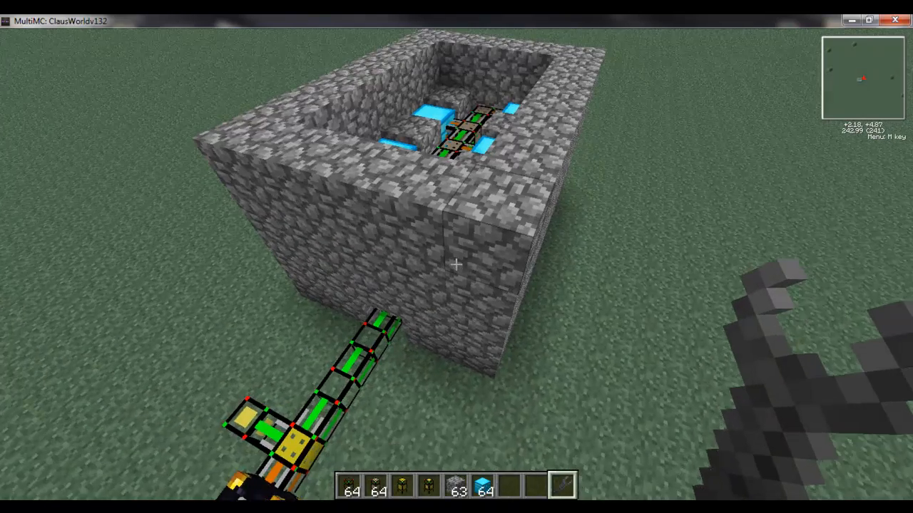
pyautogui.moveTo(456, 264)
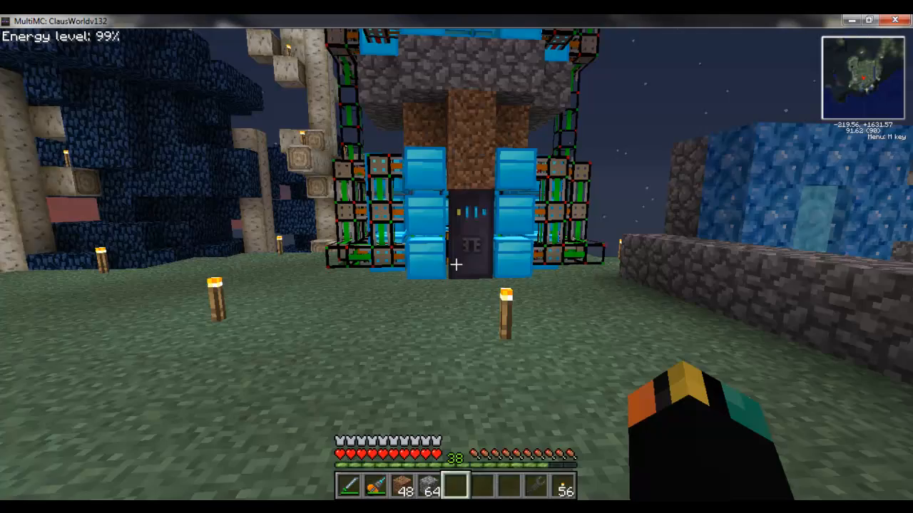
pyautogui.moveTo(456, 257)
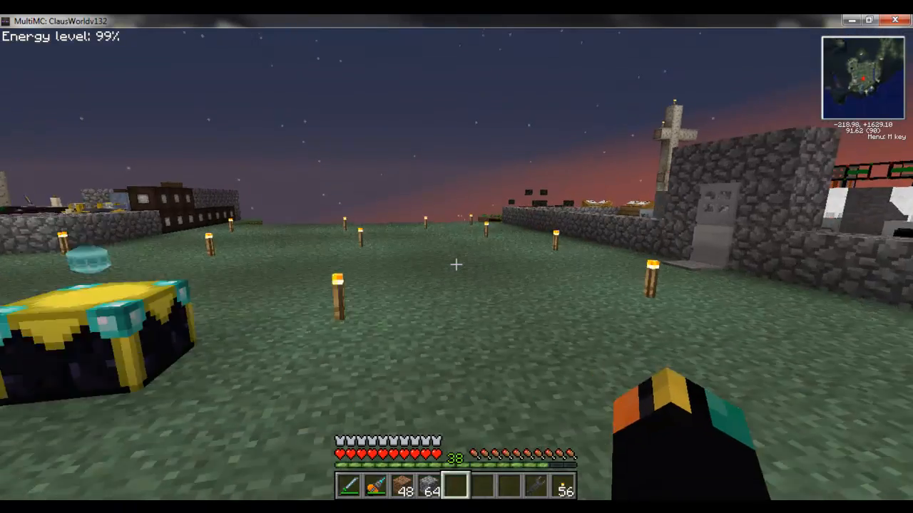
pyautogui.moveTo(456, 257)
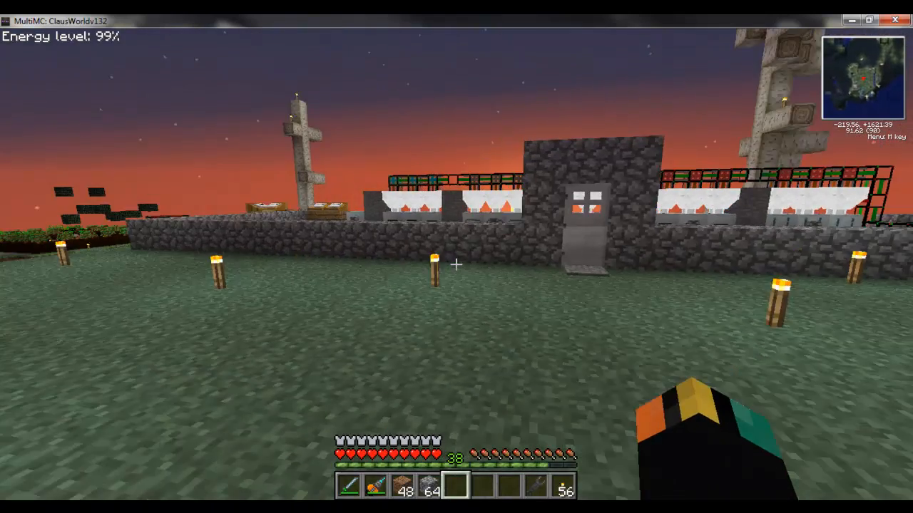
pyautogui.moveTo(456, 256)
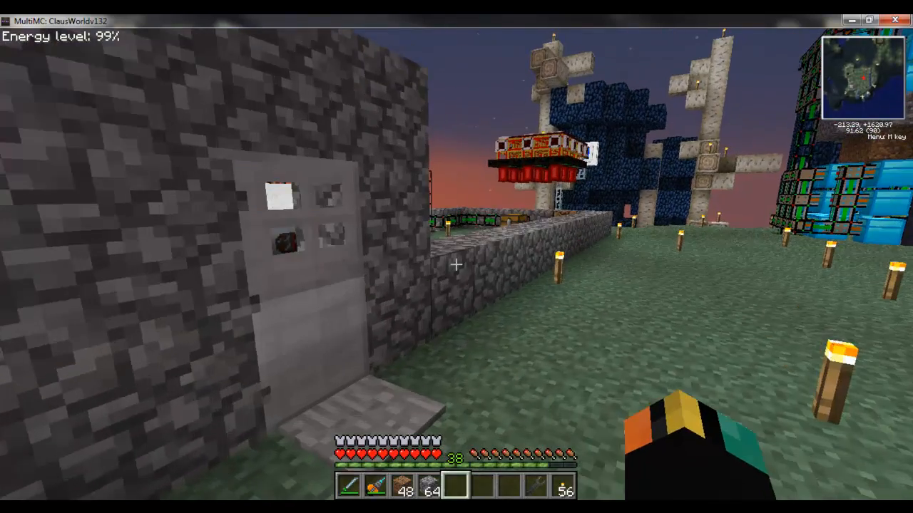
pyautogui.moveTo(457, 257)
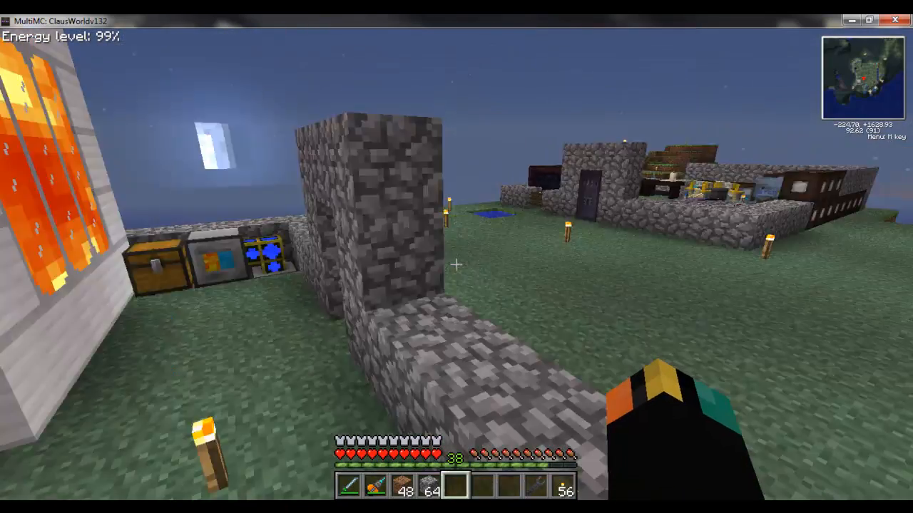
pyautogui.moveTo(456, 264)
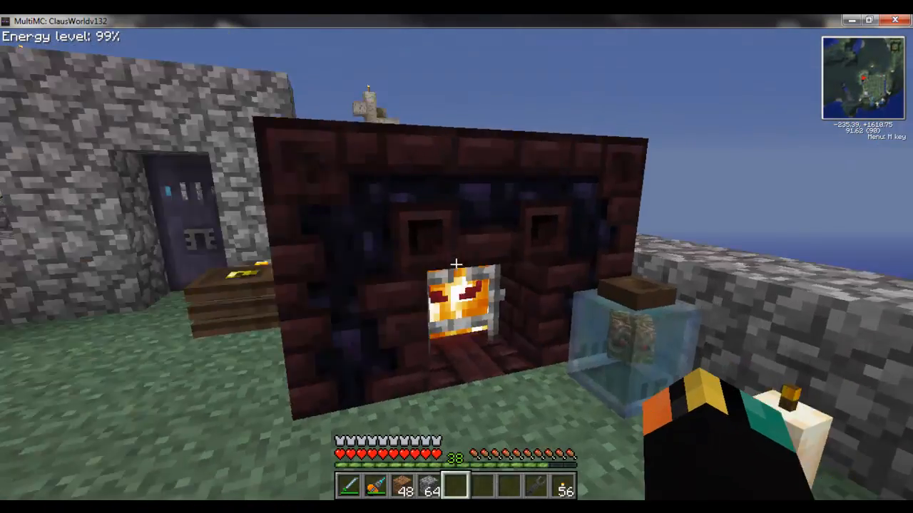
pyautogui.moveTo(456, 257)
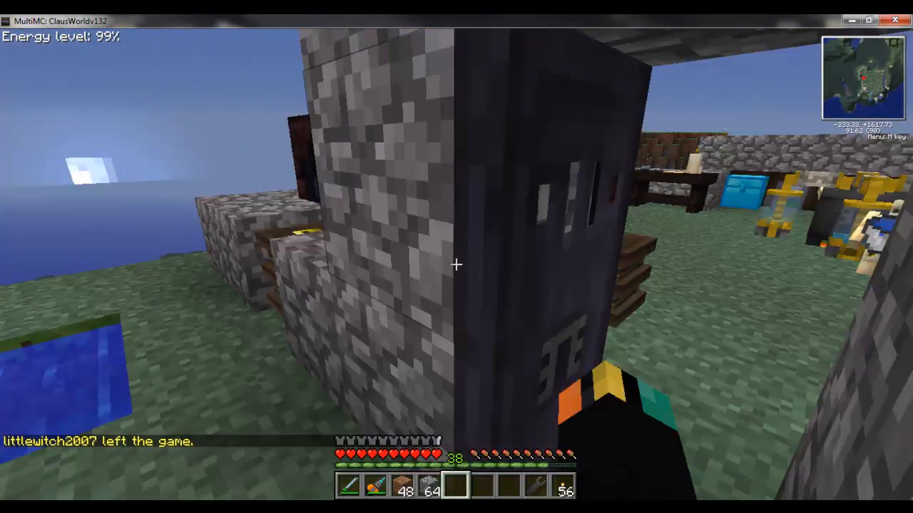
pyautogui.moveTo(456, 264)
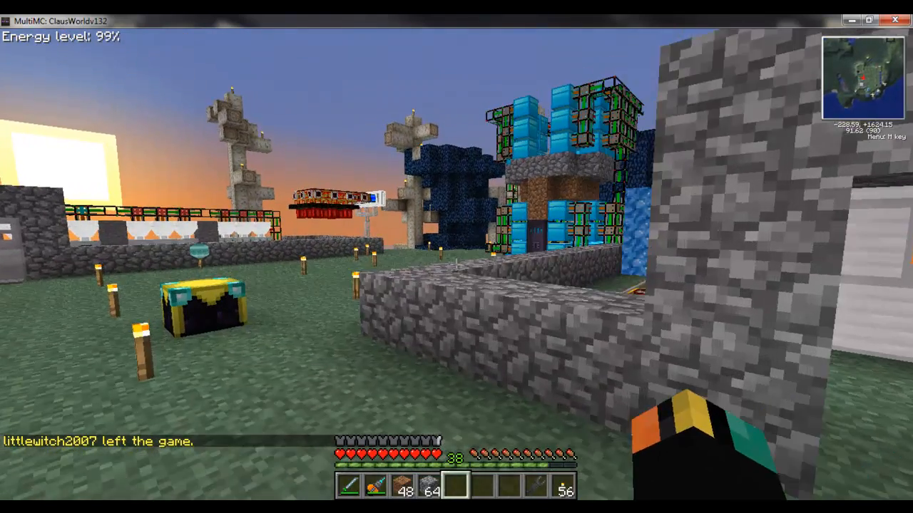
pyautogui.moveTo(456, 256)
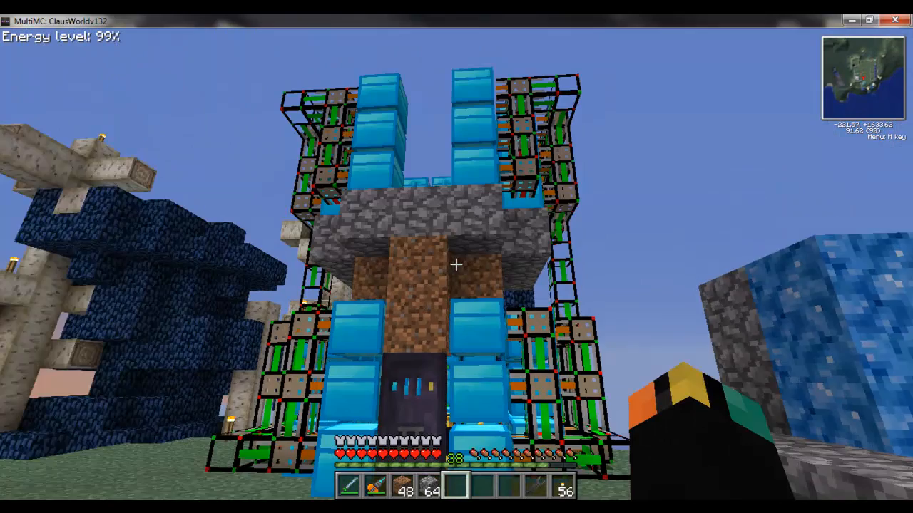
pyautogui.moveTo(456, 257)
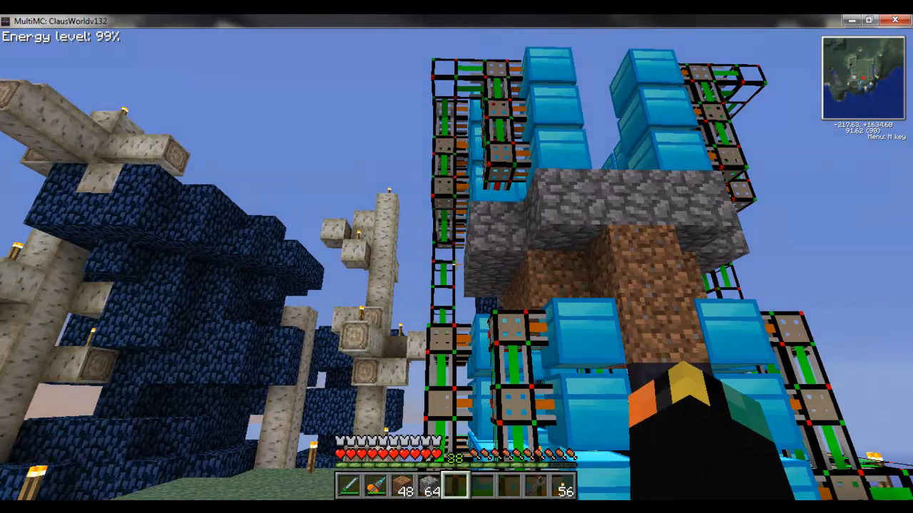
pyautogui.moveTo(456, 256)
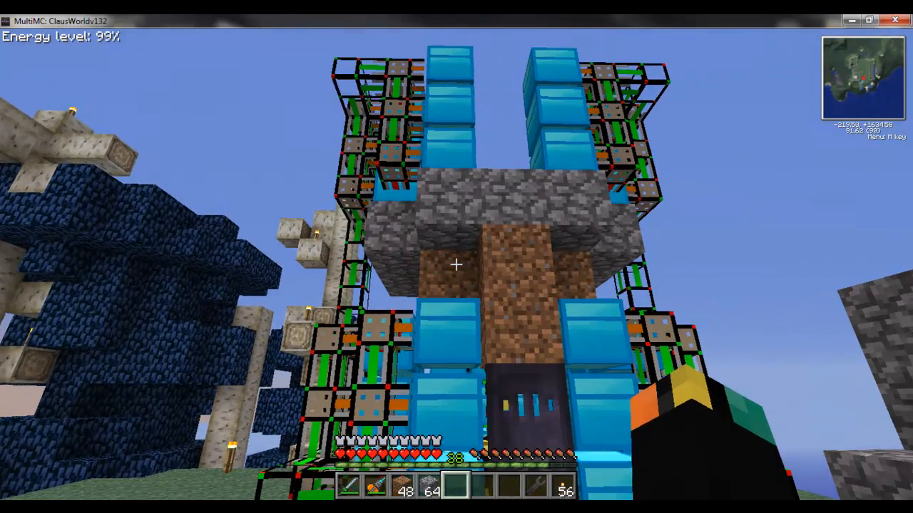
pyautogui.moveTo(456, 256)
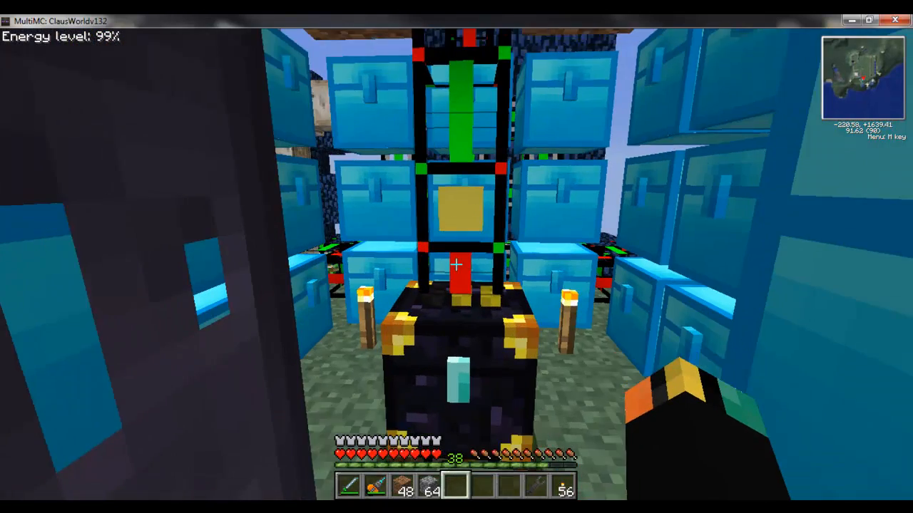
pyautogui.moveTo(456, 270)
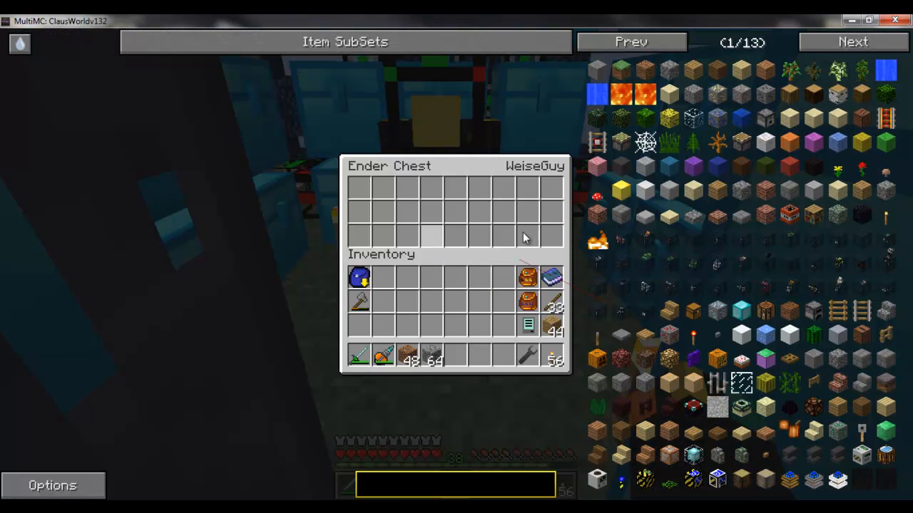
# Close the empty ender chest at the tower's centre and return to the world
pyautogui.press('Escape')
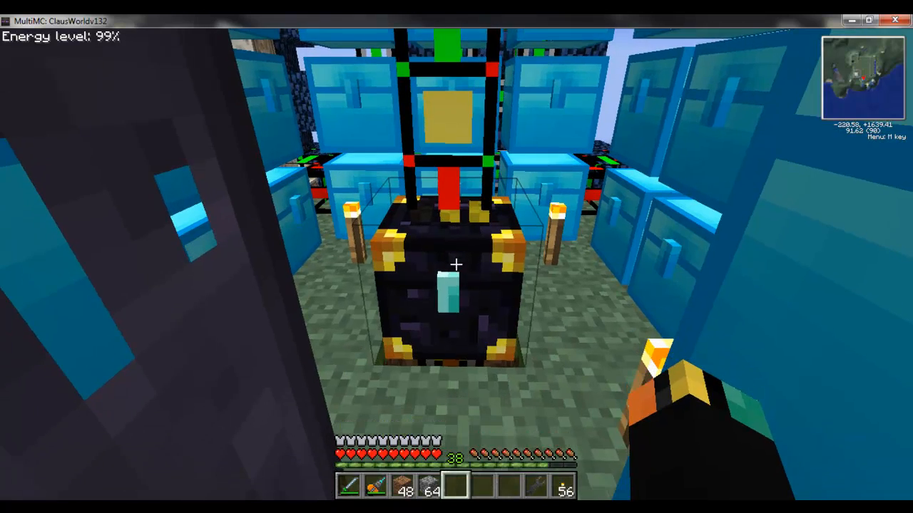
pyautogui.moveTo(456, 256)
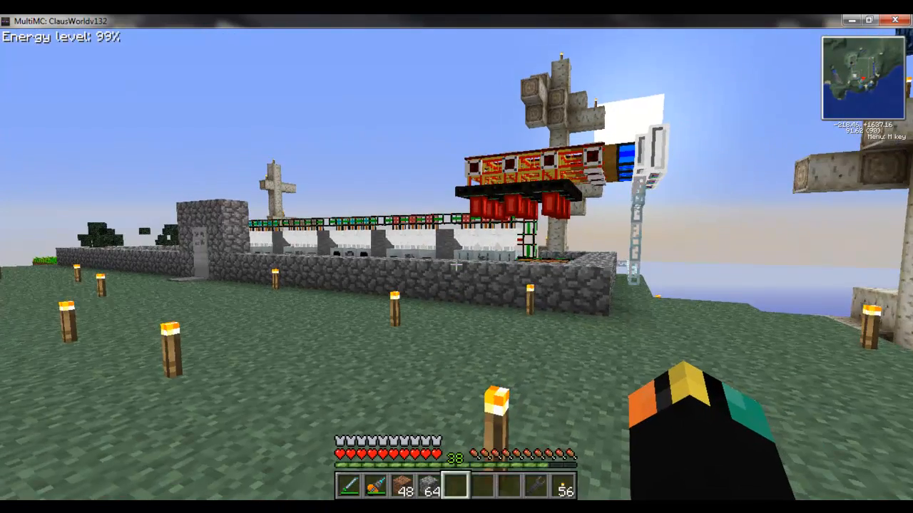
pyautogui.moveTo(456, 257)
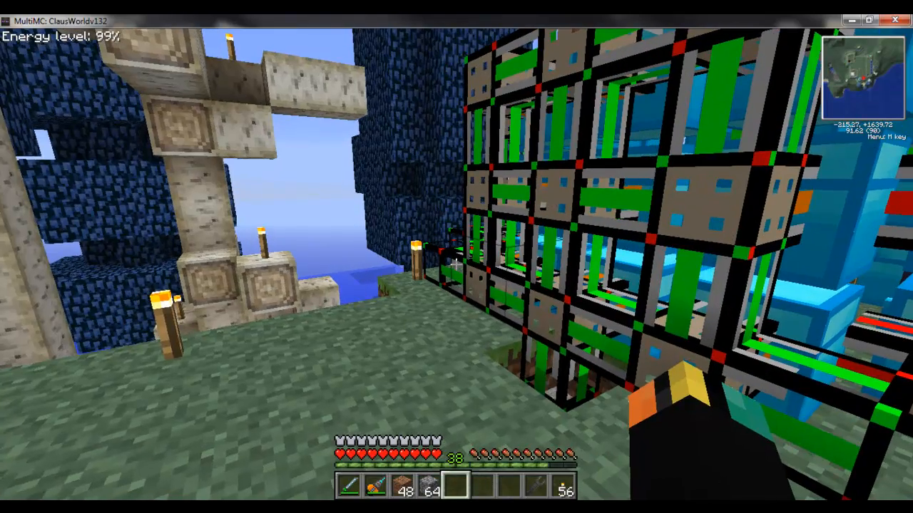
pyautogui.moveTo(456, 256)
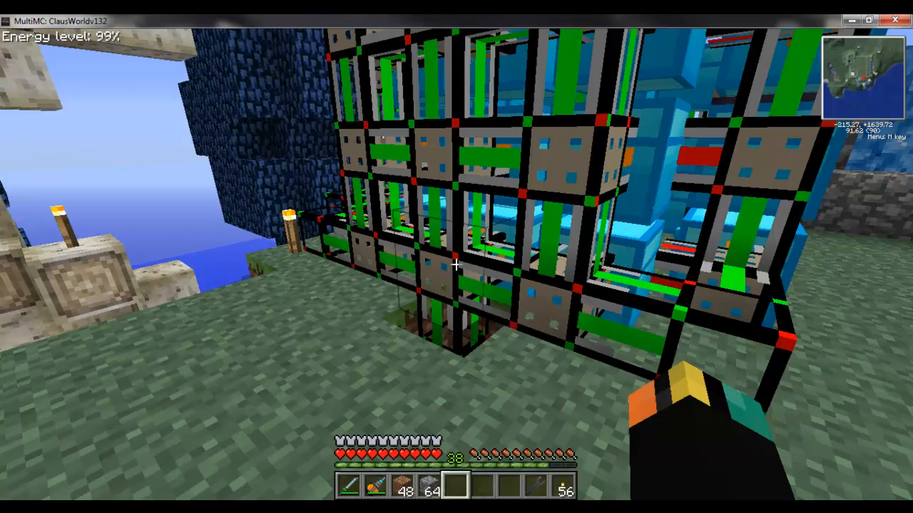
pyautogui.moveTo(456, 257)
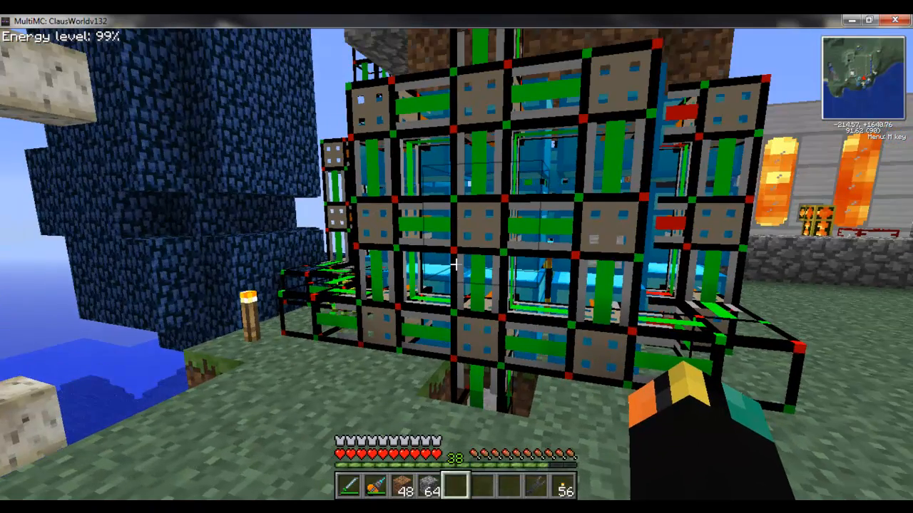
pyautogui.moveTo(456, 256)
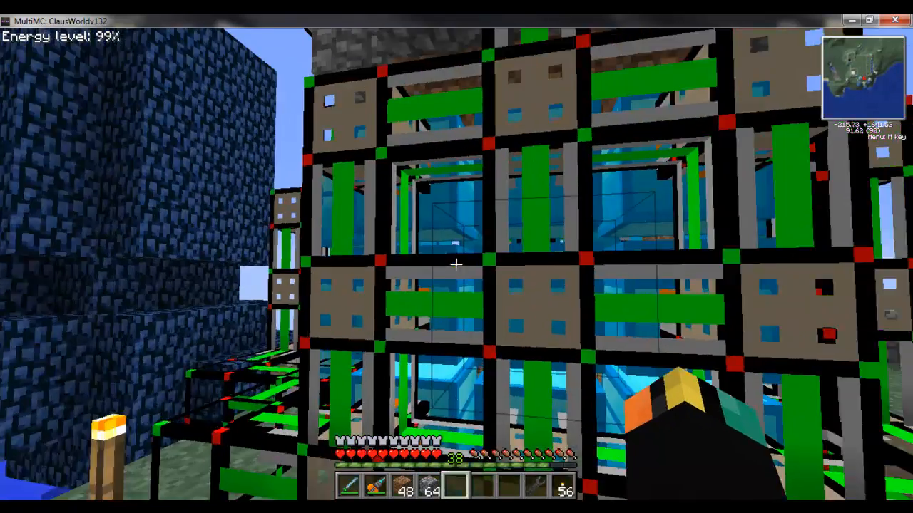
pyautogui.moveTo(457, 264)
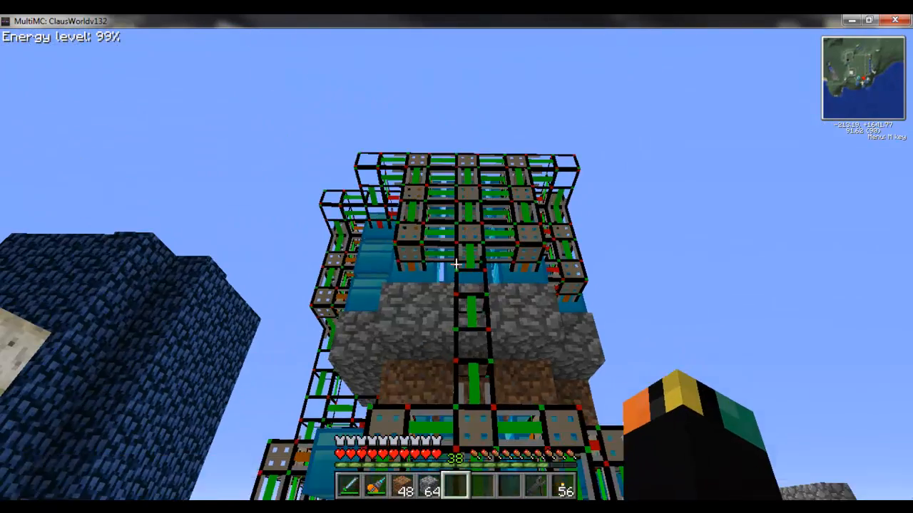
pyautogui.moveTo(457, 257)
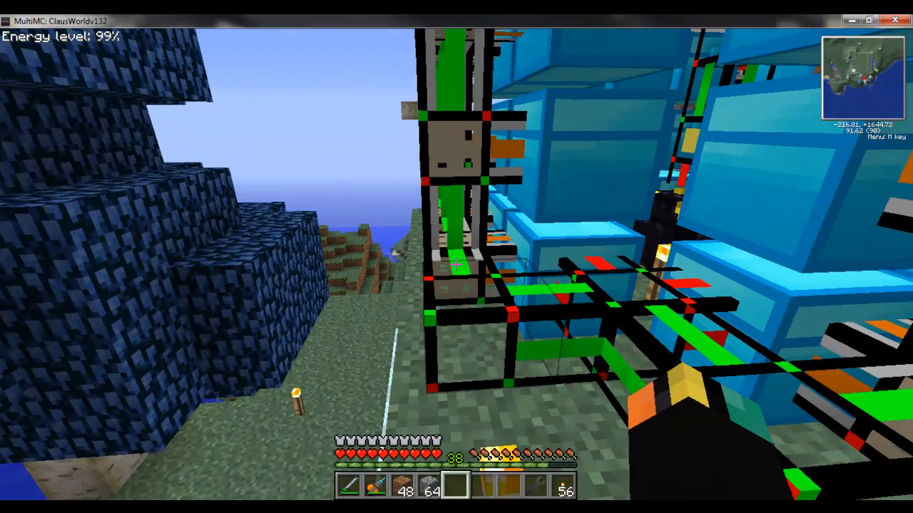
pyautogui.moveTo(456, 257)
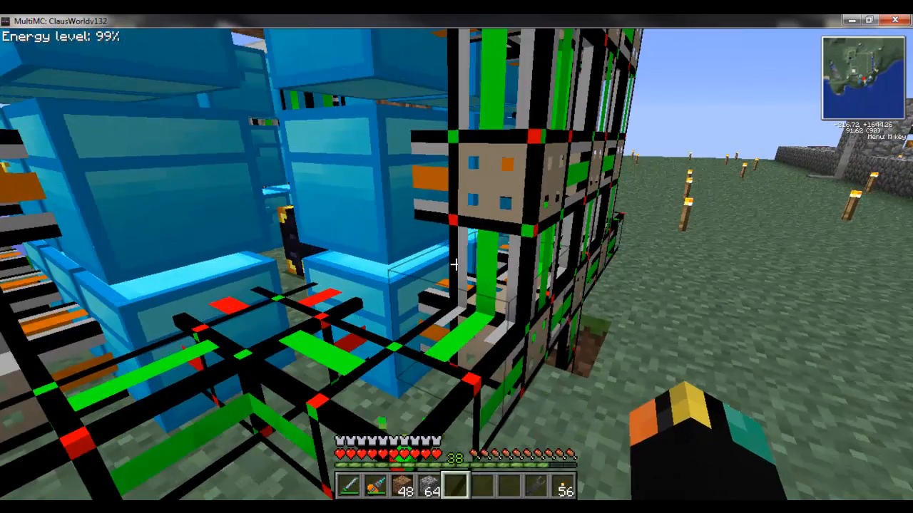
pyautogui.moveTo(456, 257)
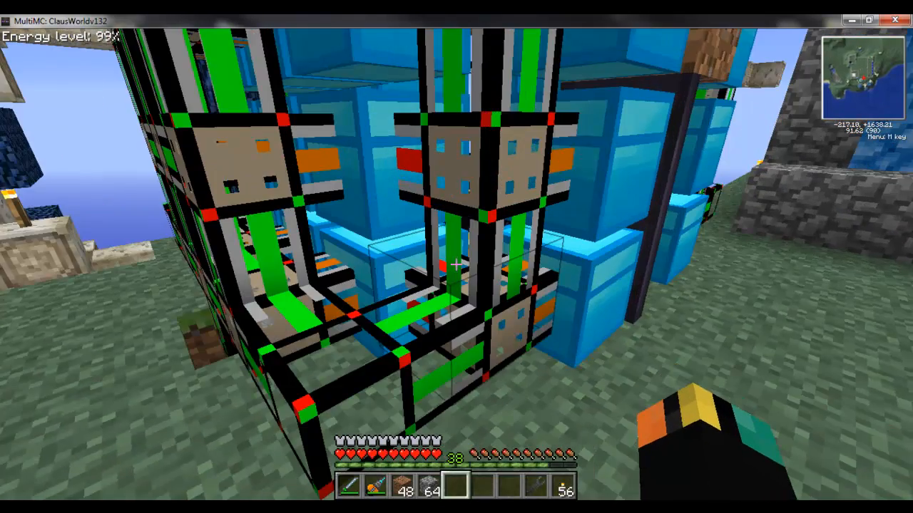
pyautogui.moveTo(456, 256)
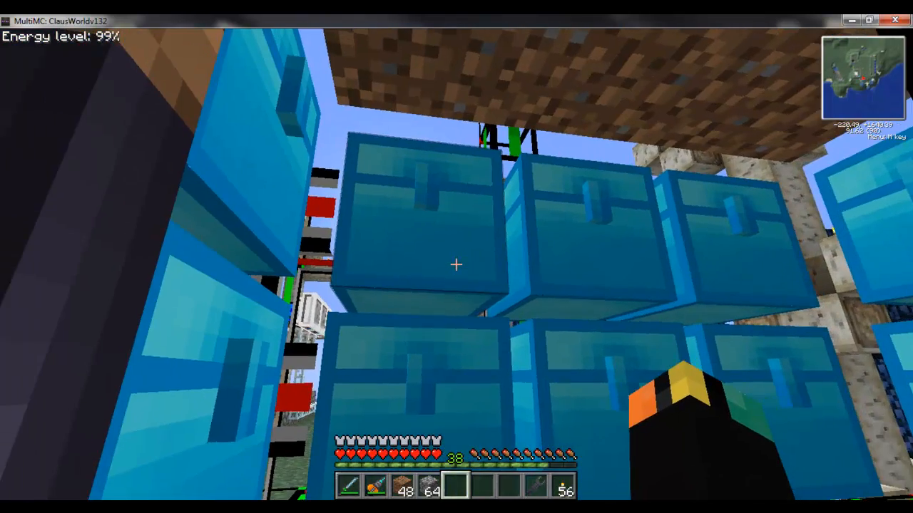
pyautogui.moveTo(456, 257)
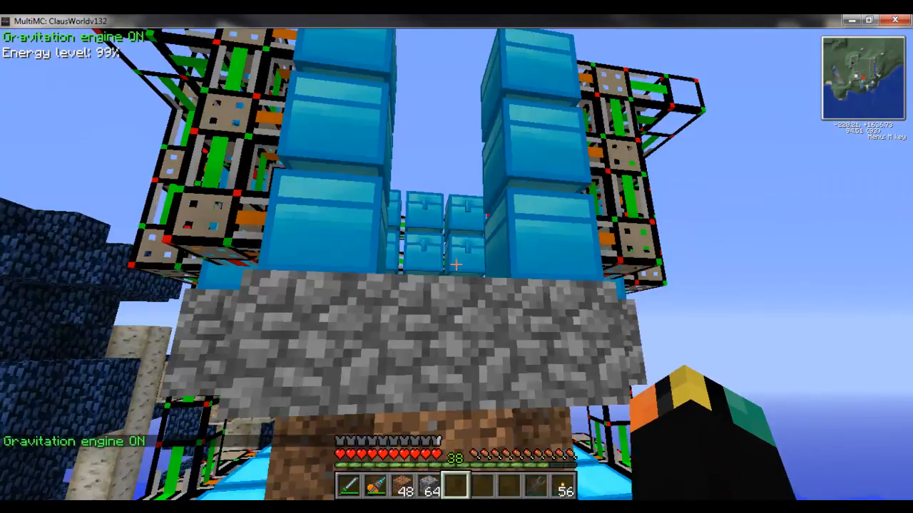
pyautogui.moveTo(456, 256)
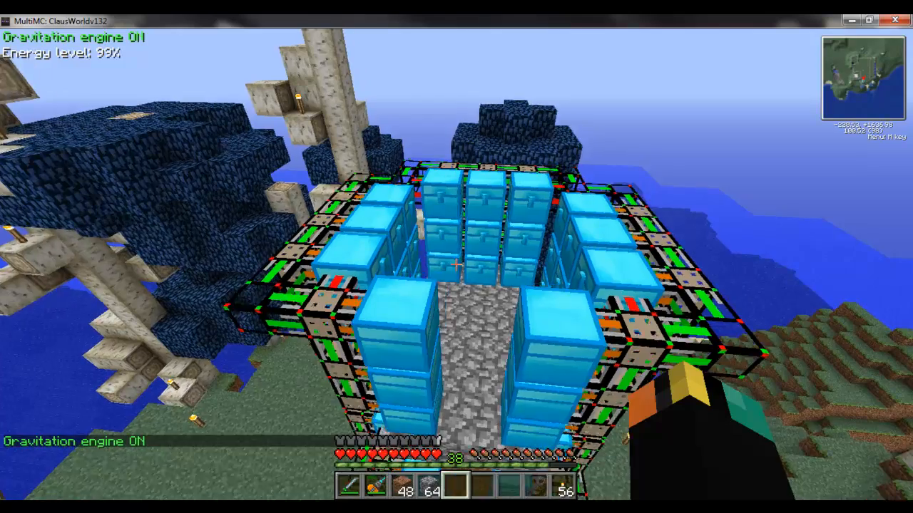
pyautogui.moveTo(457, 256)
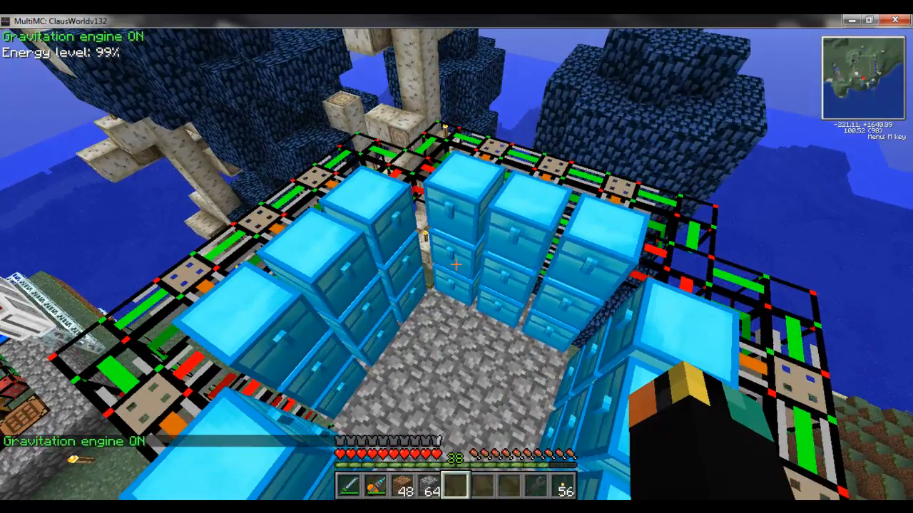
pyautogui.moveTo(456, 257)
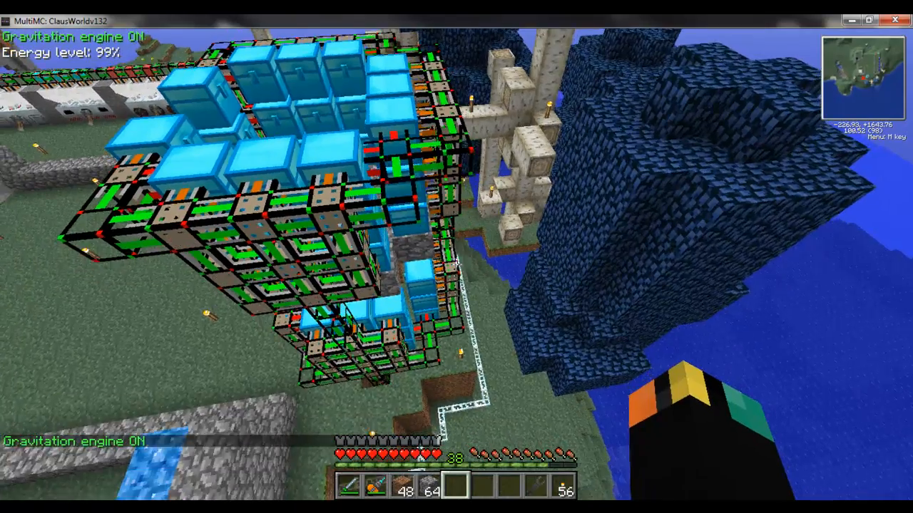
pyautogui.moveTo(456, 257)
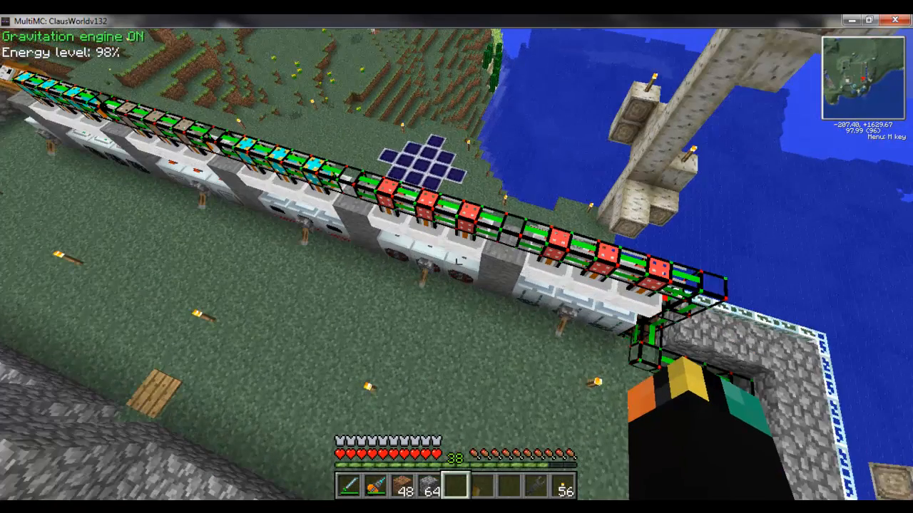
pyautogui.moveTo(456, 257)
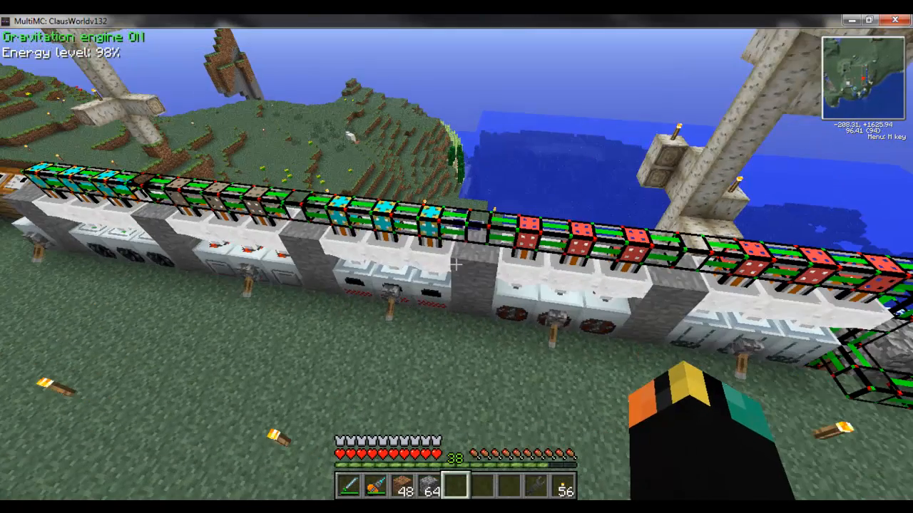
pyautogui.moveTo(457, 256)
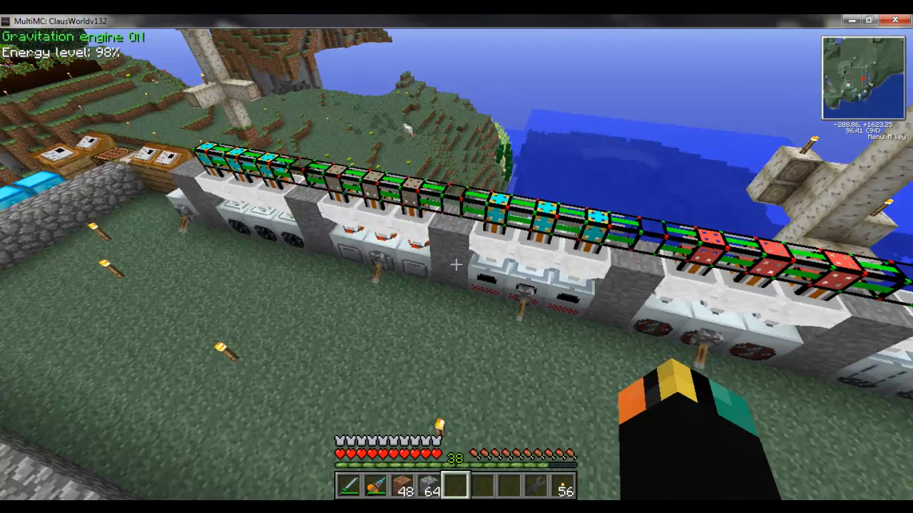
pyautogui.moveTo(457, 257)
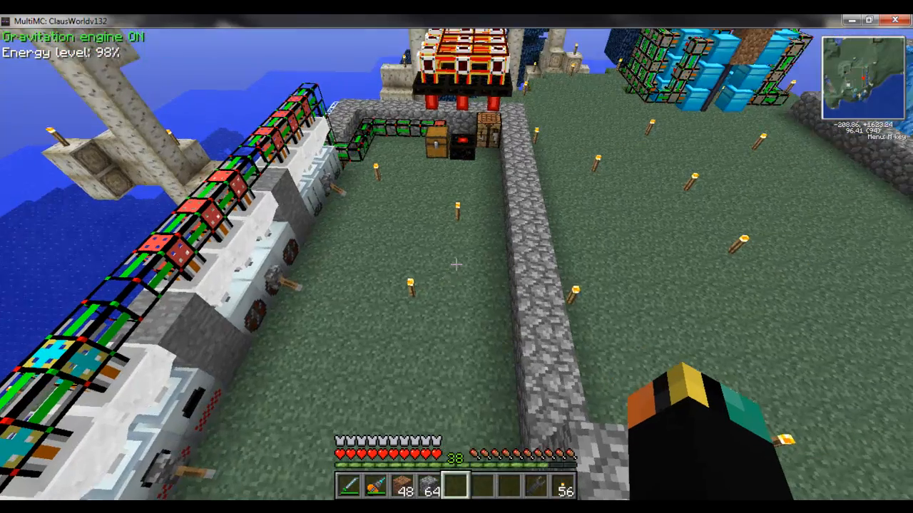
pyautogui.moveTo(456, 257)
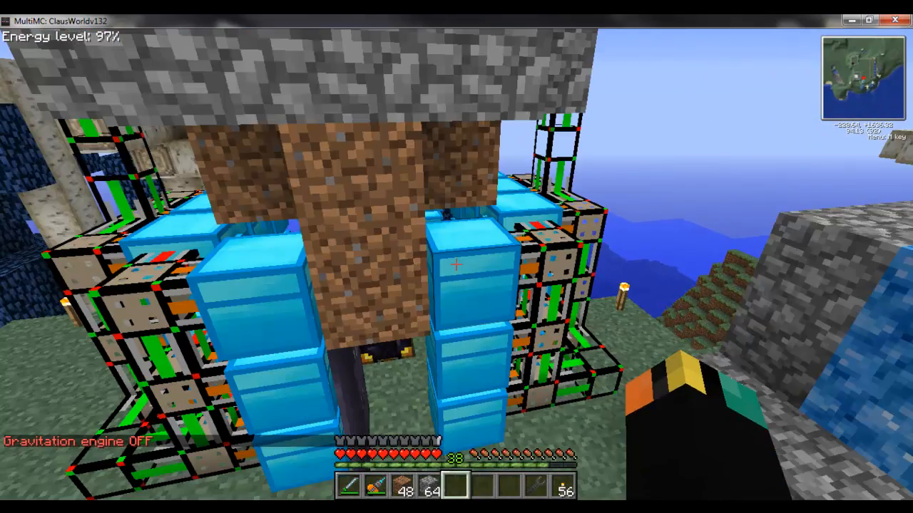
pyautogui.moveTo(457, 257)
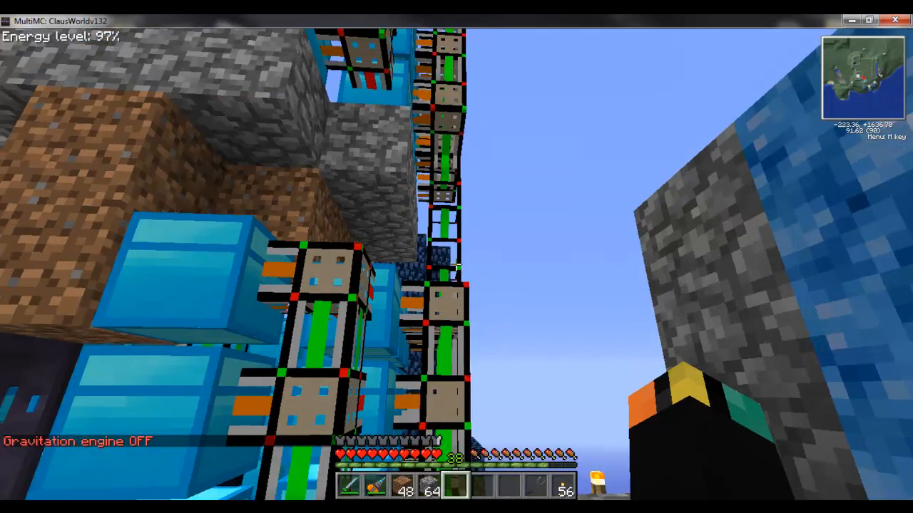
pyautogui.moveTo(456, 256)
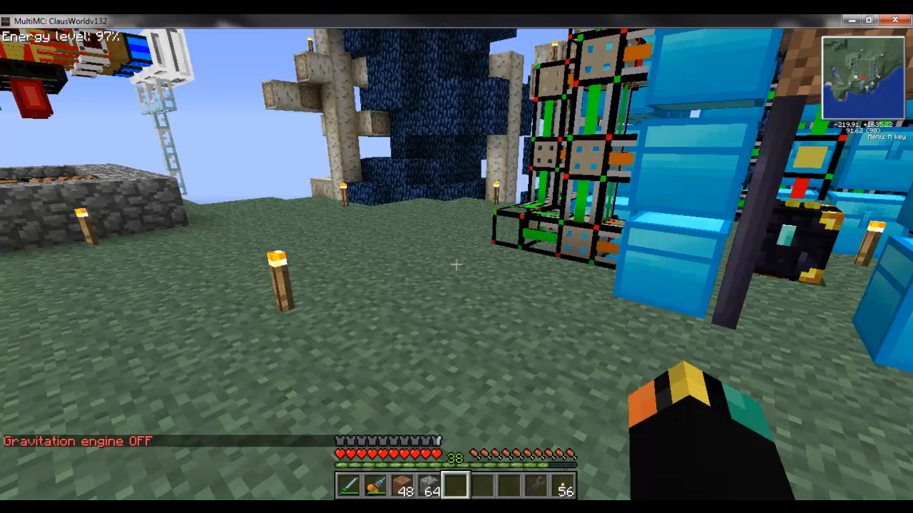
pyautogui.moveTo(456, 257)
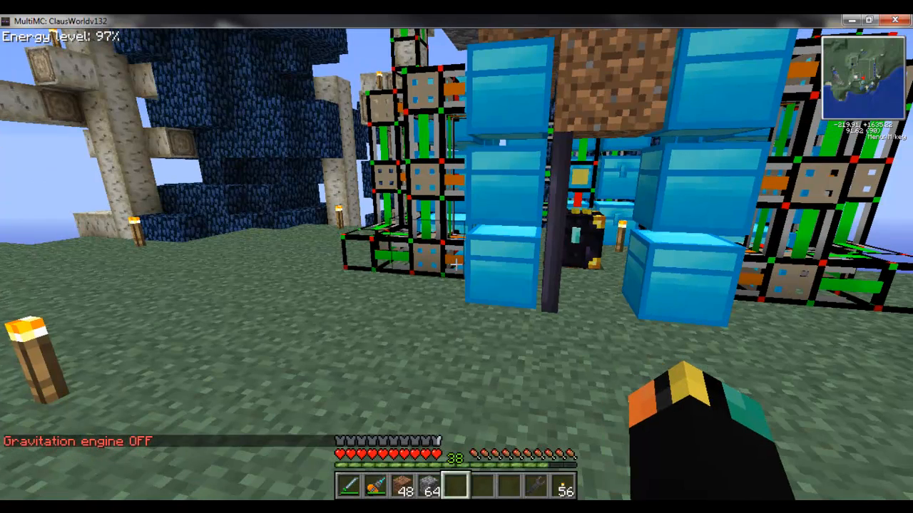
pyautogui.moveTo(457, 257)
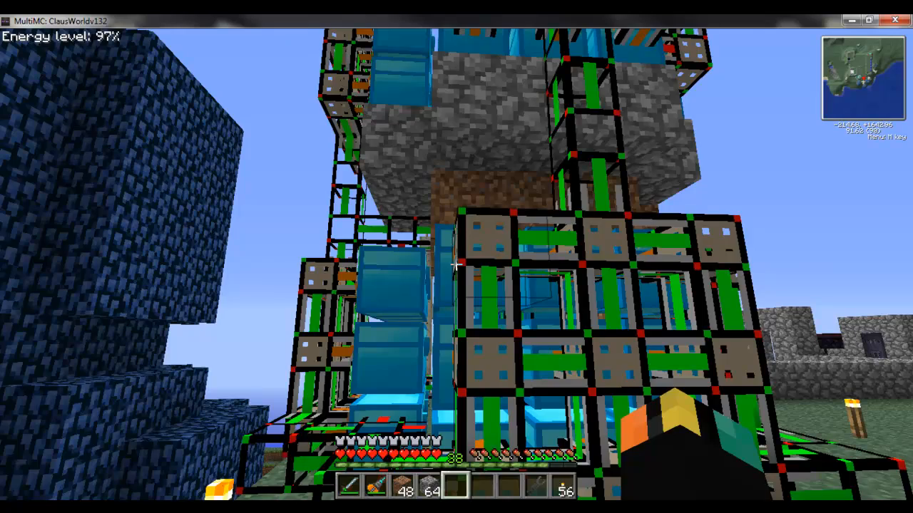
pyautogui.moveTo(456, 264)
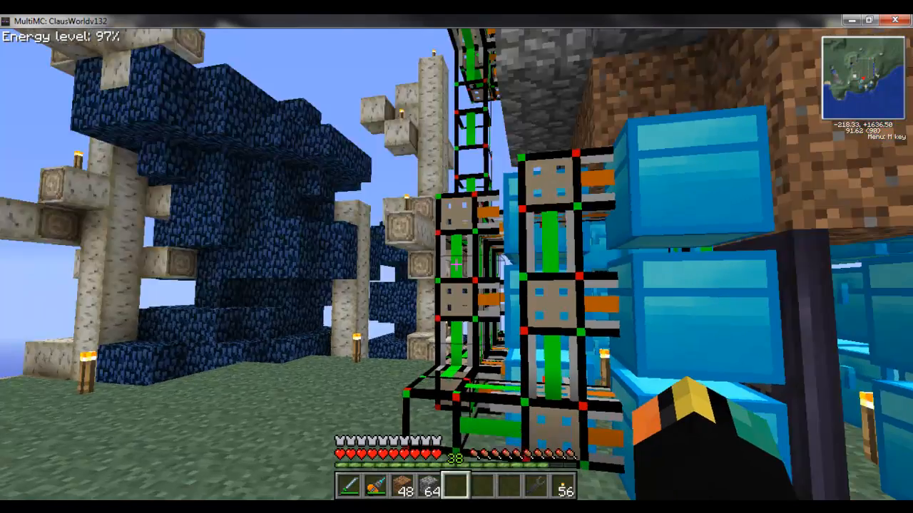
pyautogui.moveTo(457, 257)
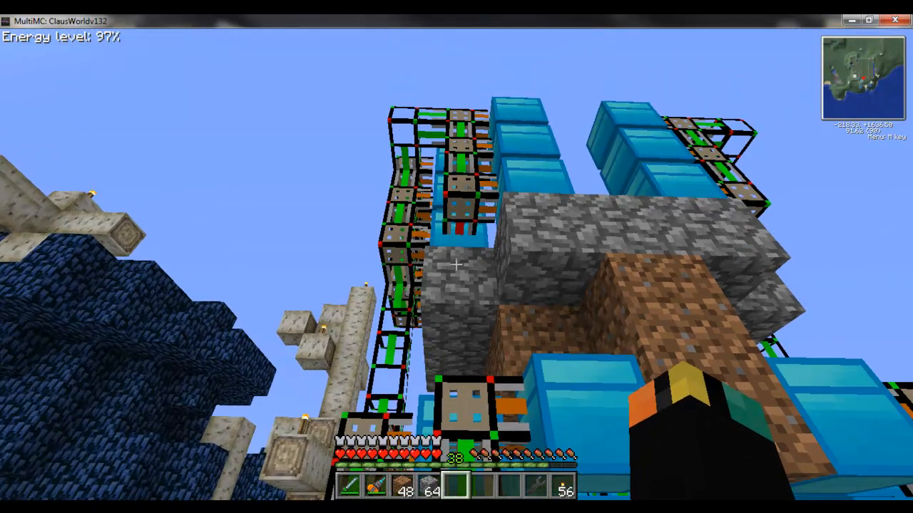
pyautogui.moveTo(456, 257)
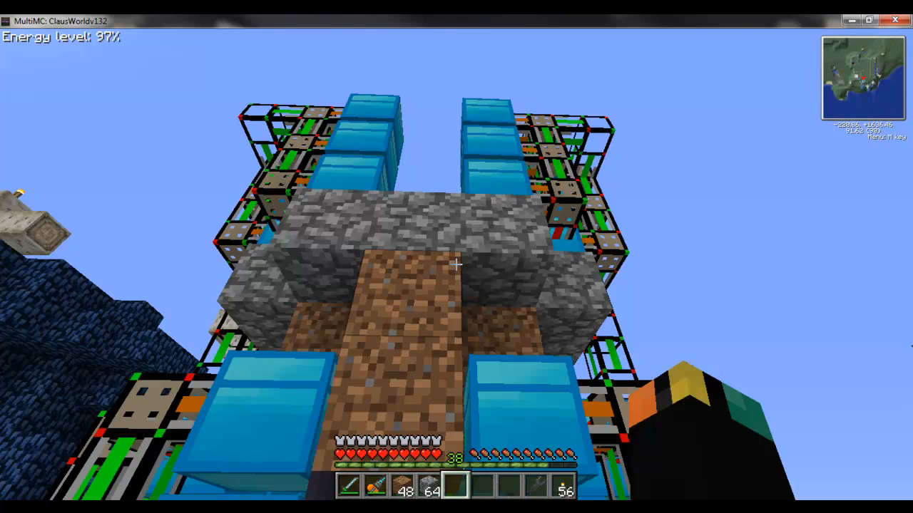
pyautogui.moveTo(456, 257)
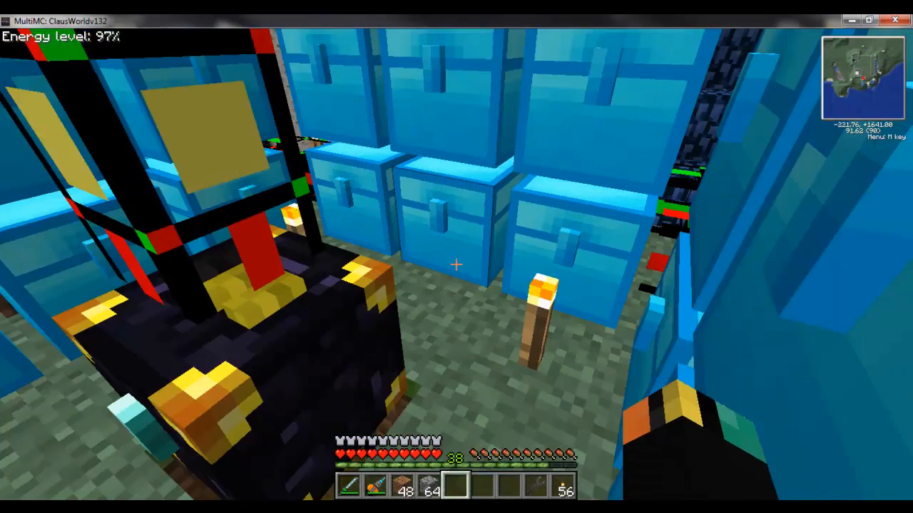
pyautogui.moveTo(456, 257)
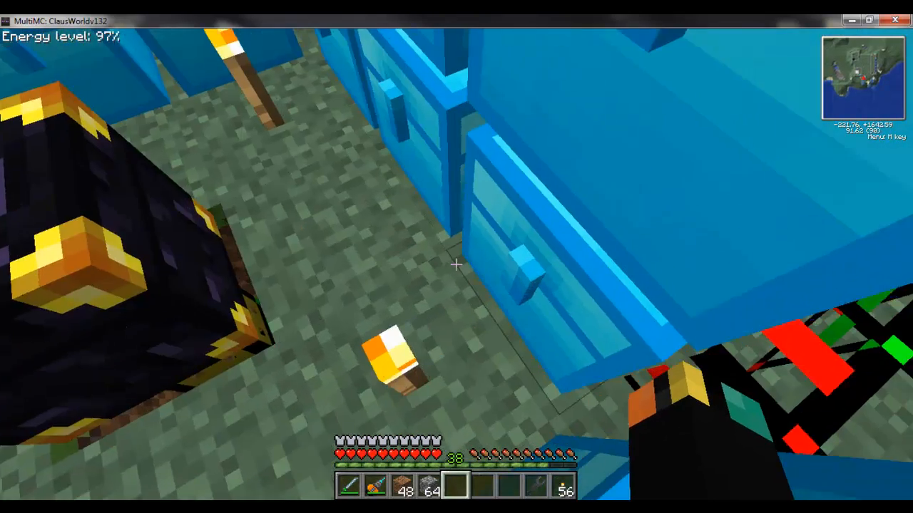
pyautogui.moveTo(456, 263)
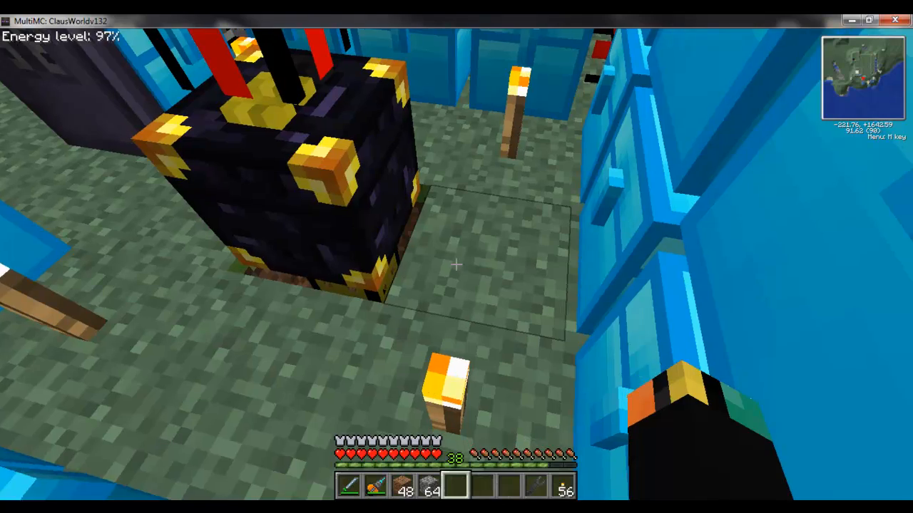
pyautogui.moveTo(457, 257)
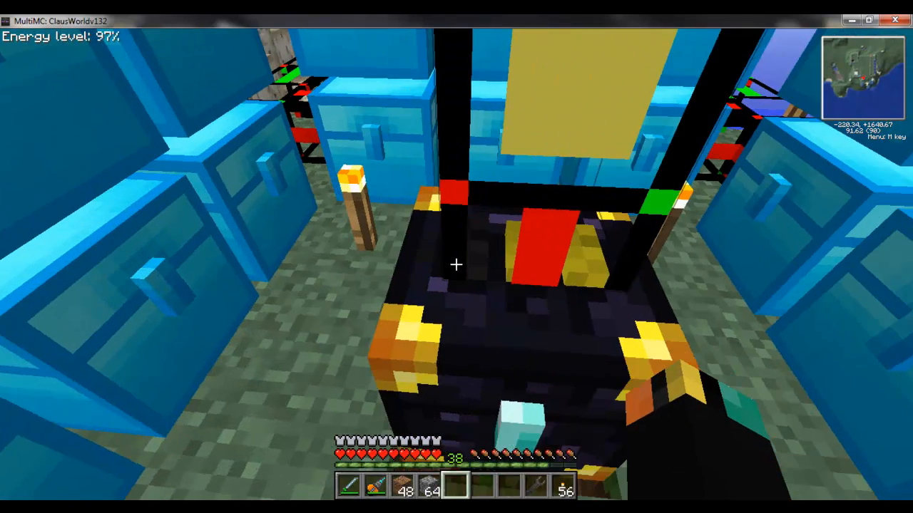
pyautogui.moveTo(456, 265)
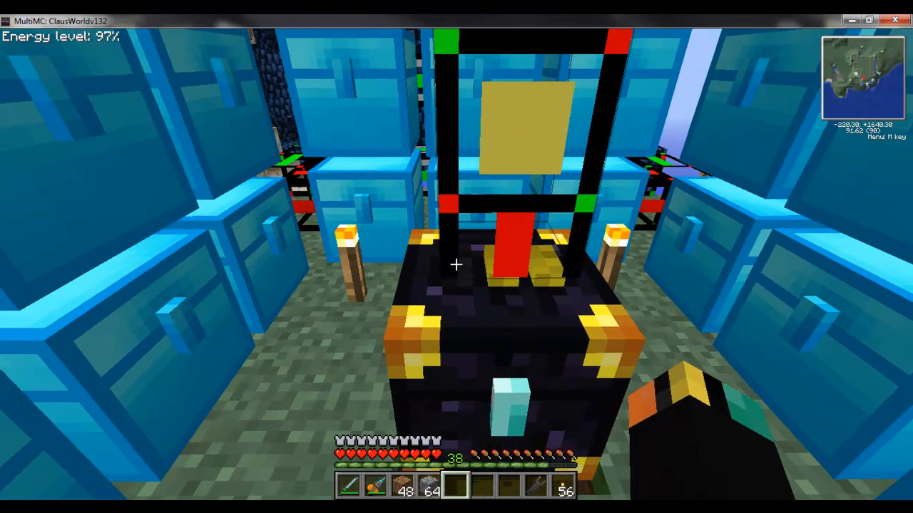
pyautogui.moveTo(456, 257)
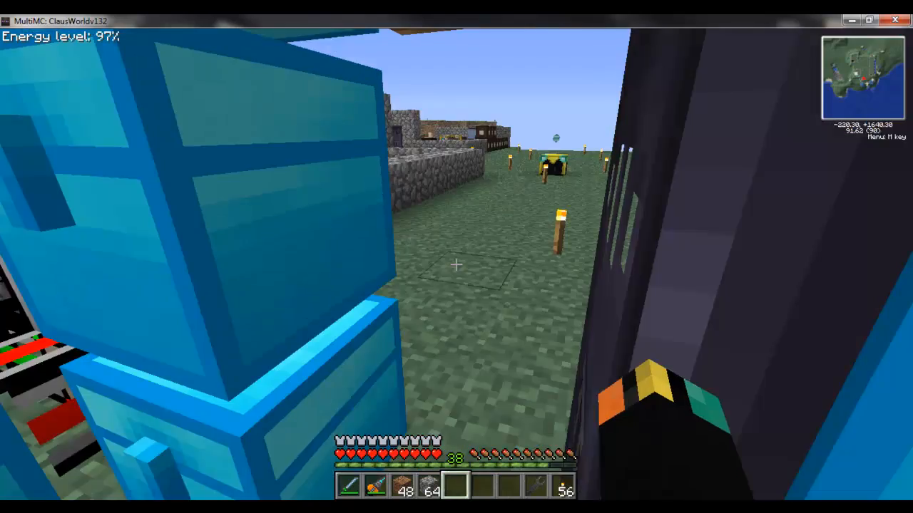
pyautogui.moveTo(456, 263)
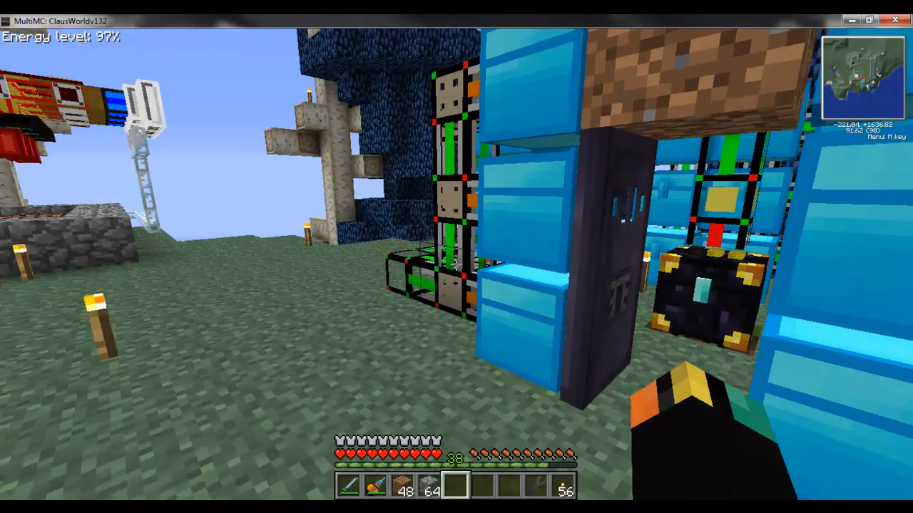
pyautogui.moveTo(456, 256)
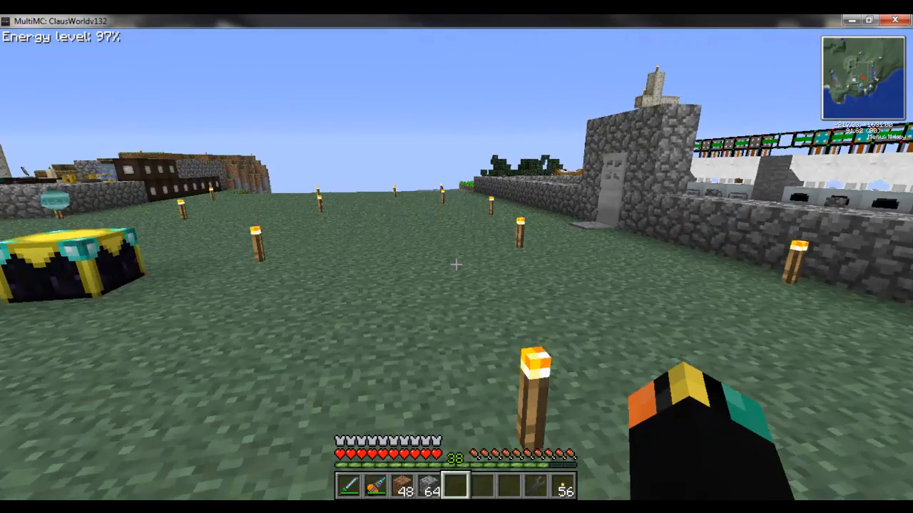
pyautogui.moveTo(456, 264)
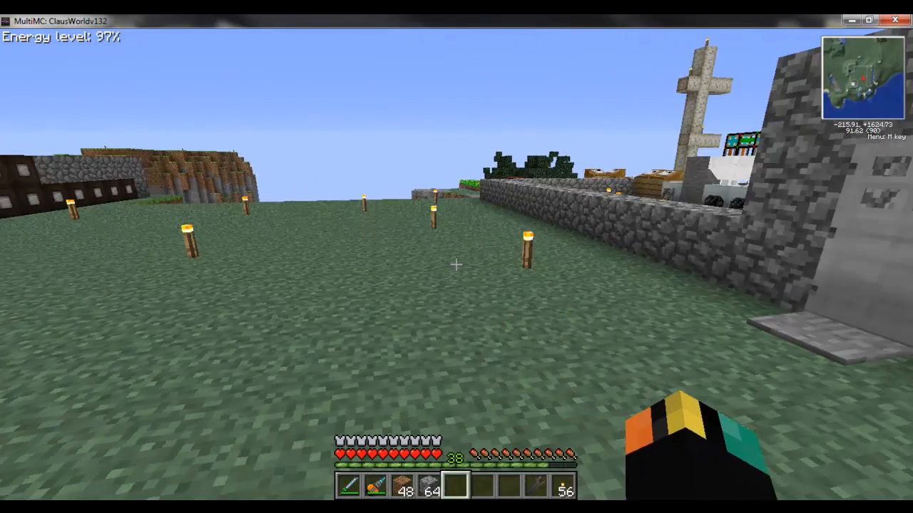
pyautogui.moveTo(456, 264)
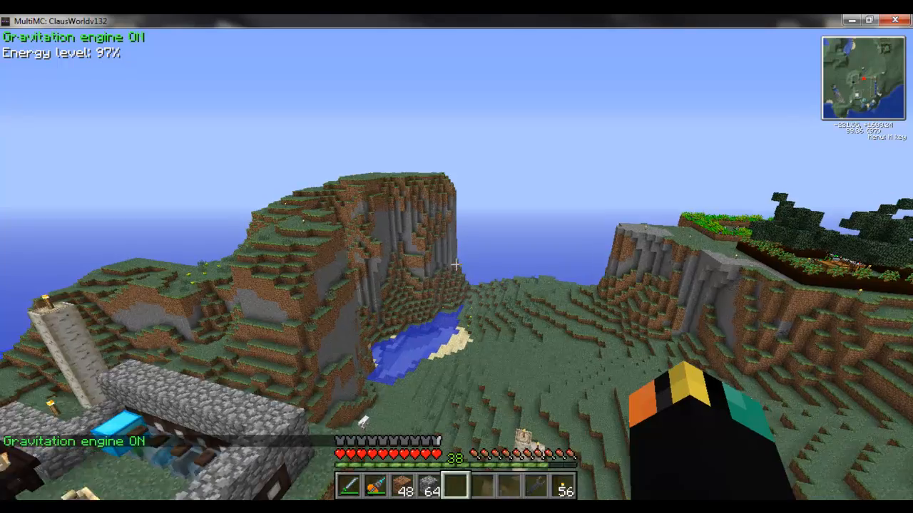
pyautogui.moveTo(456, 257)
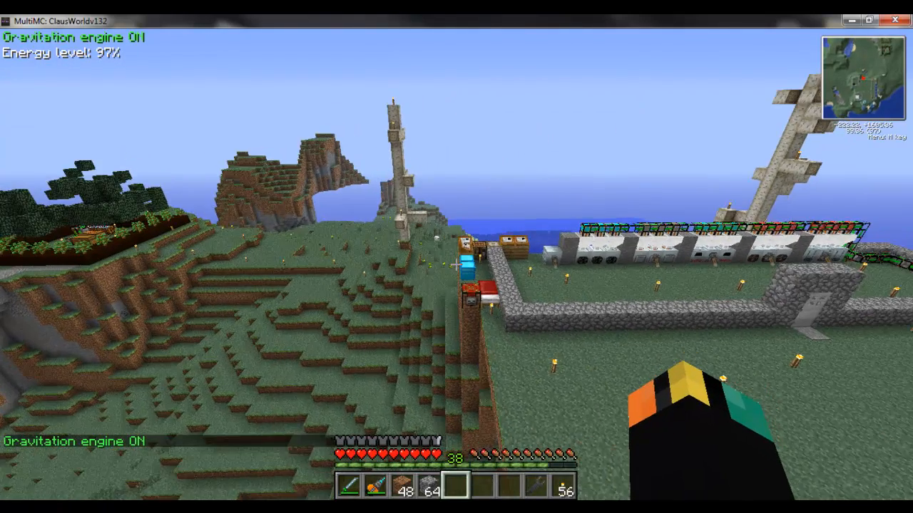
pyautogui.moveTo(456, 256)
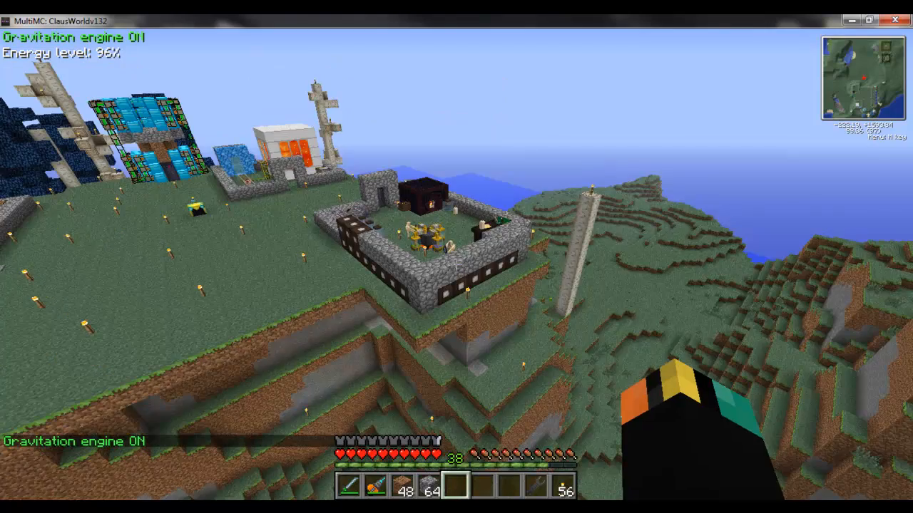
pyautogui.moveTo(456, 257)
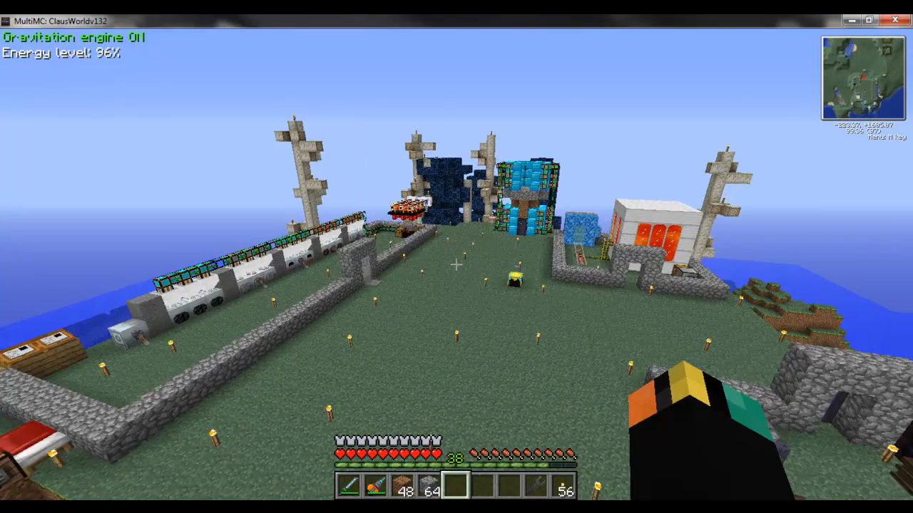
pyautogui.moveTo(456, 257)
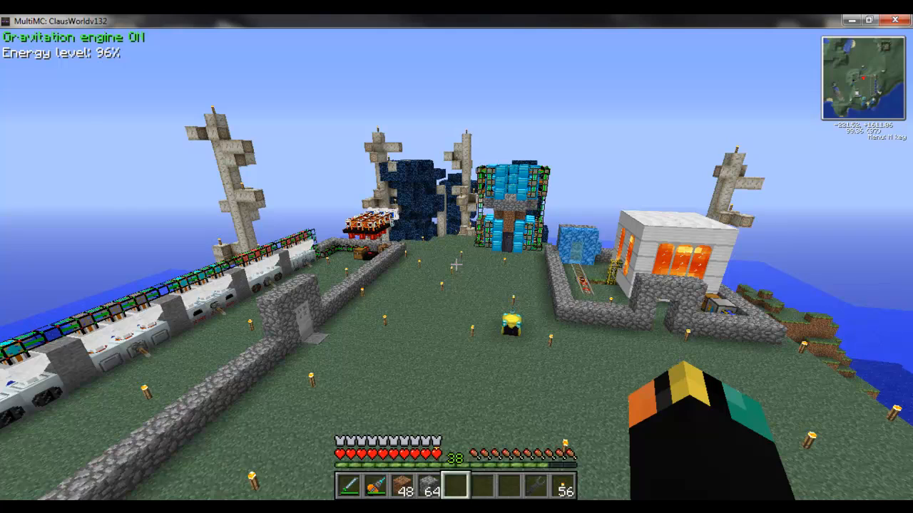
pyautogui.moveTo(456, 257)
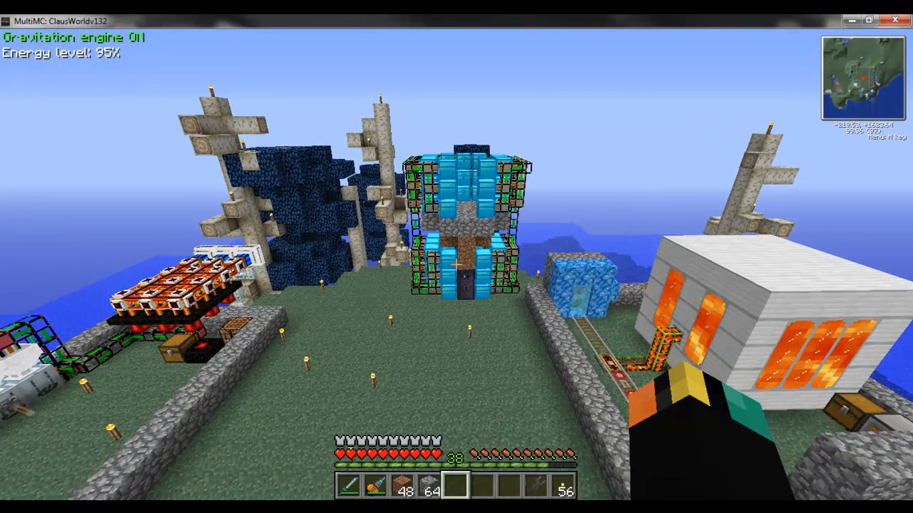
pyautogui.moveTo(456, 257)
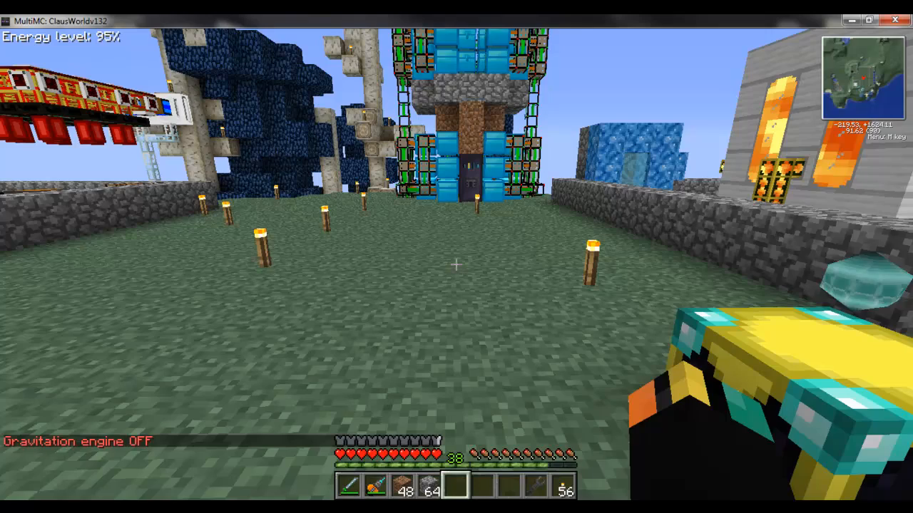